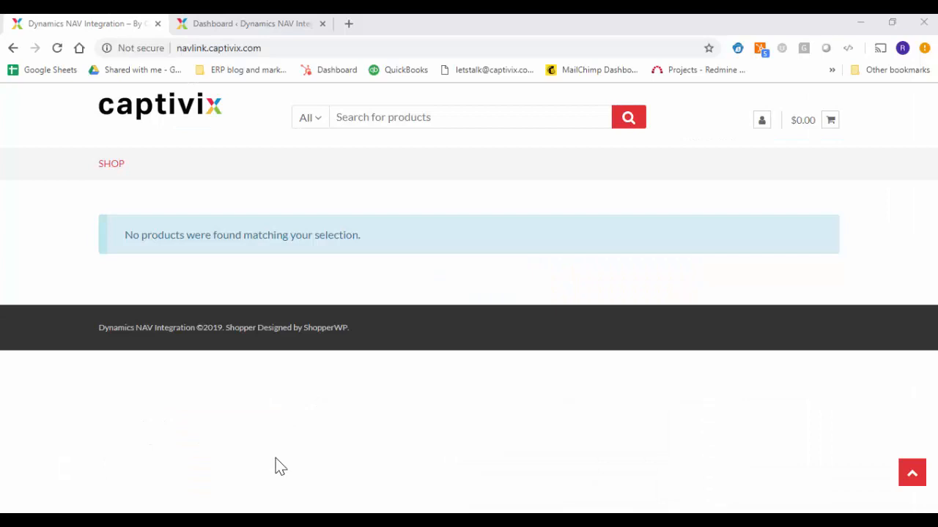
pyautogui.moveTo(296, 412)
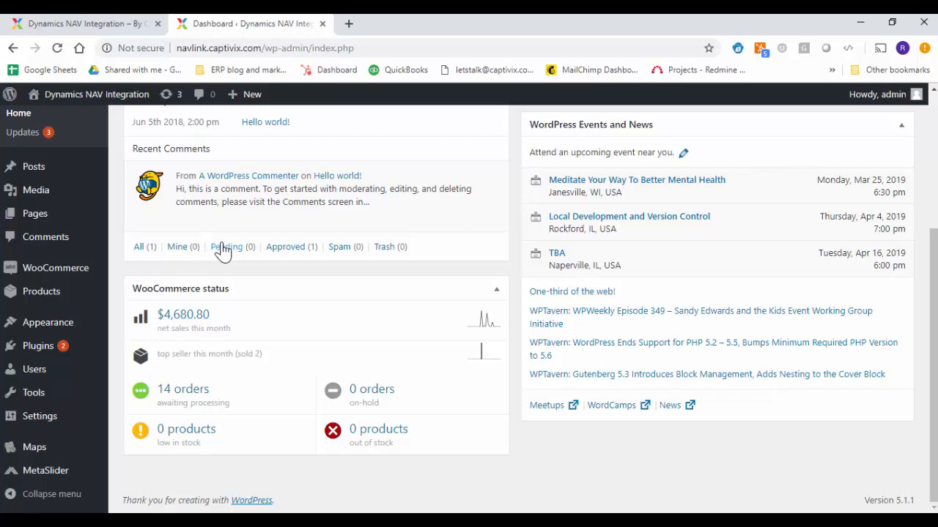
pyautogui.moveTo(134, 277)
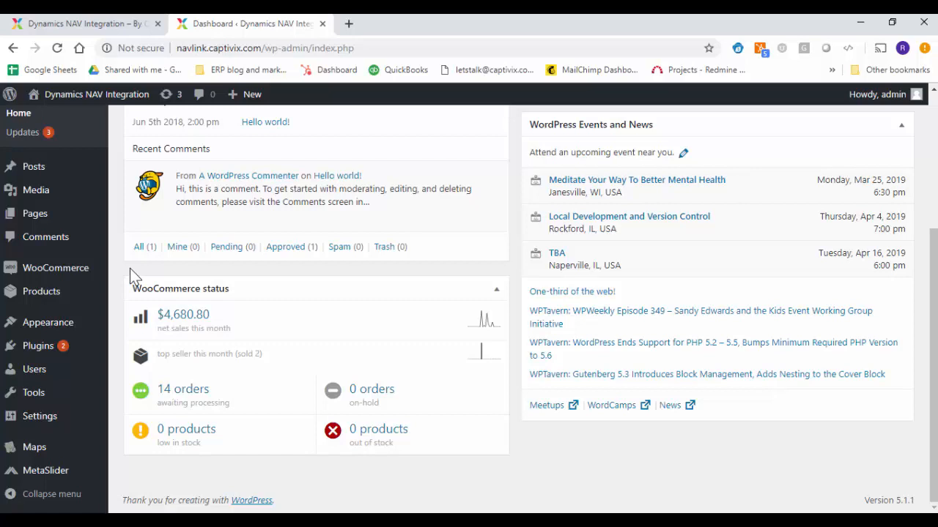
pyautogui.moveTo(111, 291)
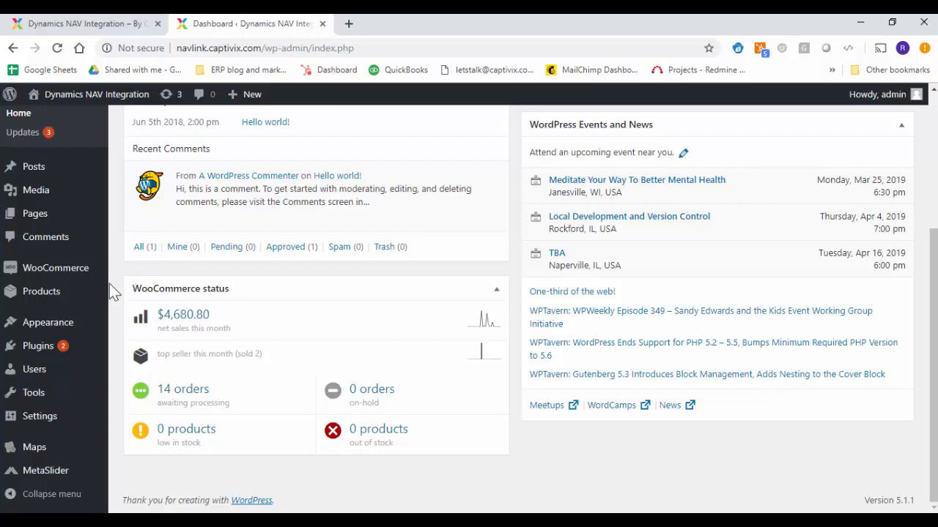
pyautogui.moveTo(38, 346)
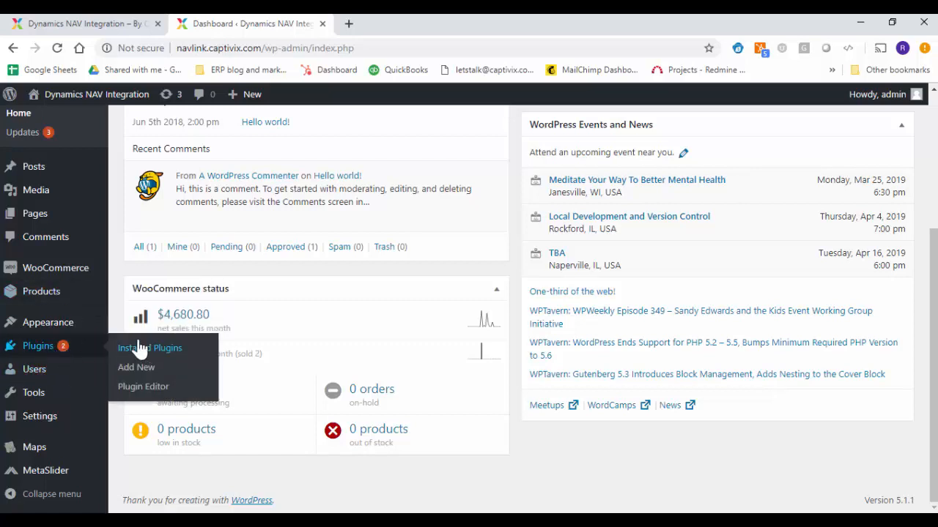
# Go from Installed Plugins to Add New and show the Upload Plugin zip form.
pyautogui.click(150, 348)
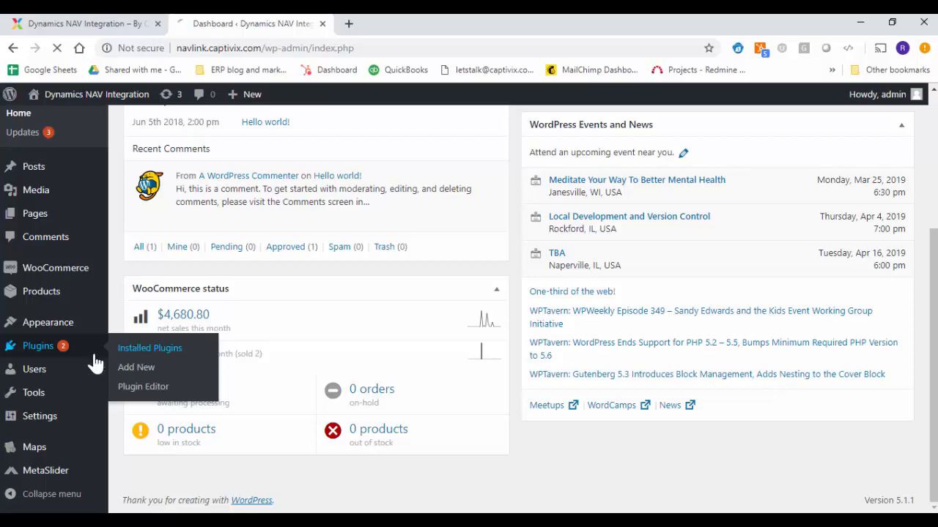
pyautogui.click(150, 348)
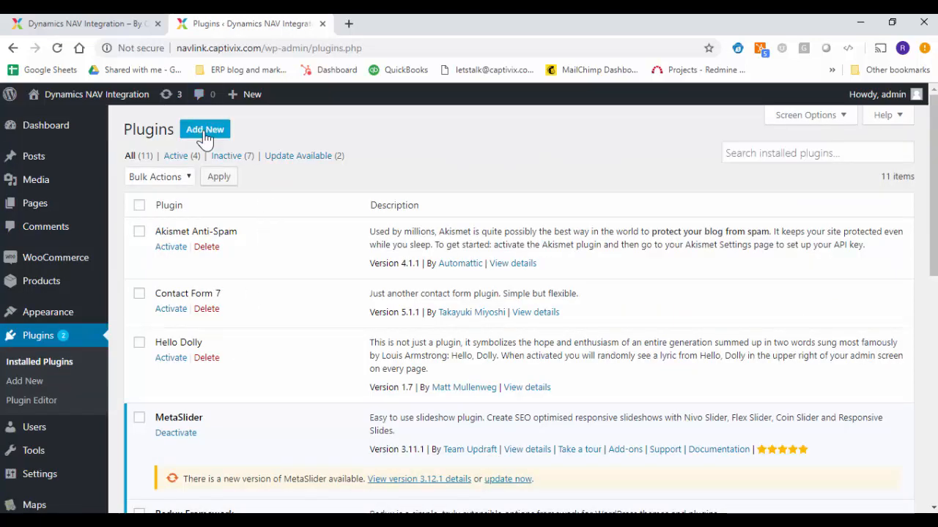
pyautogui.click(204, 129)
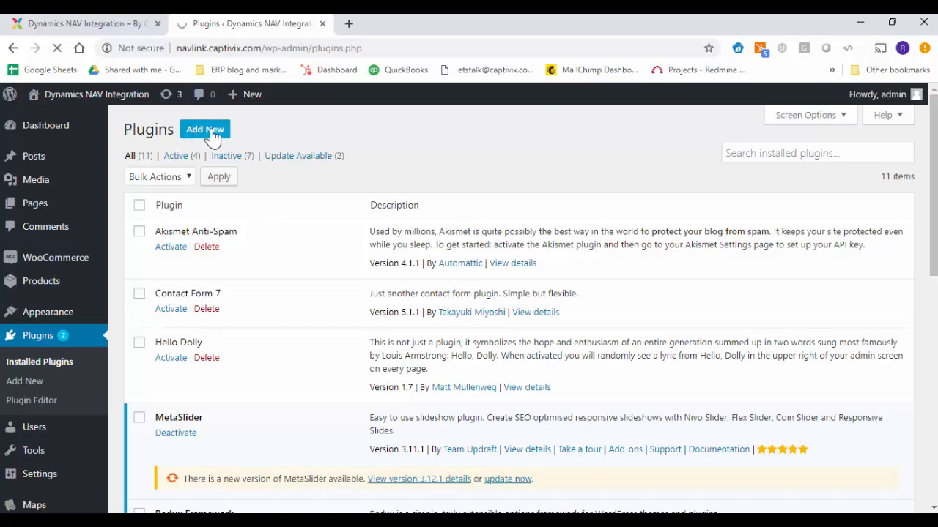
pyautogui.click(205, 129)
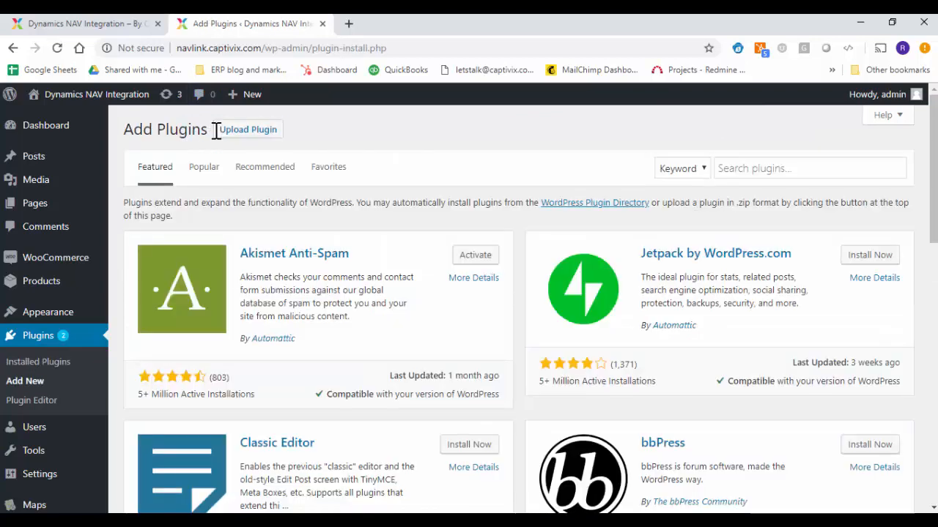
pyautogui.click(248, 129)
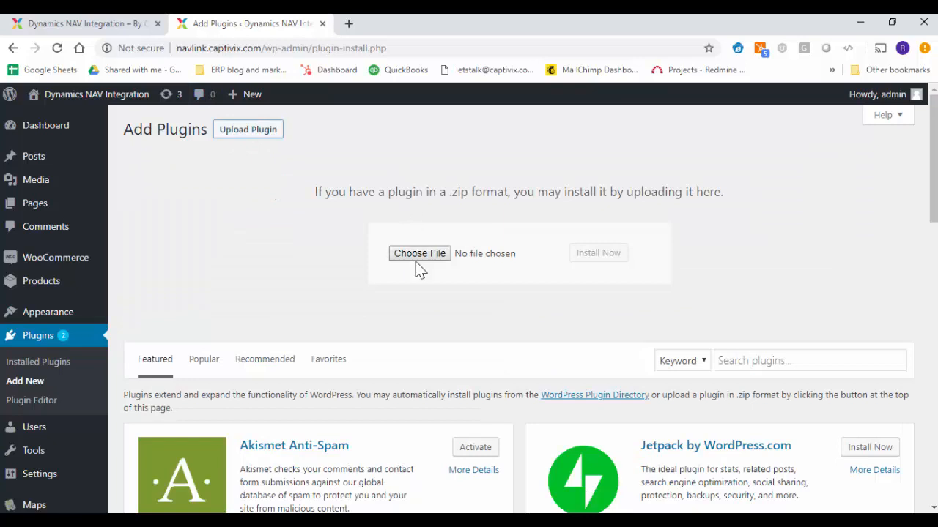
# Upload and install the navlink.zip plugin package, then choose Activate Plugin.
pyautogui.click(419, 252)
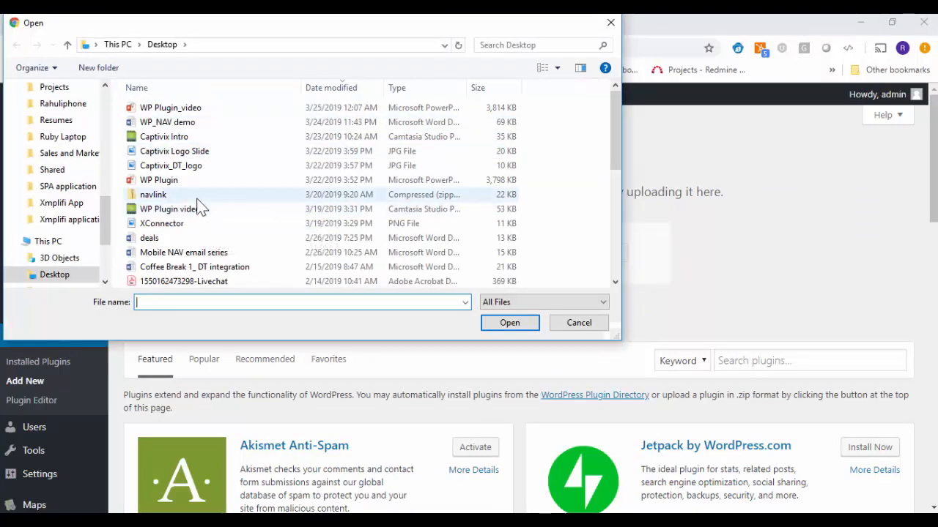
pyautogui.click(509, 322)
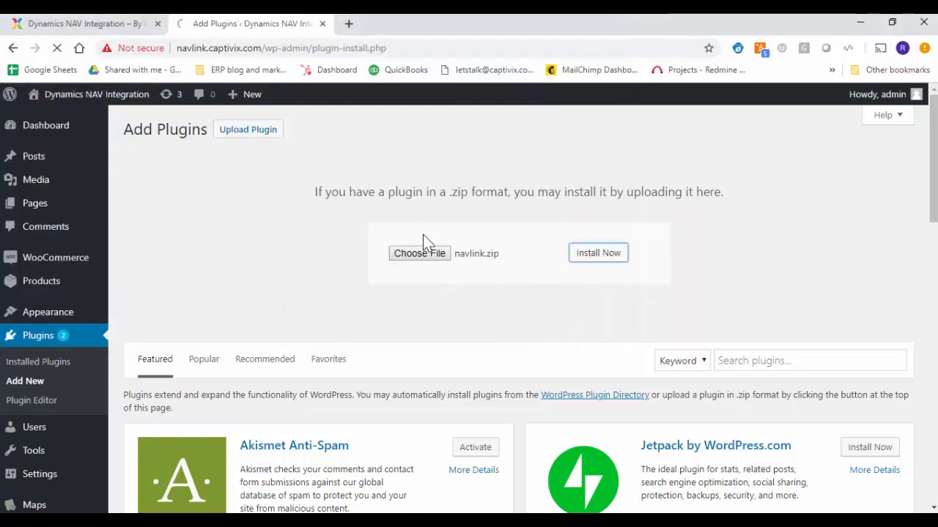
pyautogui.click(597, 252)
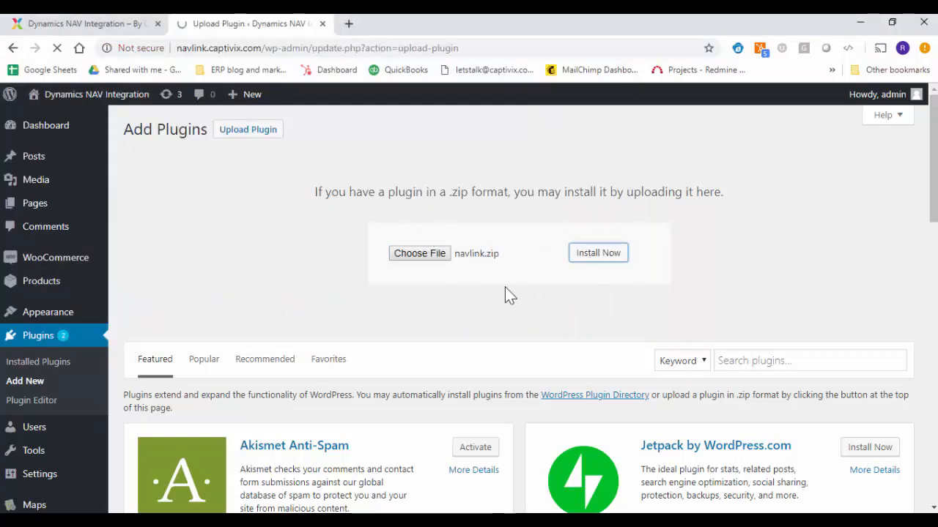
pyautogui.click(598, 253)
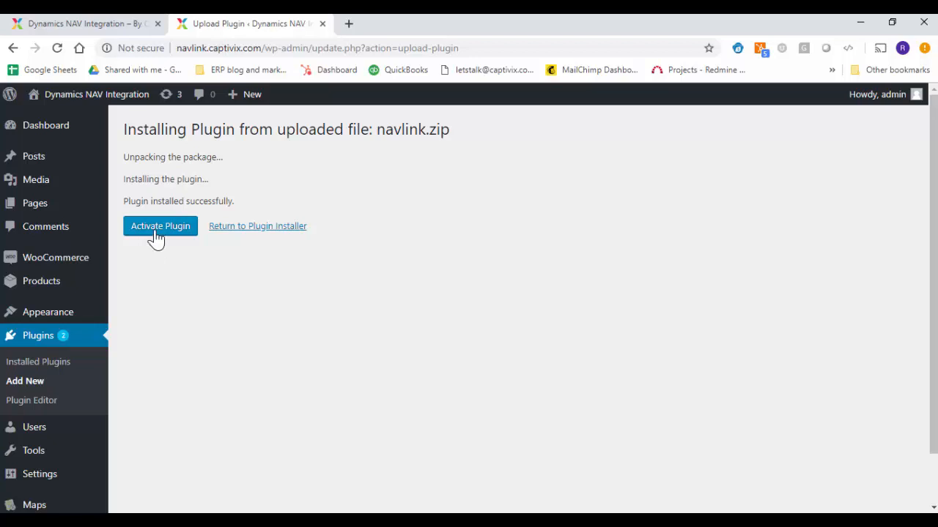
pyautogui.click(160, 226)
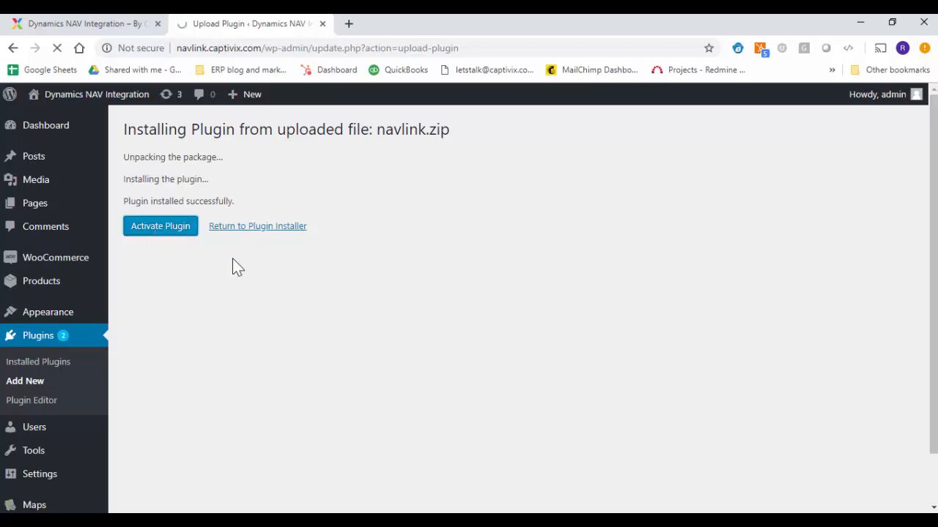
# Finish activating Dynamics NAV Integration and scroll to its admin menu entry.
pyautogui.click(159, 226)
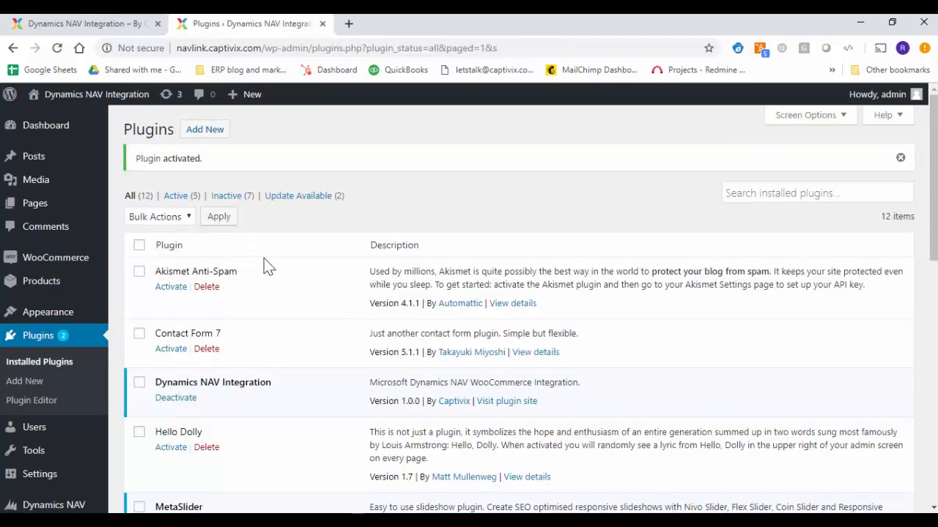
pyautogui.moveTo(447, 386)
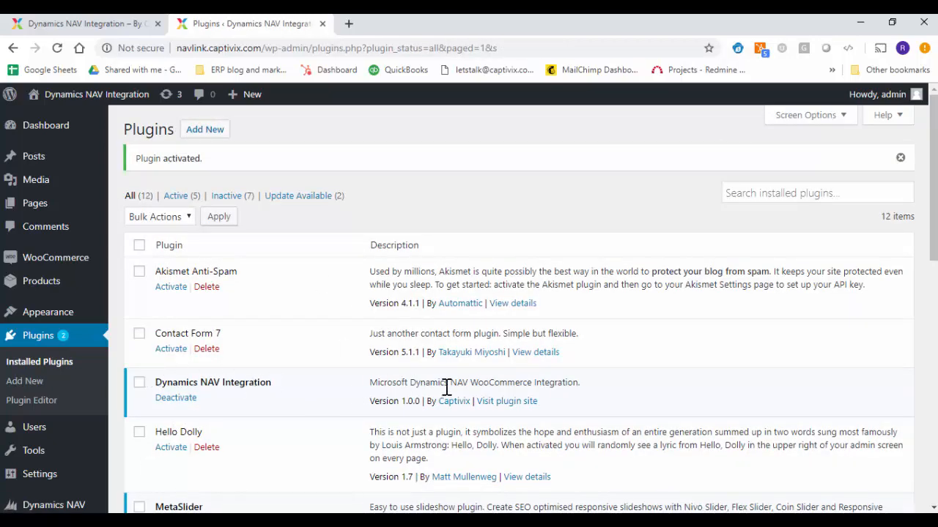
pyautogui.scroll(-3)
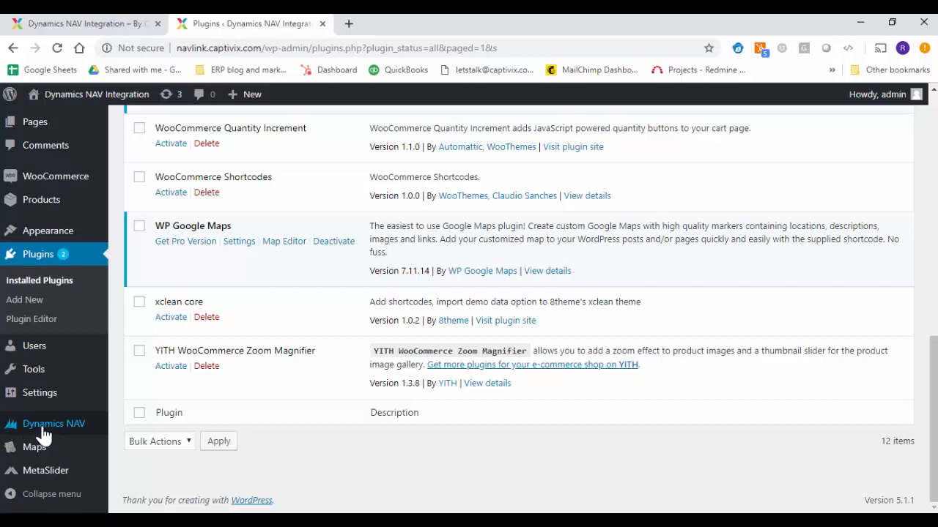
pyautogui.moveTo(54, 423)
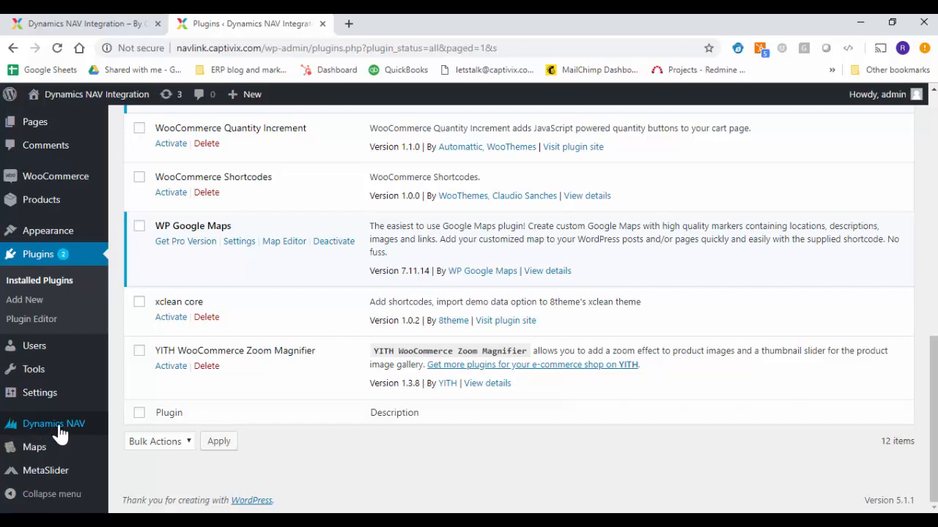
# Open the Dynamics NAV entry in the admin sidebar to view its General settings.
pyautogui.click(53, 424)
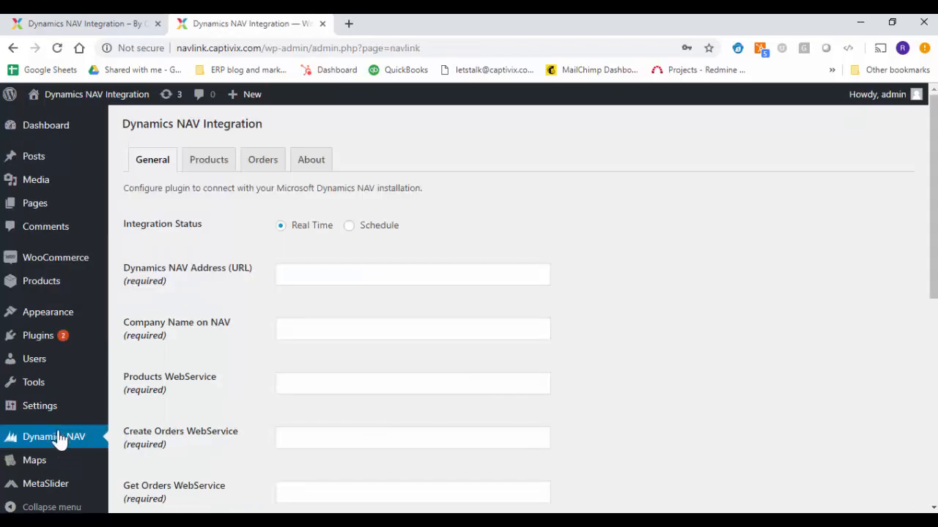
pyautogui.moveTo(204, 335)
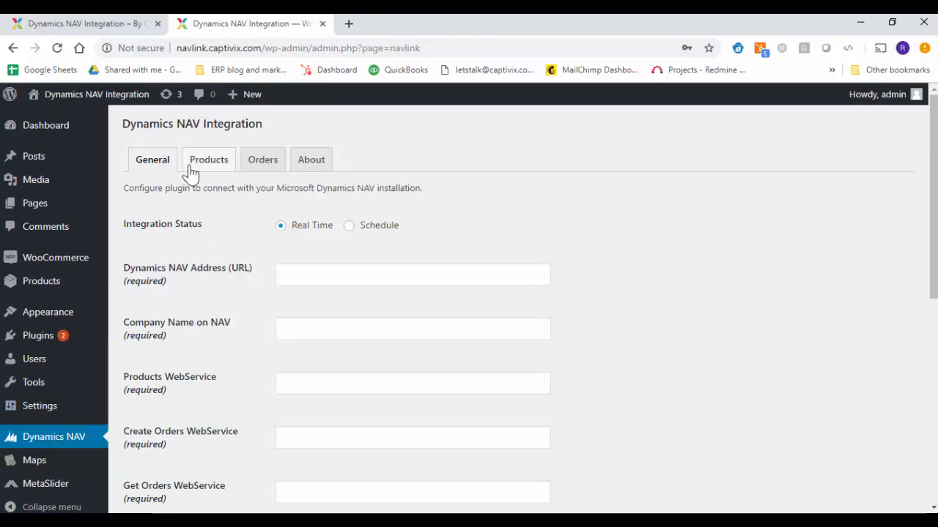
pyautogui.moveTo(277, 359)
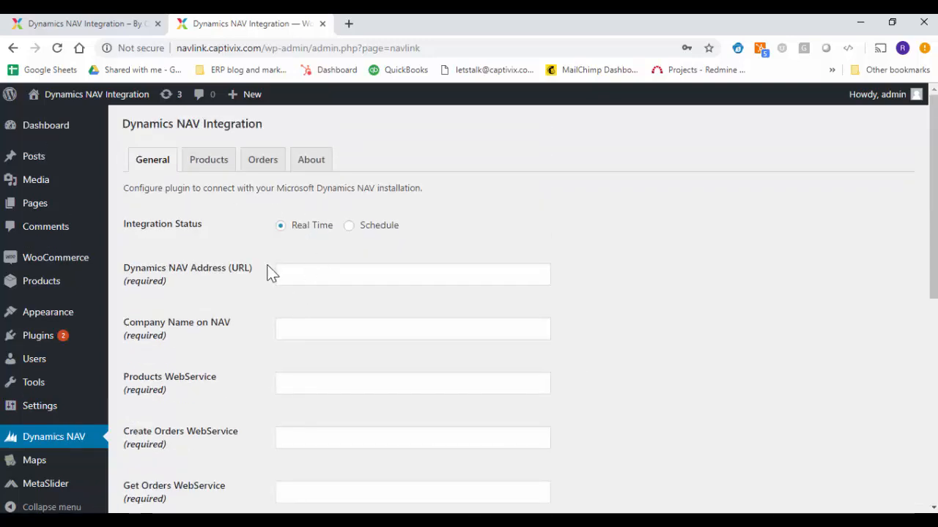
pyautogui.moveTo(256, 297)
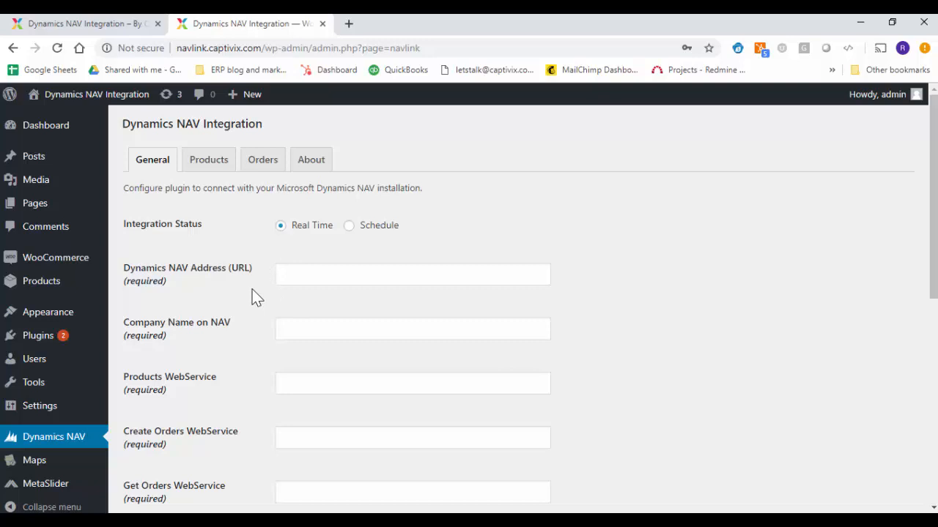
pyautogui.moveTo(140, 184)
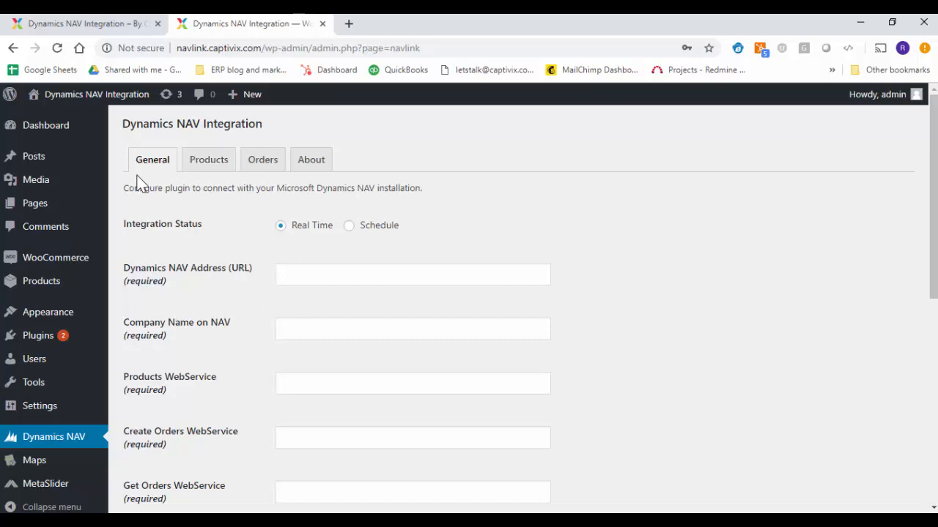
pyautogui.moveTo(136, 181)
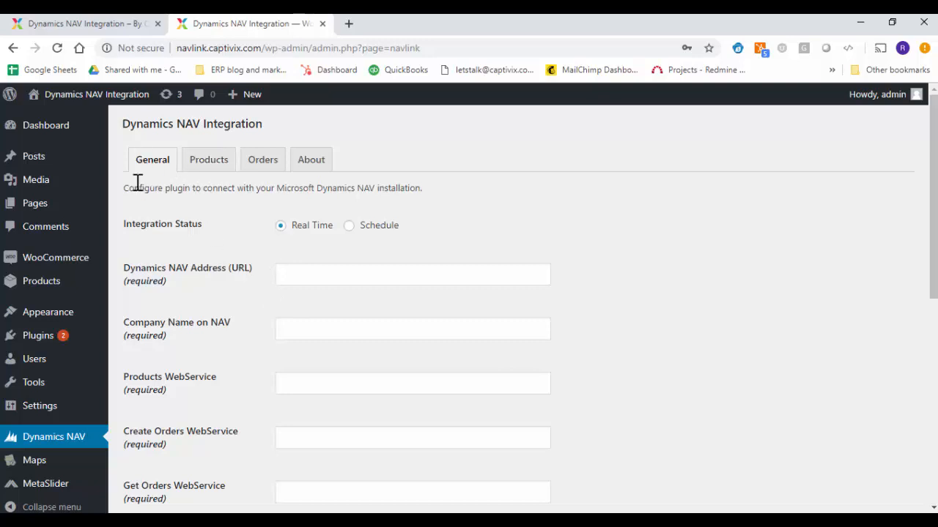
pyautogui.moveTo(123, 231)
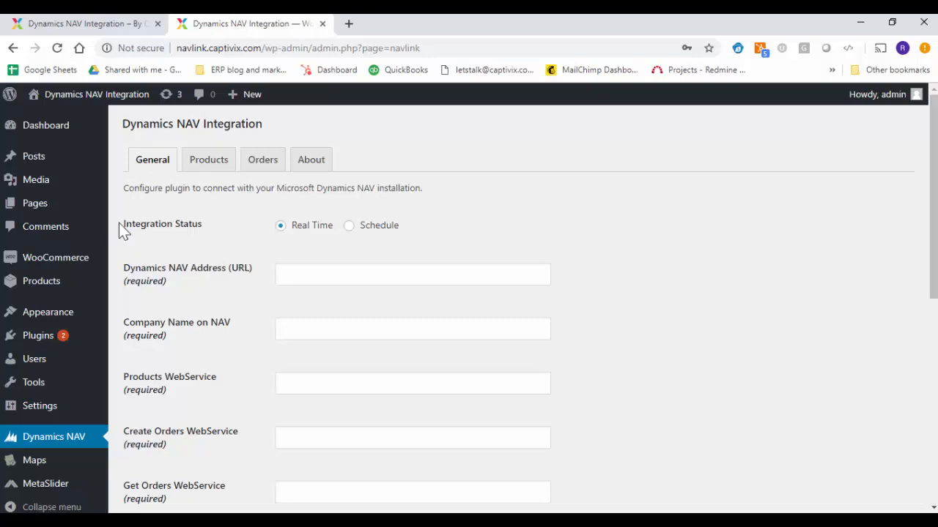
pyautogui.moveTo(198, 234)
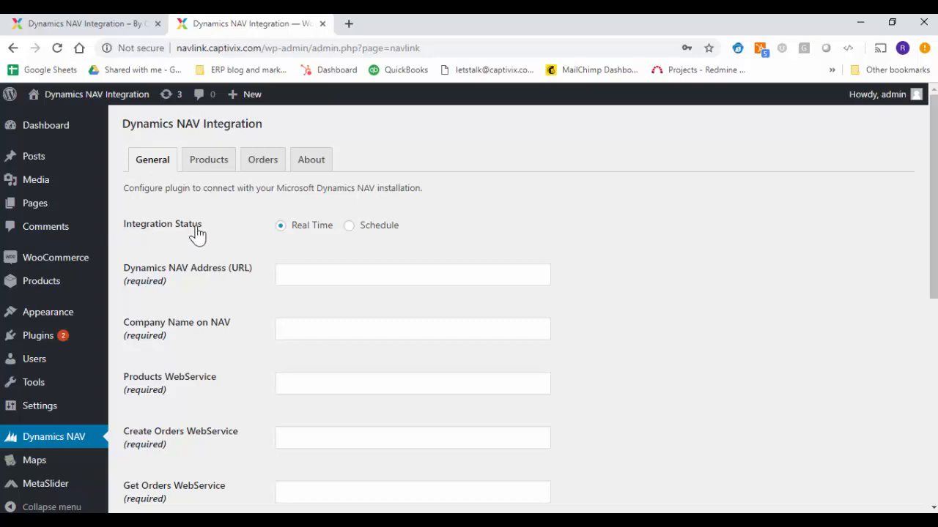
pyautogui.moveTo(285, 245)
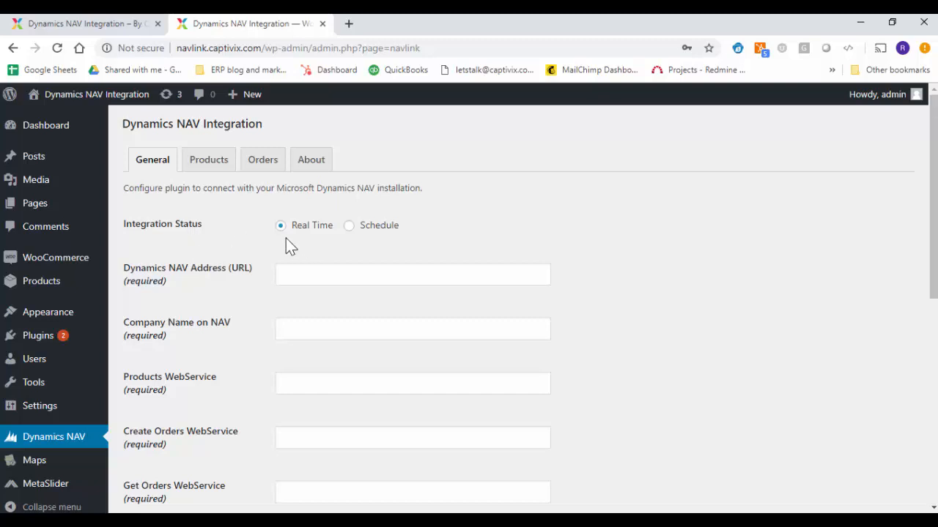
pyautogui.moveTo(325, 247)
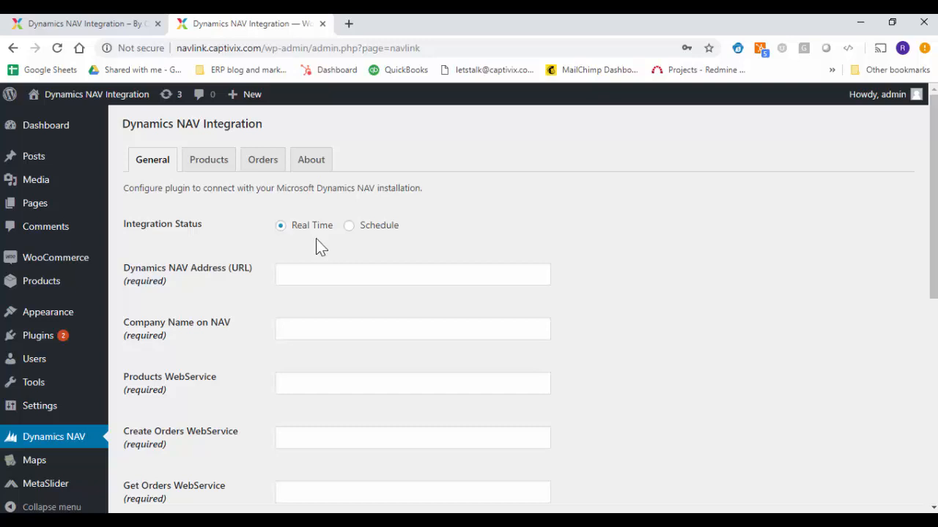
# Enter the Dynamics NAV server address and choose CRONUS USA, Inc. as the company.
pyautogui.click(412, 274)
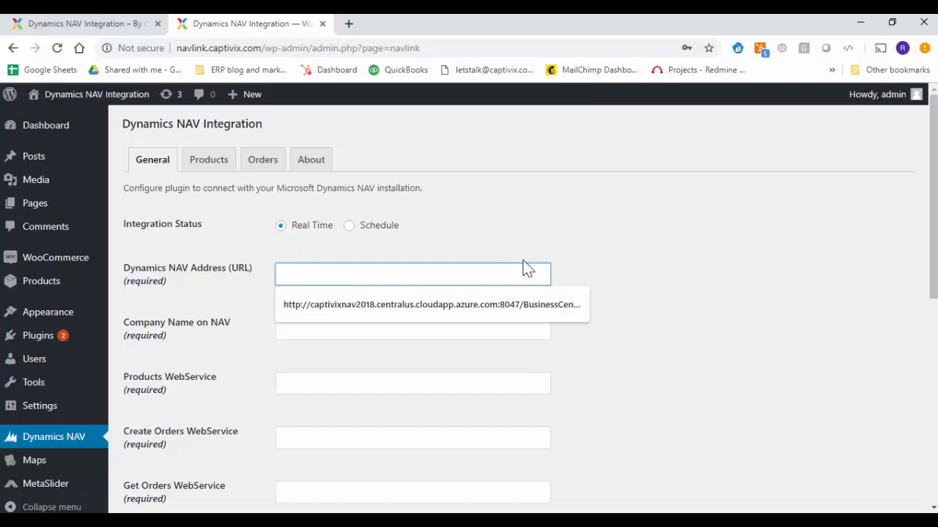
pyautogui.moveTo(184, 279)
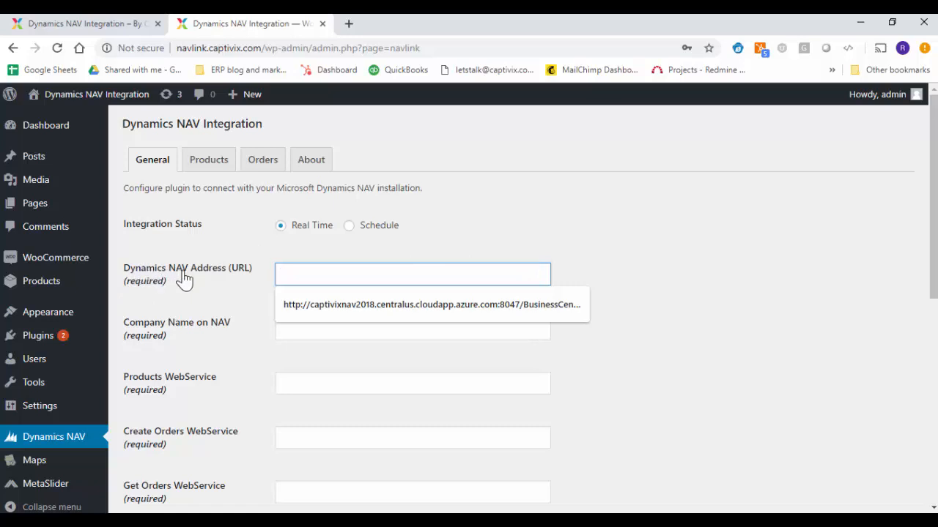
pyautogui.click(430, 303)
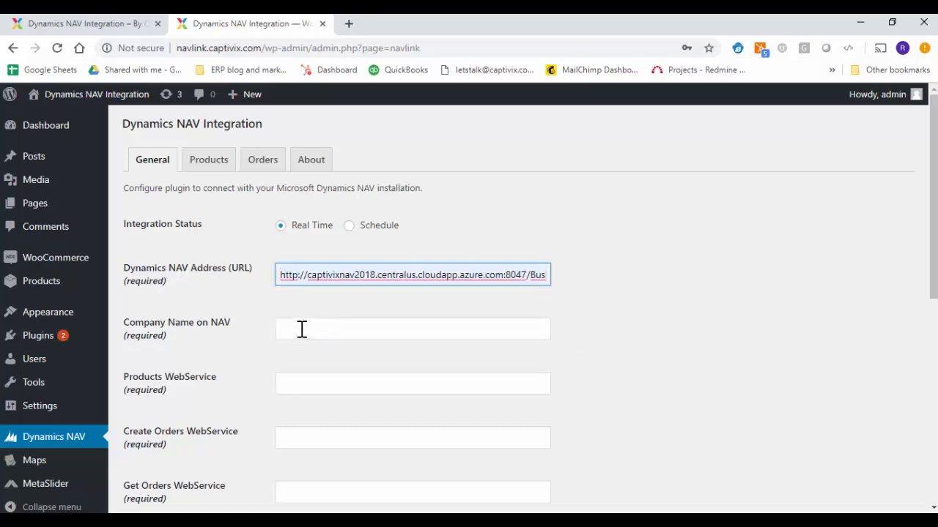
pyautogui.click(412, 328)
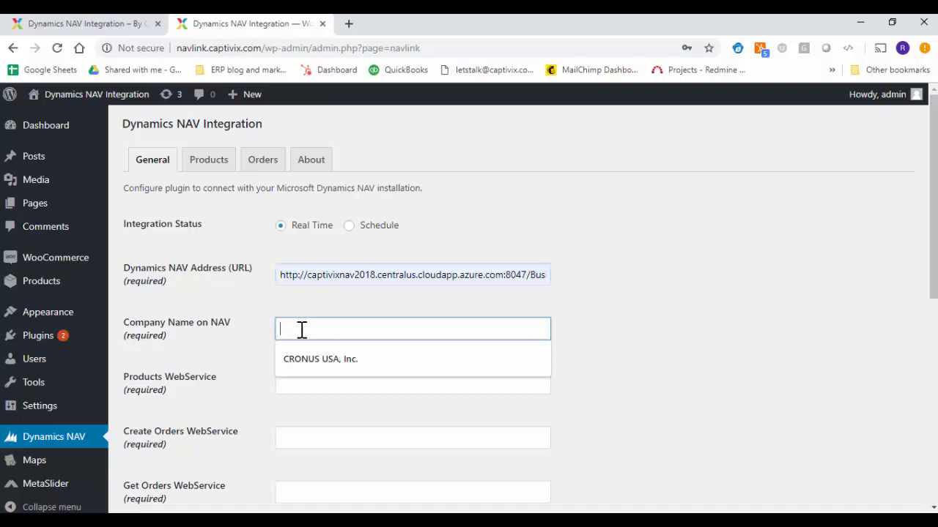
pyautogui.click(320, 359)
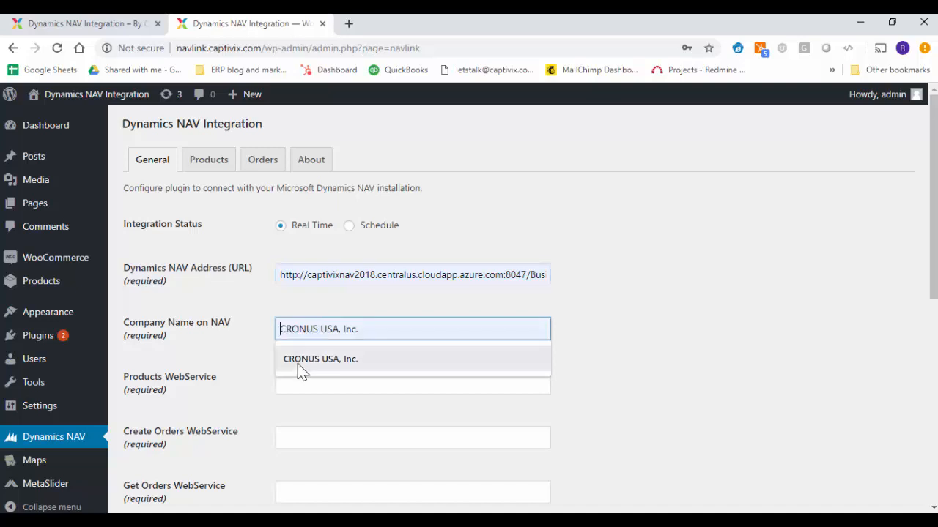
pyautogui.click(320, 359)
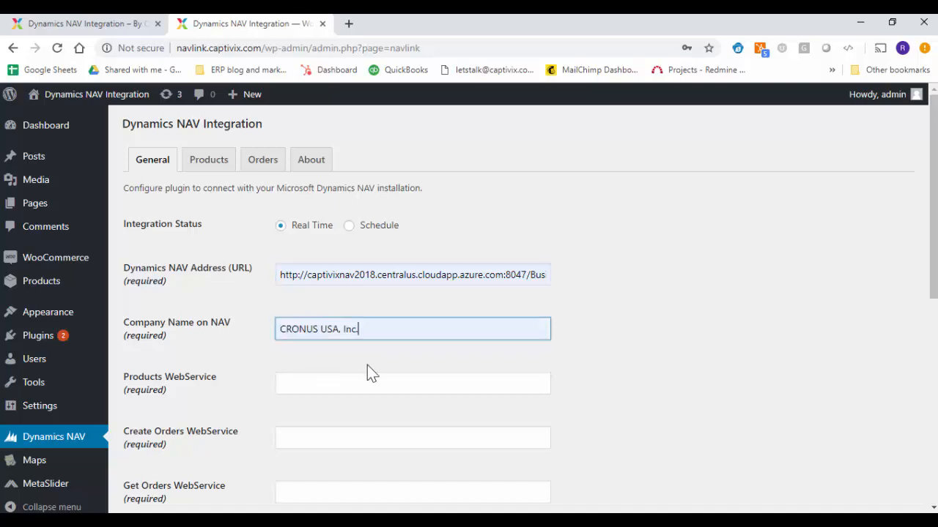
# Set web services Page/MiniItemList3, Codeunit/CreateAppSalesHeader, Page/MiniSalesOrder and Page/MiniCustomerList.
pyautogui.scroll(-3)
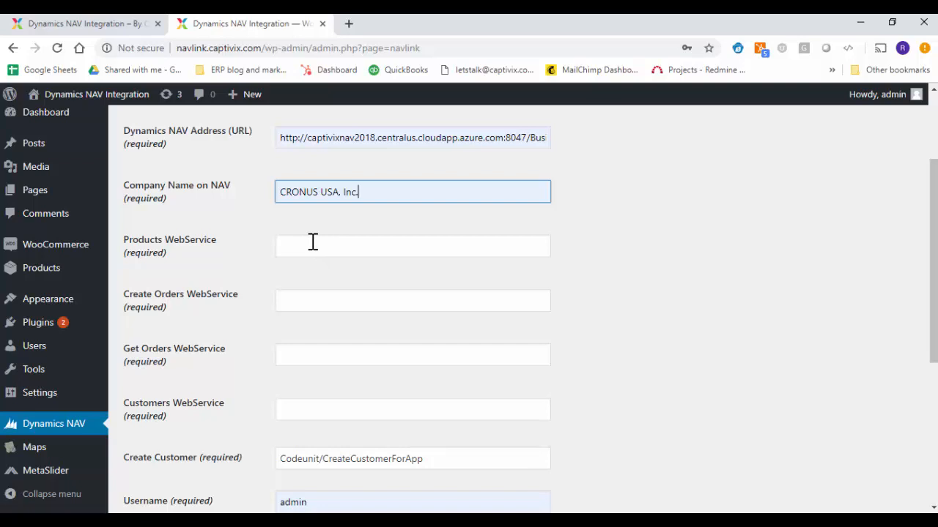
pyautogui.write('Page/MiniItemList3')
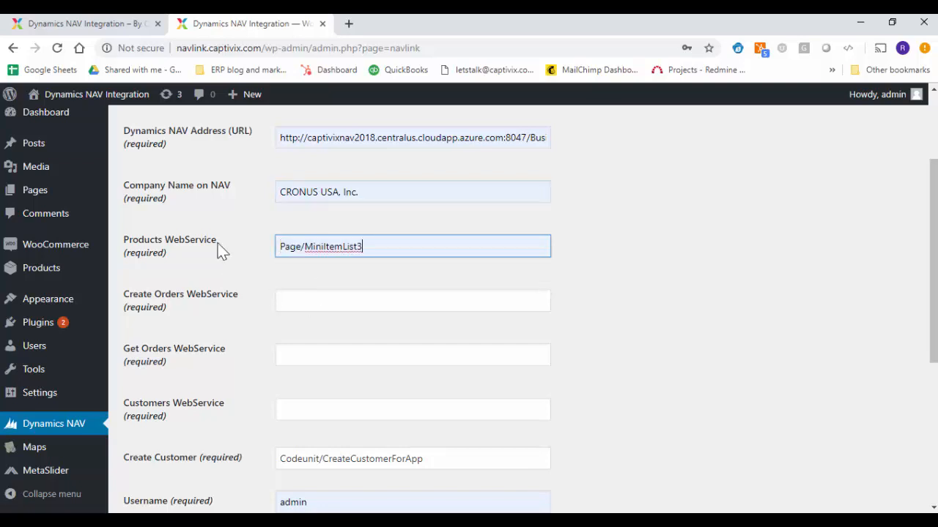
pyautogui.write('Codeunit/CreateAppSalesHeader')
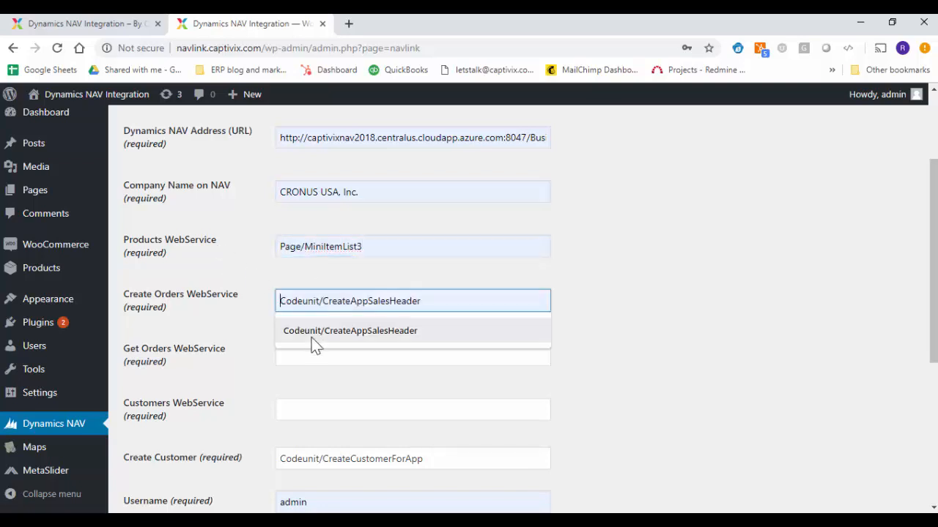
pyautogui.click(349, 330)
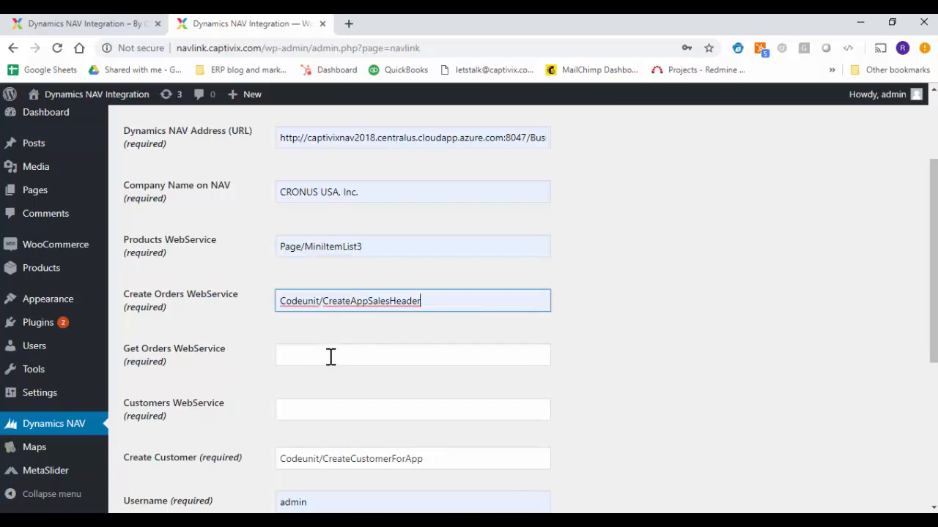
pyautogui.write('Page/MiniSalesOrder')
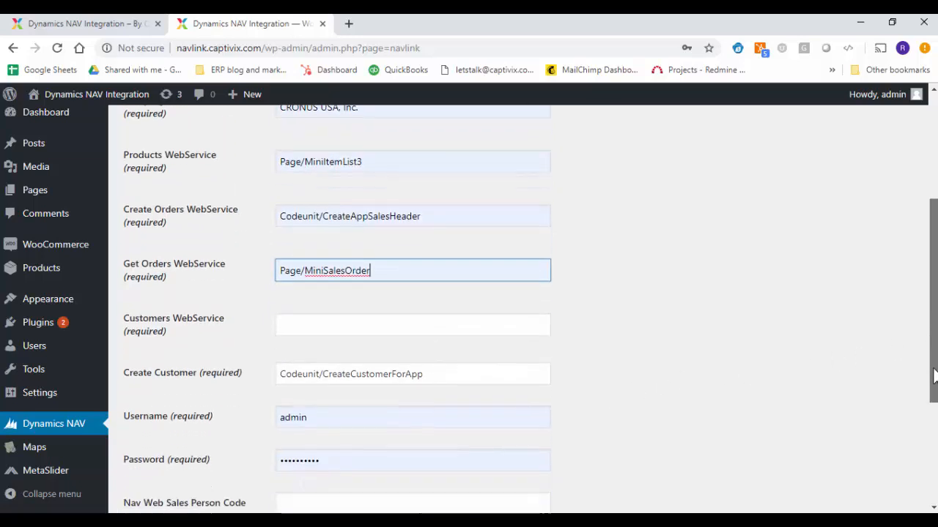
pyautogui.scroll(-3)
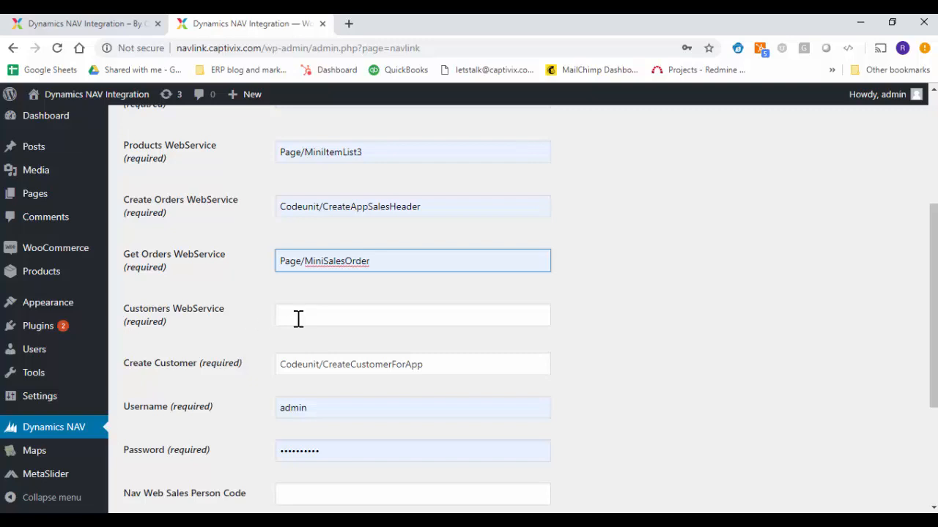
pyautogui.click(412, 315)
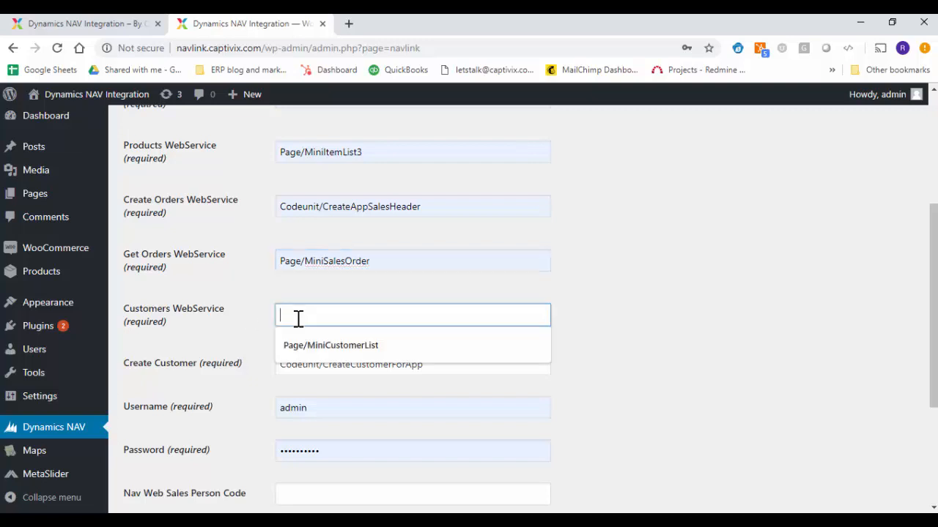
pyautogui.click(330, 345)
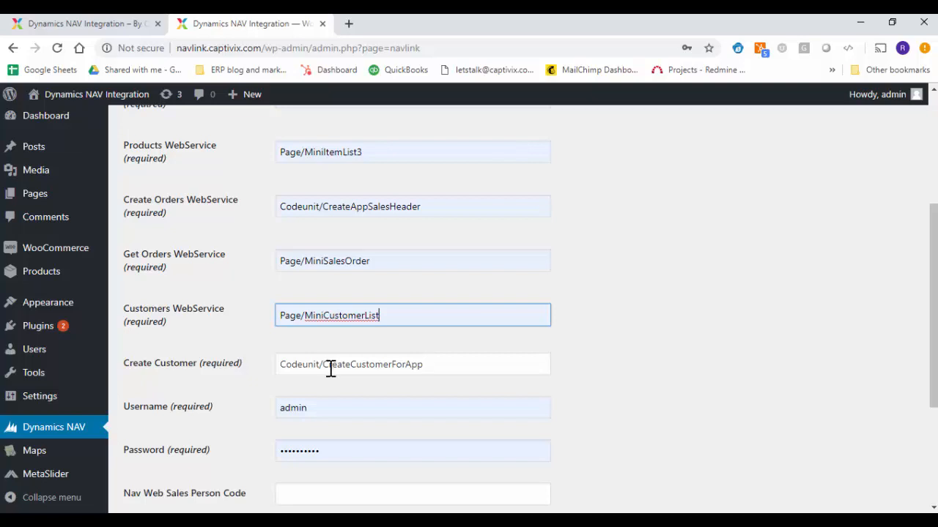
pyautogui.scroll(-3)
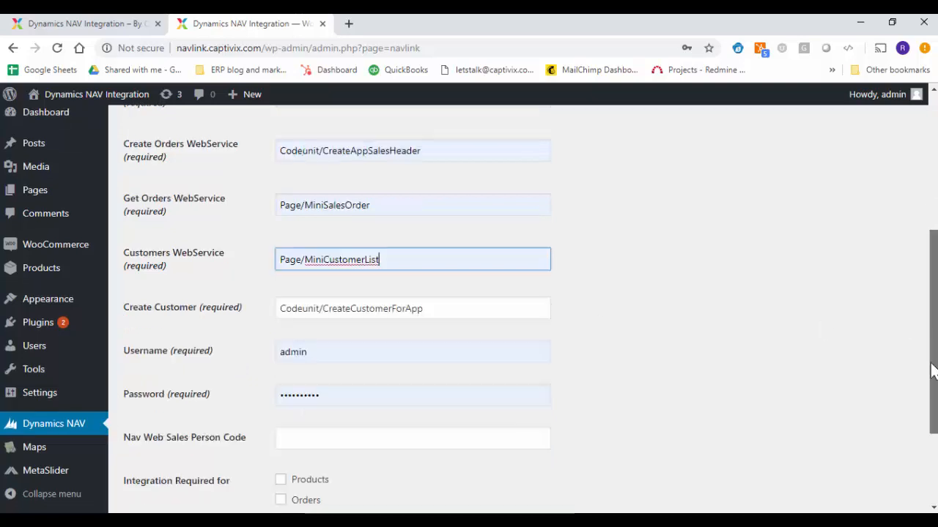
# Re-enter the NAV password and set the salesperson code to PS.
pyautogui.click(412, 389)
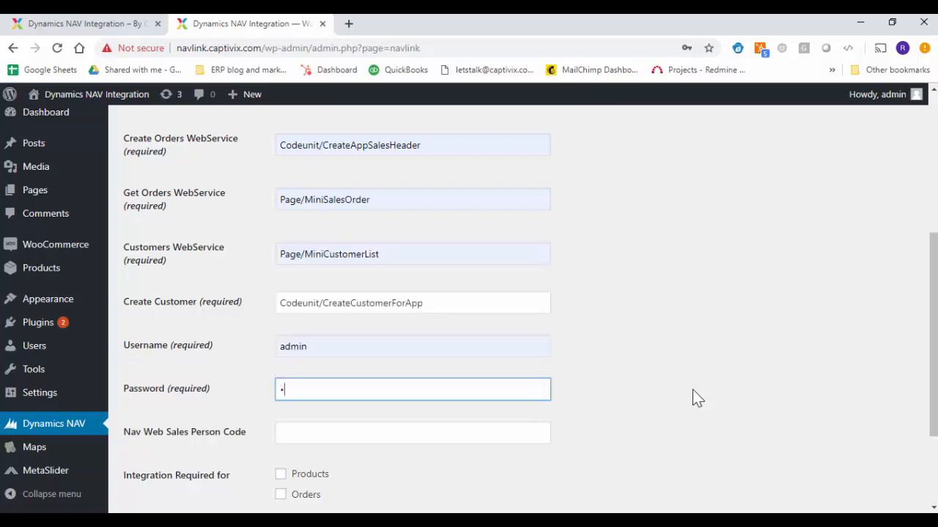
pyautogui.write('*')
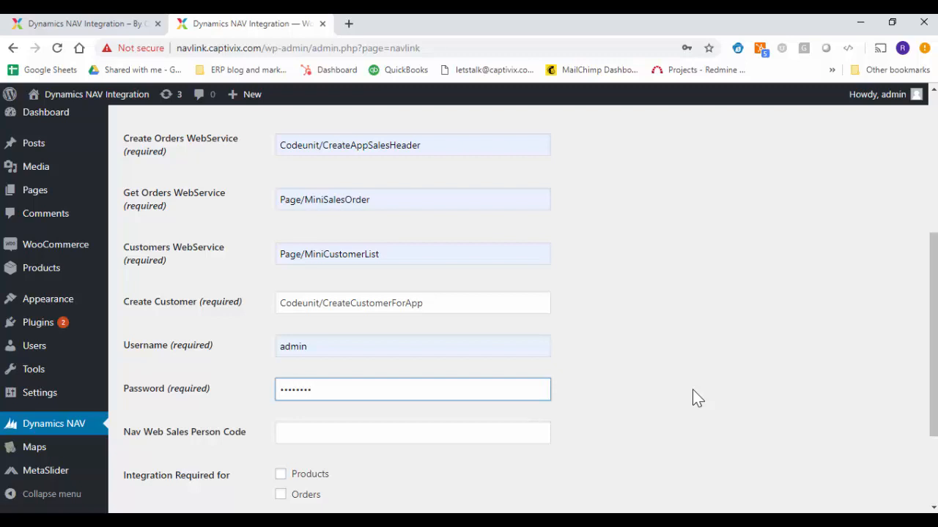
pyautogui.moveTo(689, 388)
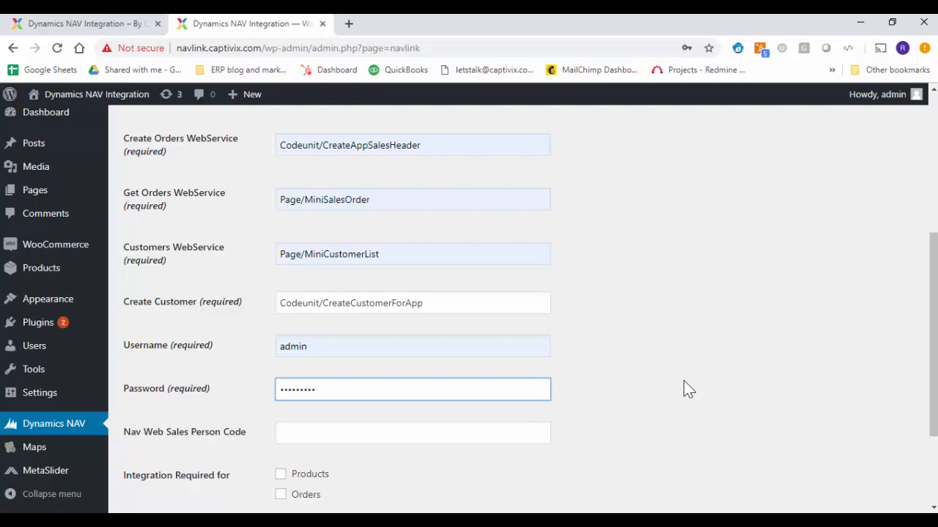
pyautogui.scroll(-3)
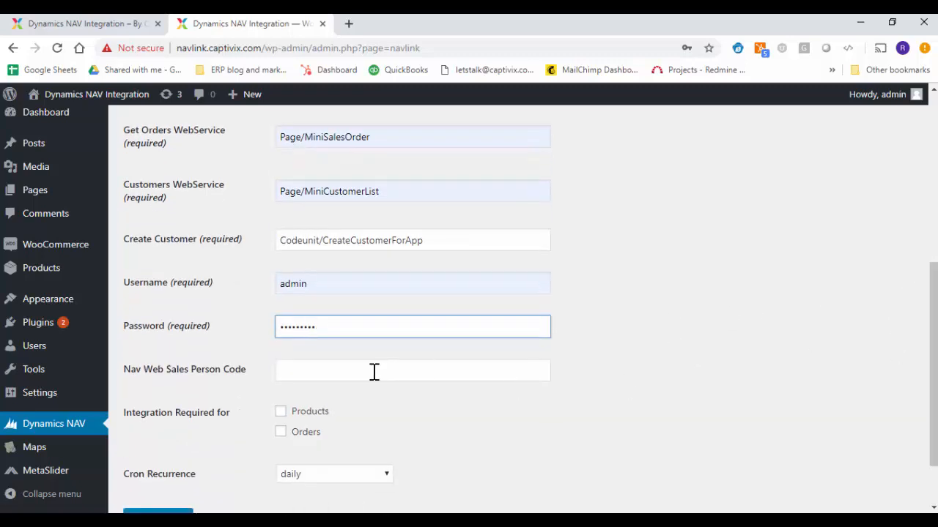
pyautogui.click(412, 370)
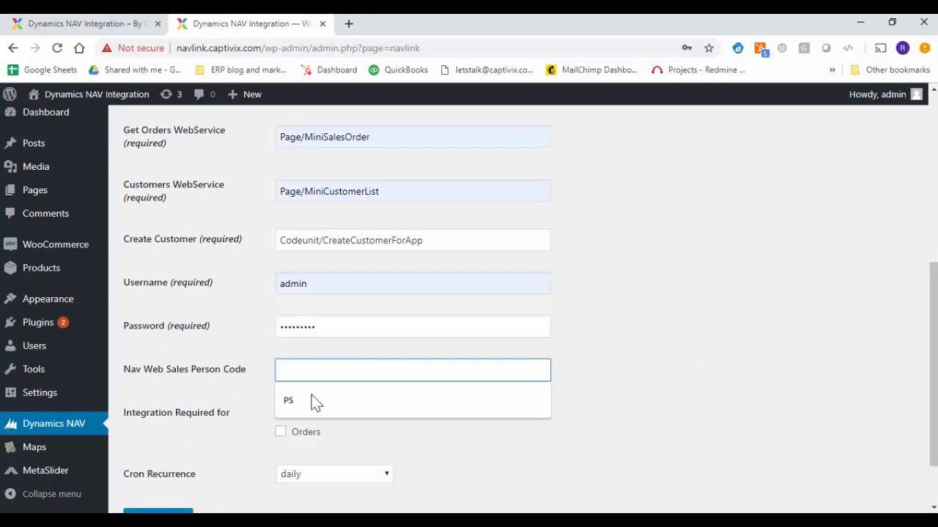
pyautogui.write('PS')
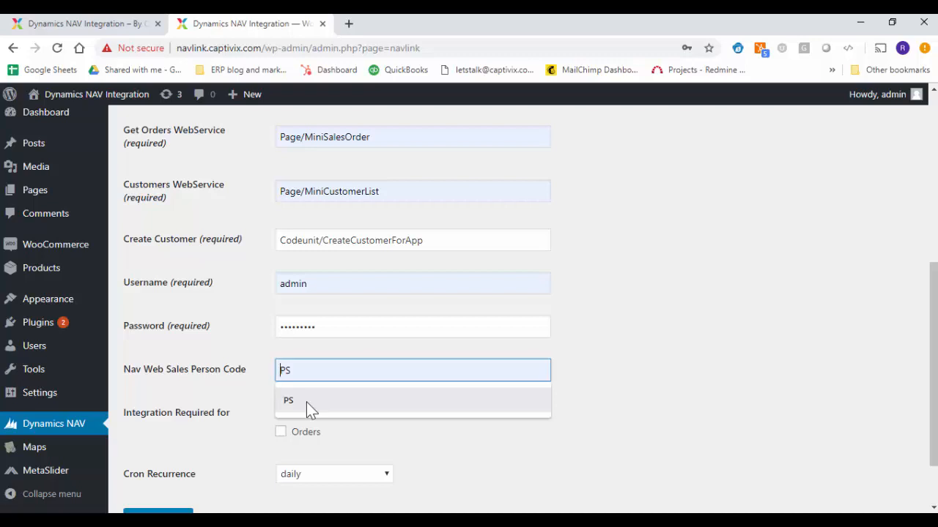
pyautogui.click(288, 400)
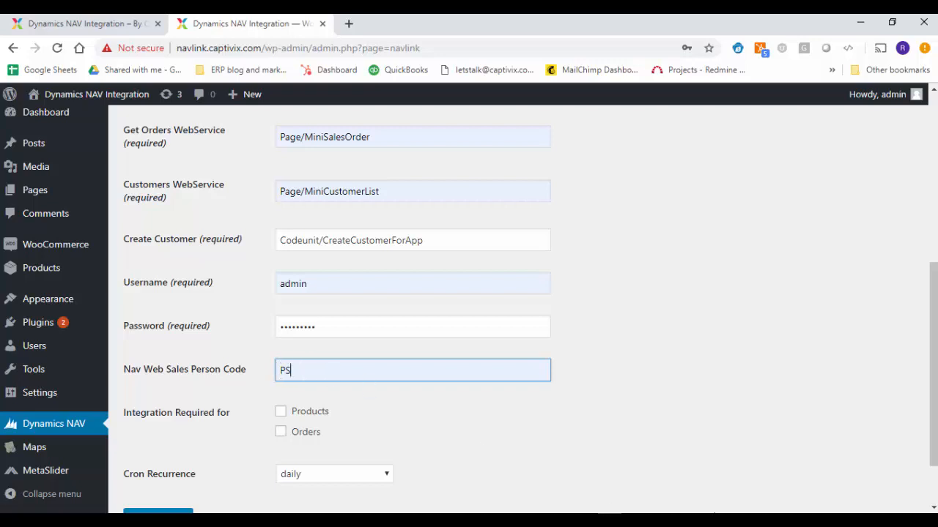
# Tick Products and Orders under Integration Required for, and save the settings.
pyautogui.scroll(-3)
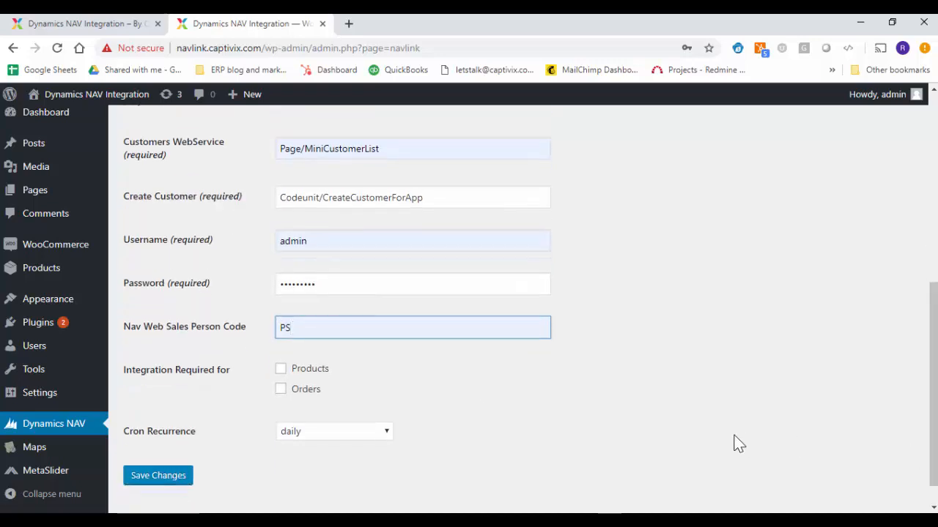
pyautogui.moveTo(553, 432)
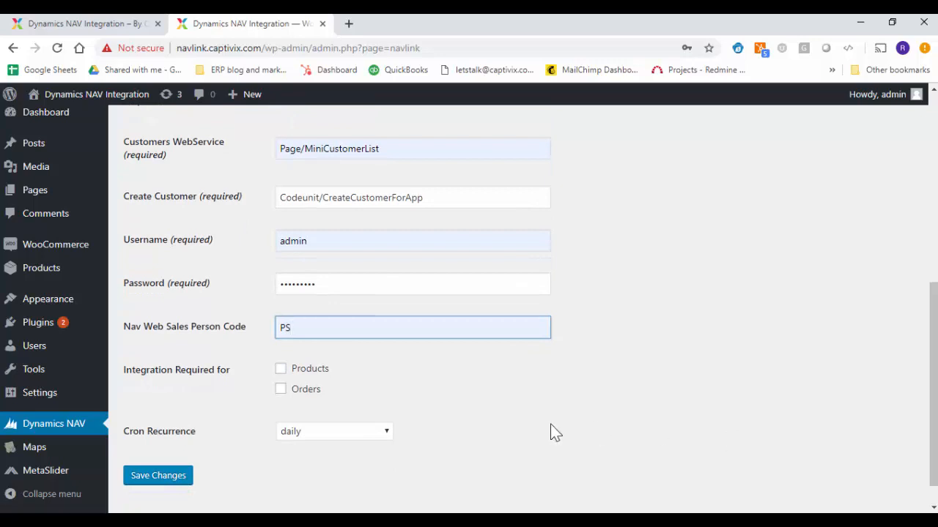
pyautogui.moveTo(326, 336)
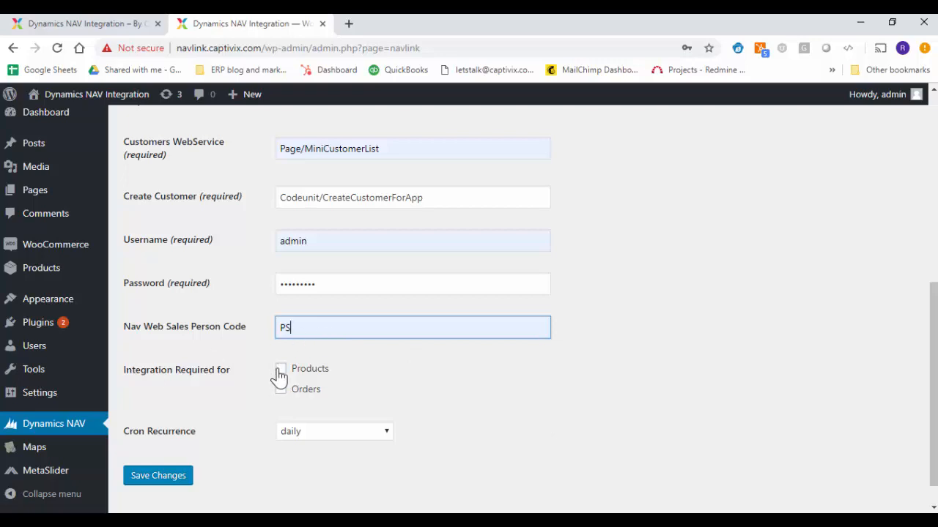
pyautogui.click(280, 368)
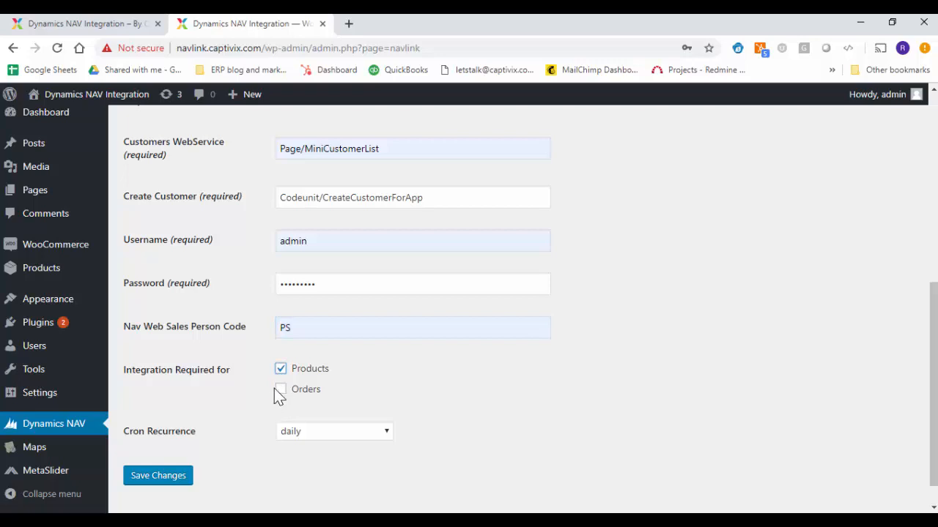
pyautogui.click(280, 389)
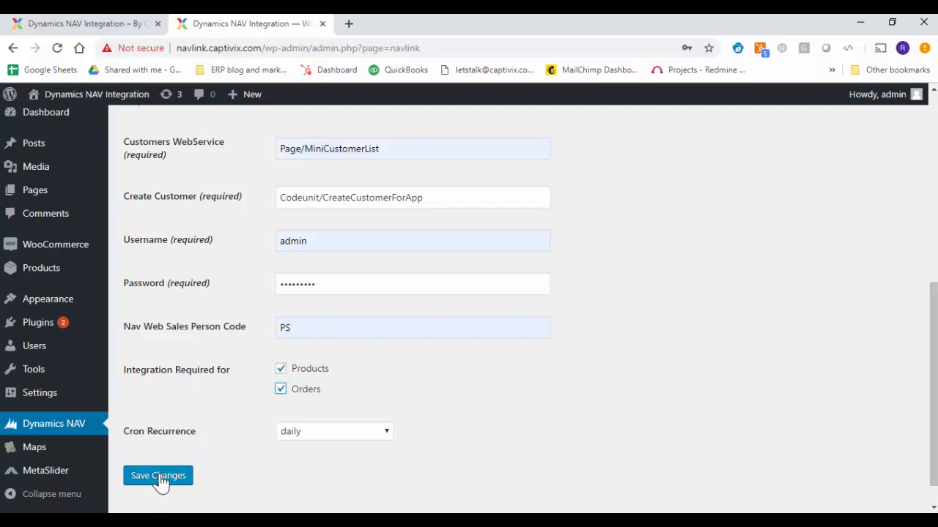
pyautogui.click(158, 475)
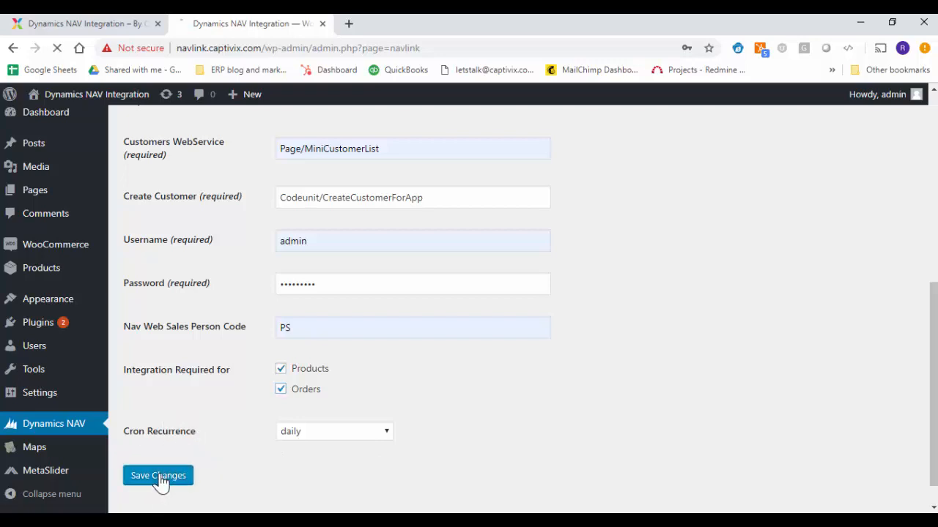
pyautogui.click(157, 475)
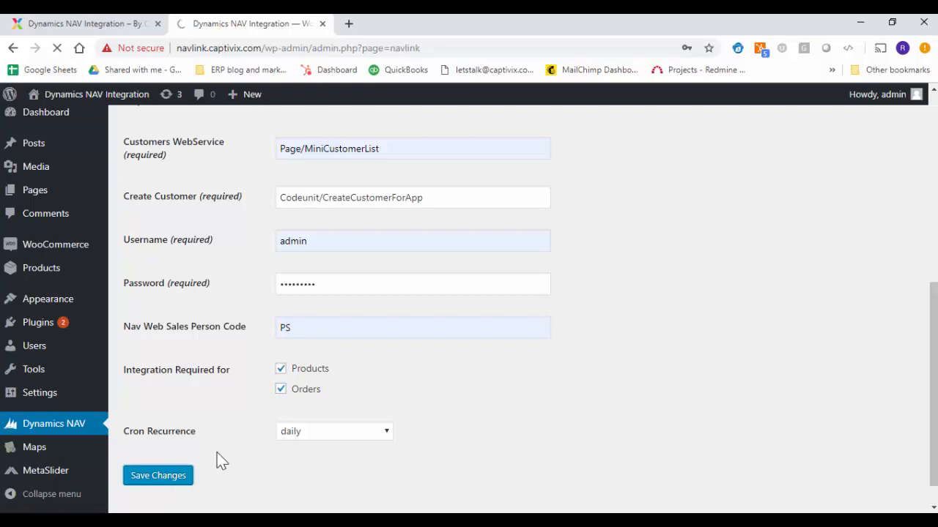
pyautogui.click(158, 475)
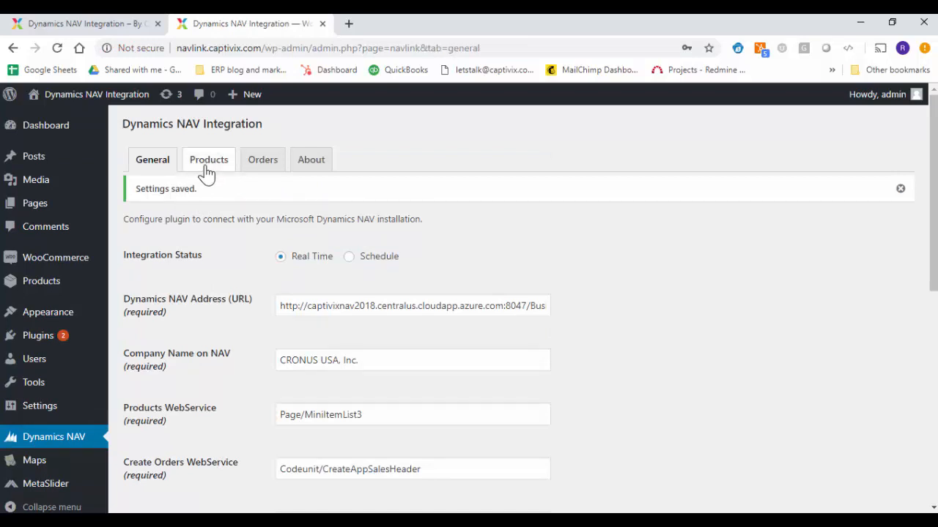
# Open the Dynamics NAV Products tab and show the Products Fields Mapping table.
pyautogui.click(209, 159)
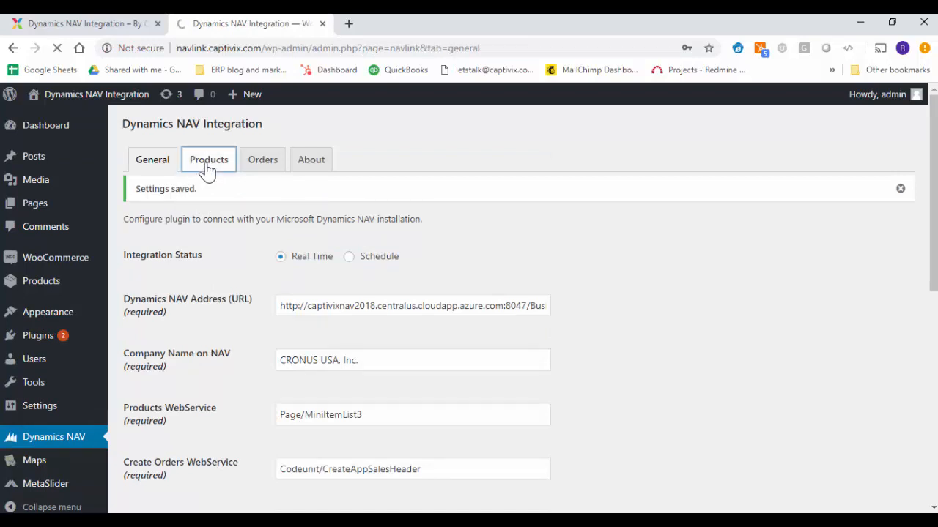
pyautogui.click(209, 159)
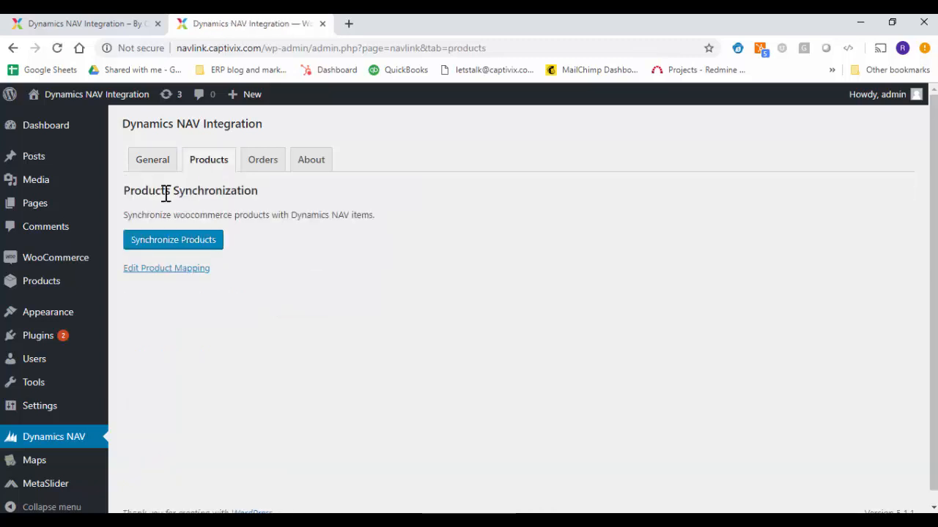
pyautogui.moveTo(260, 212)
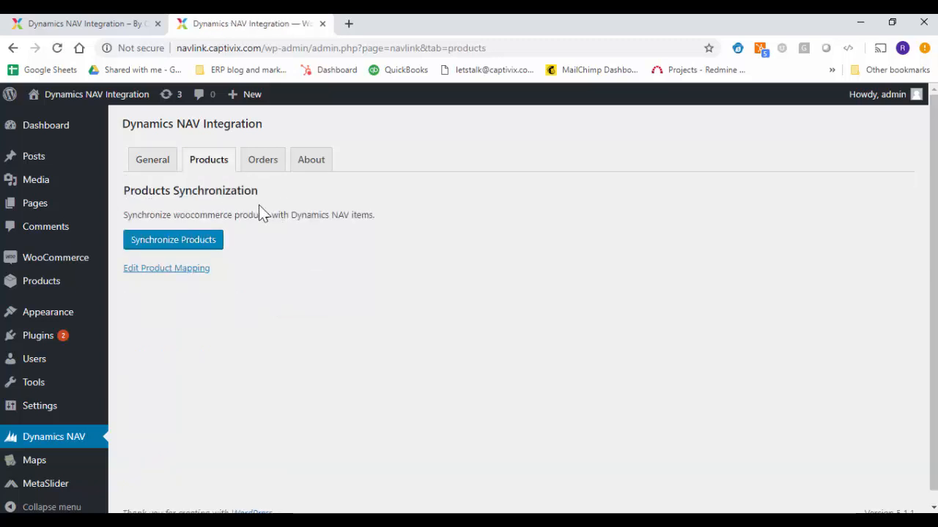
pyautogui.moveTo(181, 249)
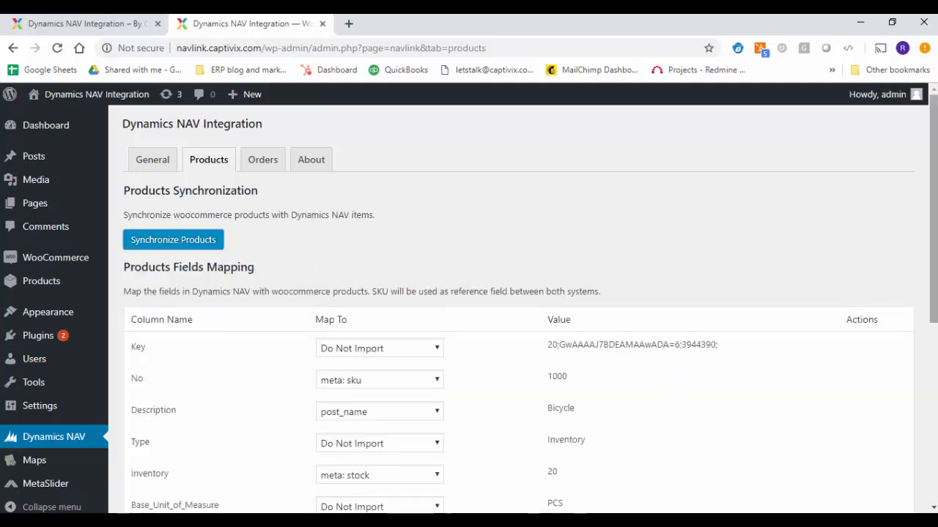
pyautogui.scroll(-3)
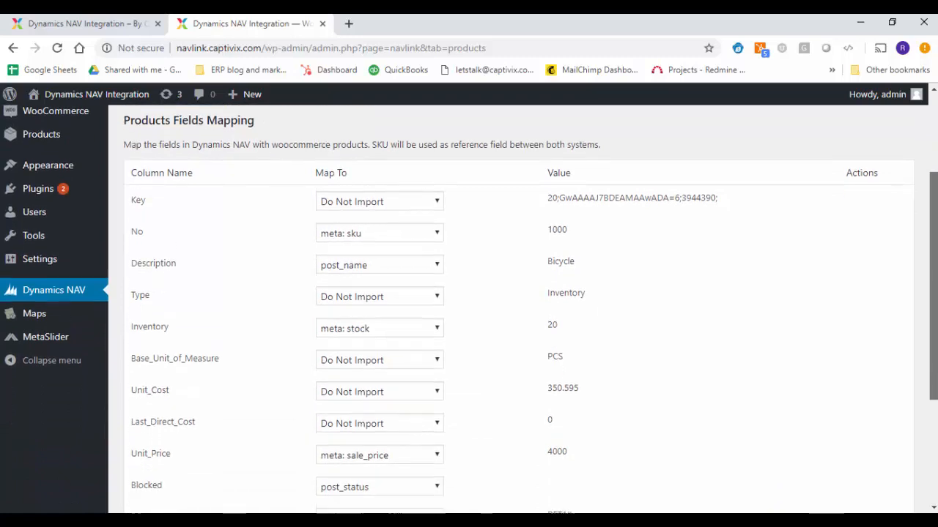
pyautogui.scroll(-3)
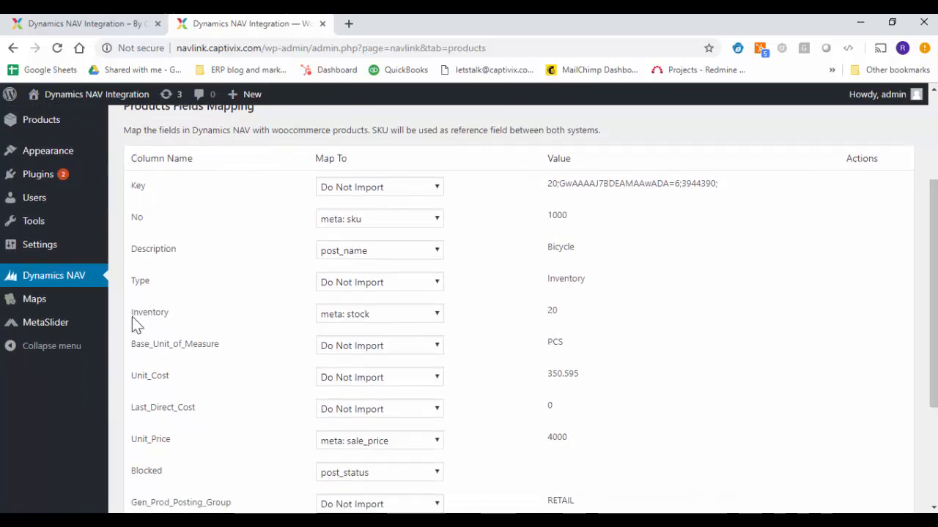
pyautogui.moveTo(211, 401)
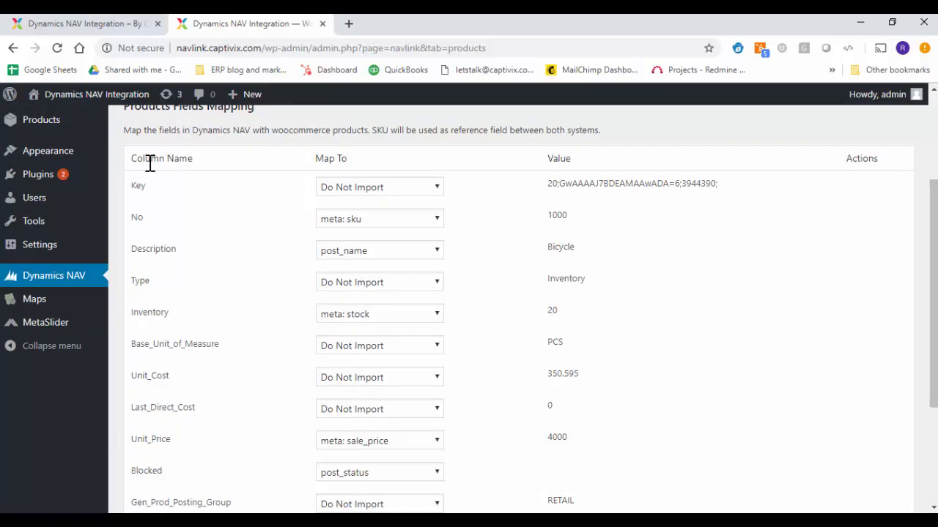
pyautogui.moveTo(161, 342)
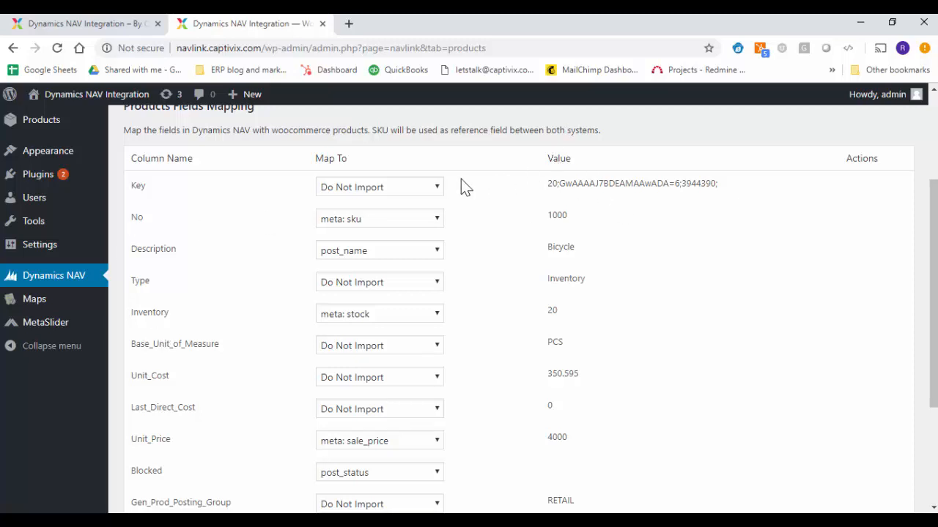
pyautogui.moveTo(517, 238)
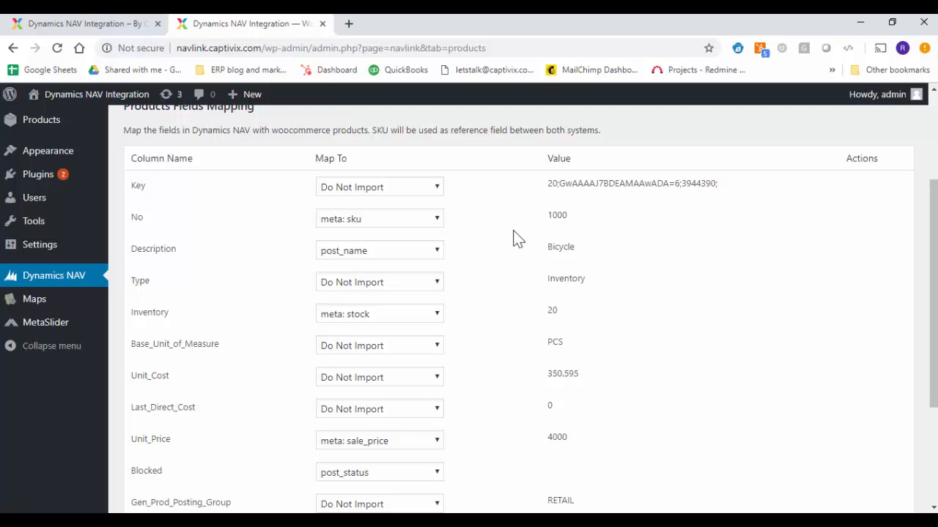
pyautogui.moveTo(473, 226)
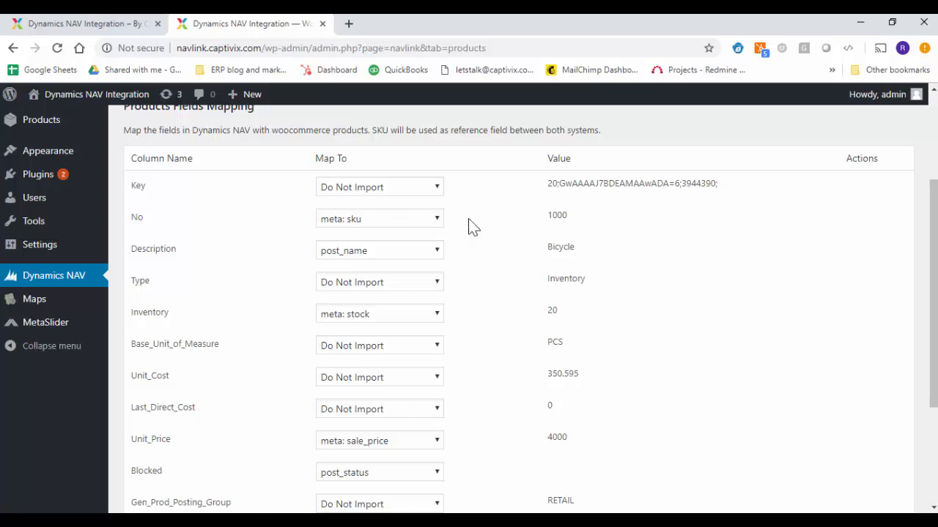
pyautogui.moveTo(240, 200)
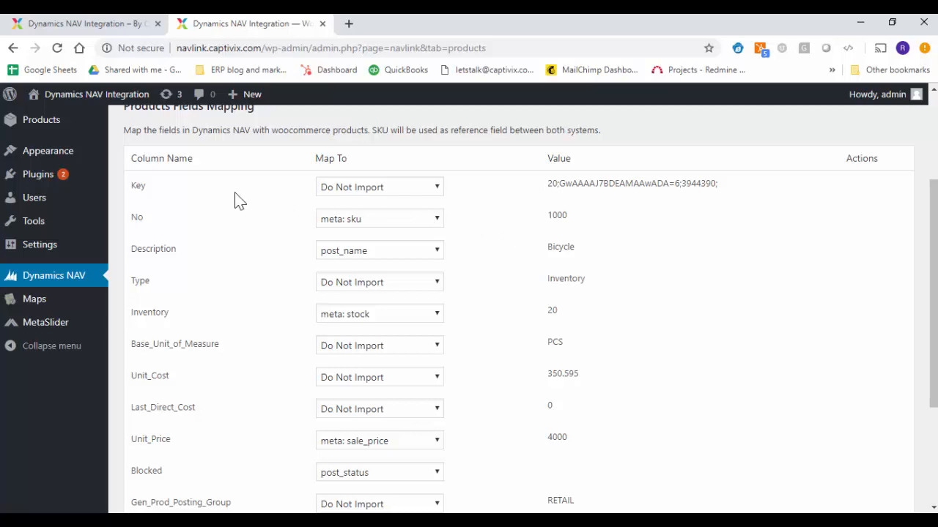
pyautogui.moveTo(516, 200)
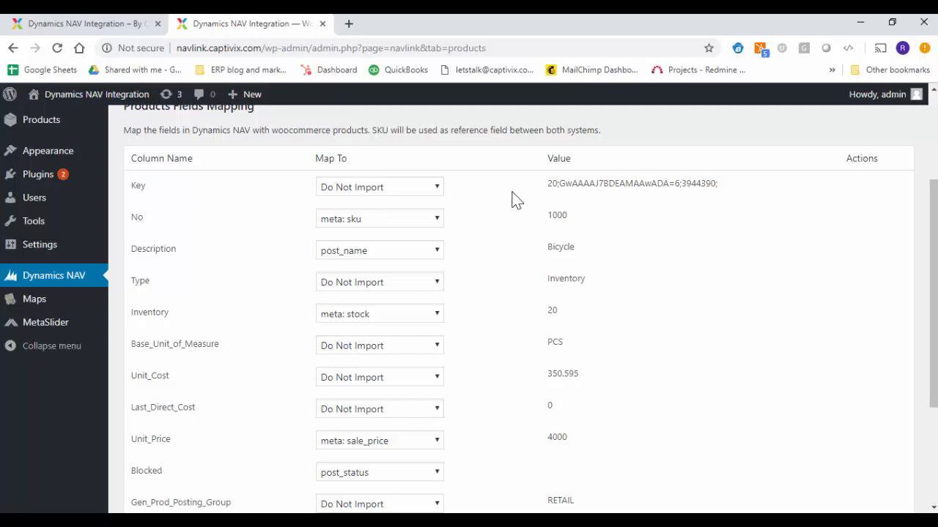
pyautogui.moveTo(454, 207)
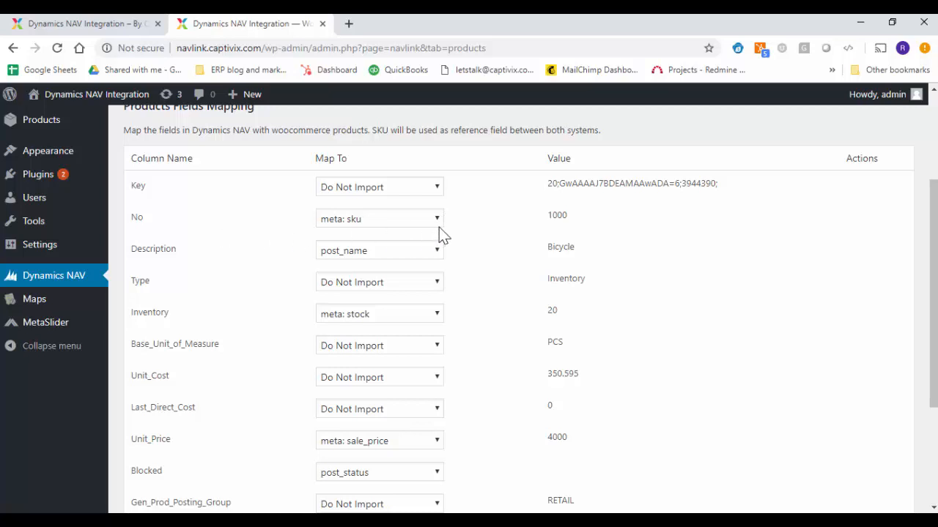
pyautogui.moveTo(448, 267)
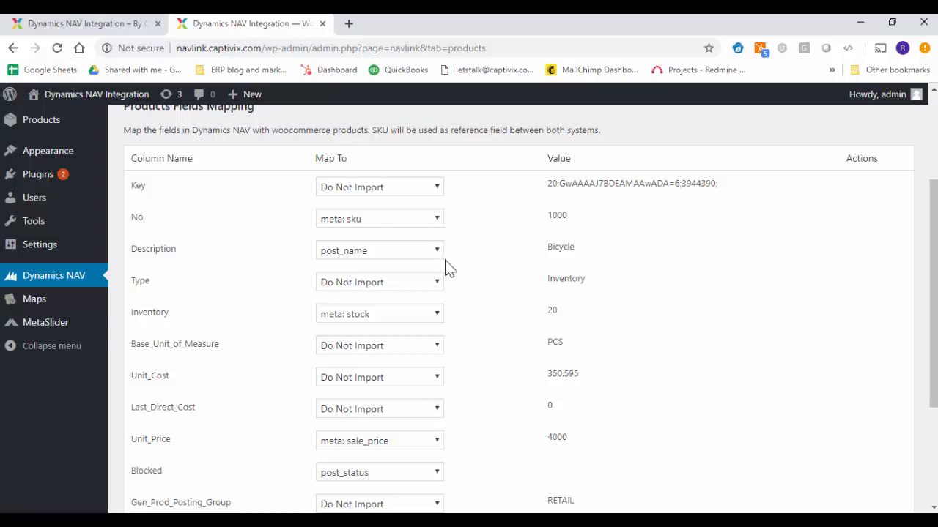
pyautogui.scroll(-3)
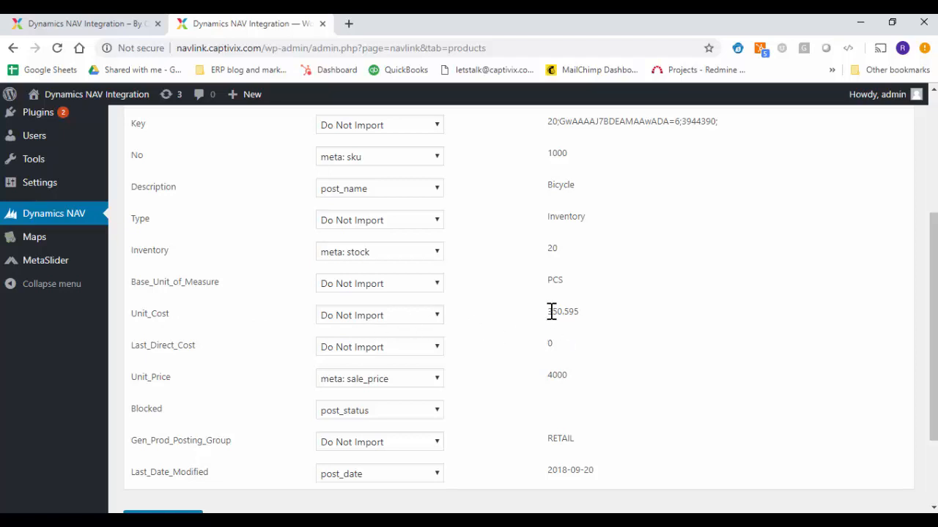
pyautogui.moveTo(555, 376)
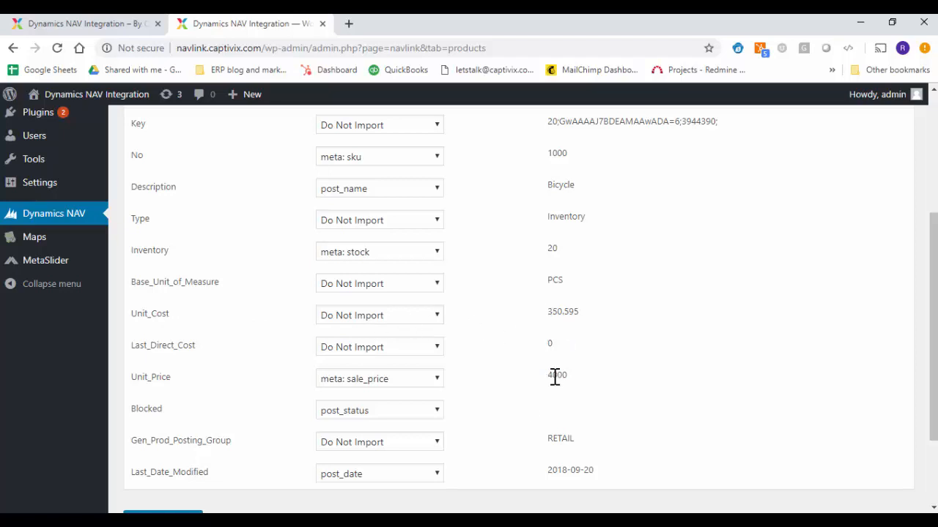
pyautogui.doubleClick(557, 375)
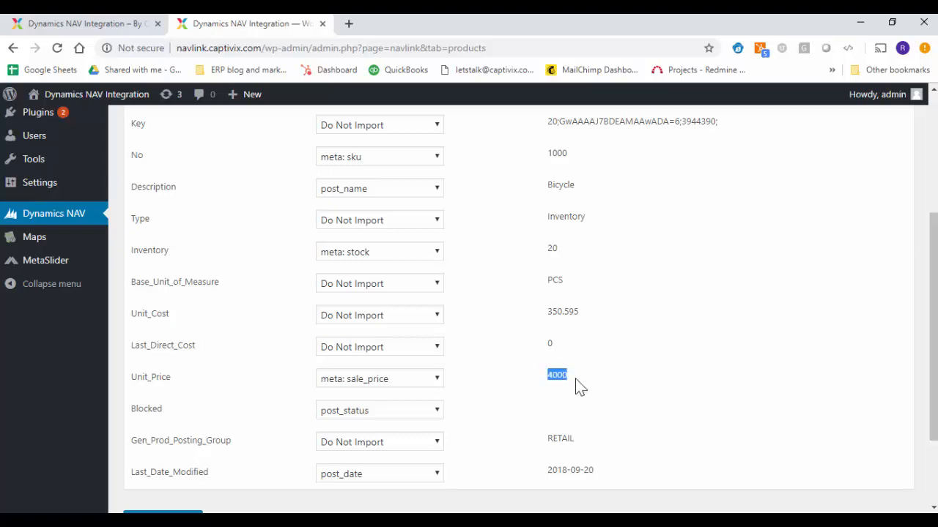
pyautogui.moveTo(637, 400)
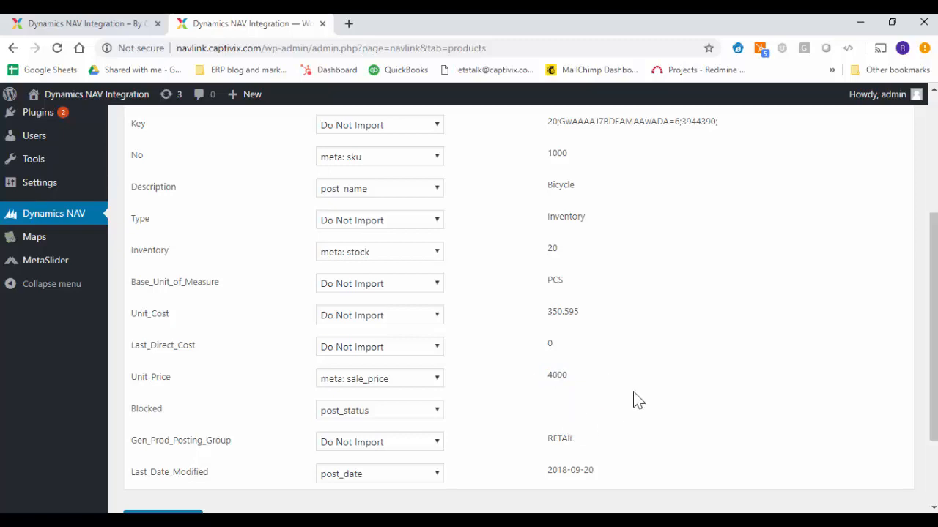
pyautogui.scroll(-3)
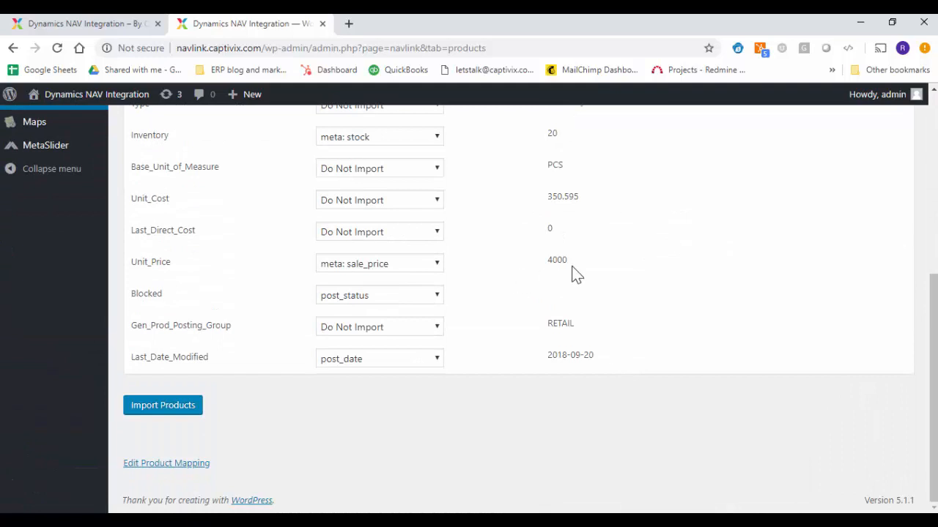
pyautogui.moveTo(163, 405)
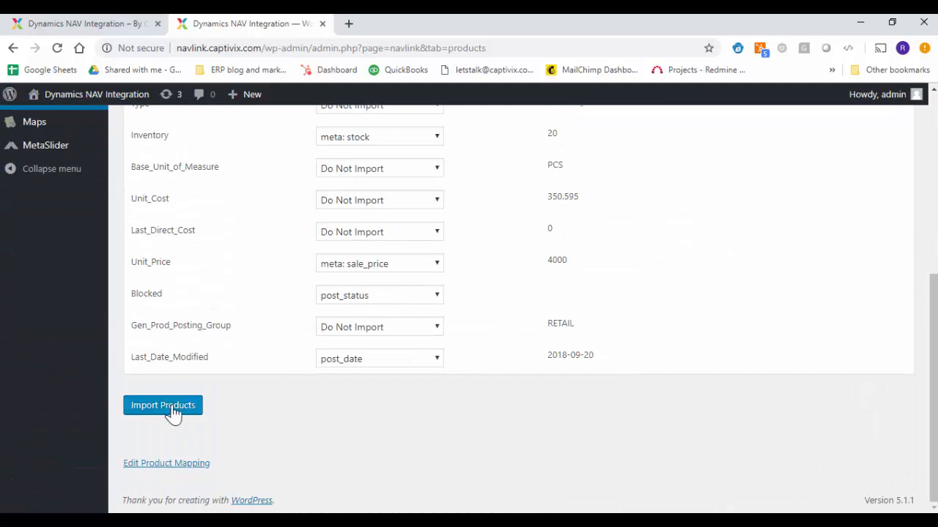
# Run Import Products until the progress shows 15/15 products imported.
pyautogui.click(163, 405)
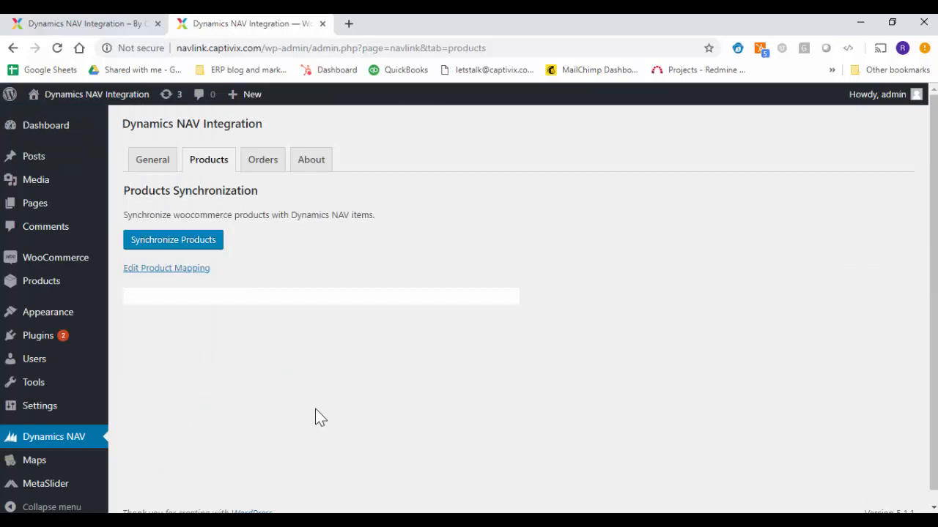
pyautogui.click(173, 239)
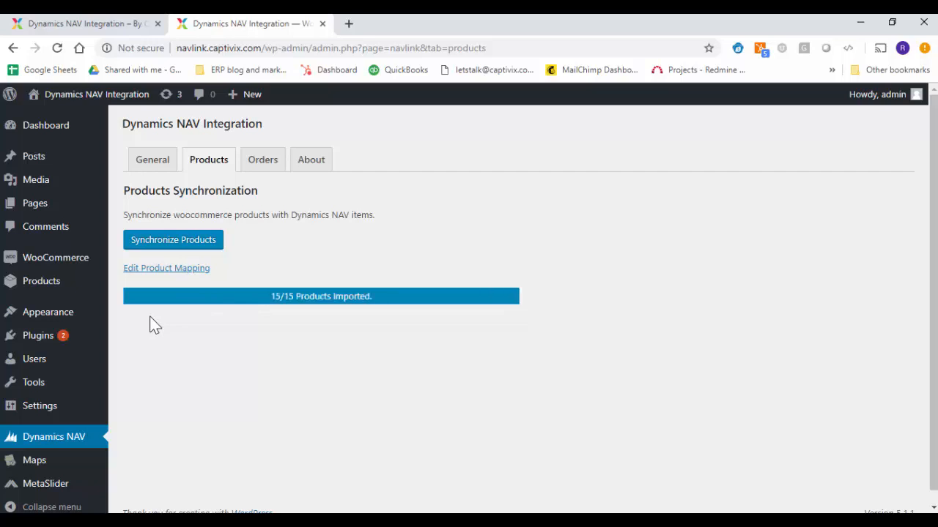
pyautogui.moveTo(267, 296)
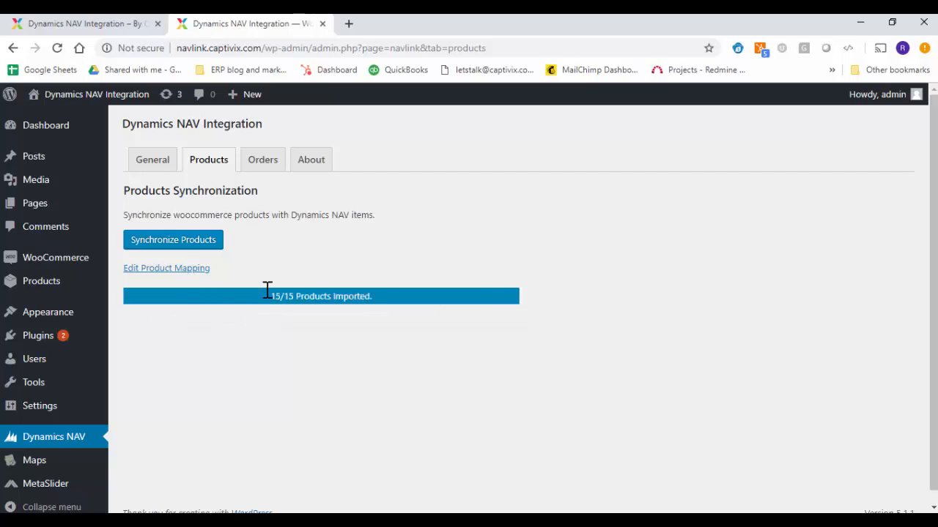
pyautogui.moveTo(222, 330)
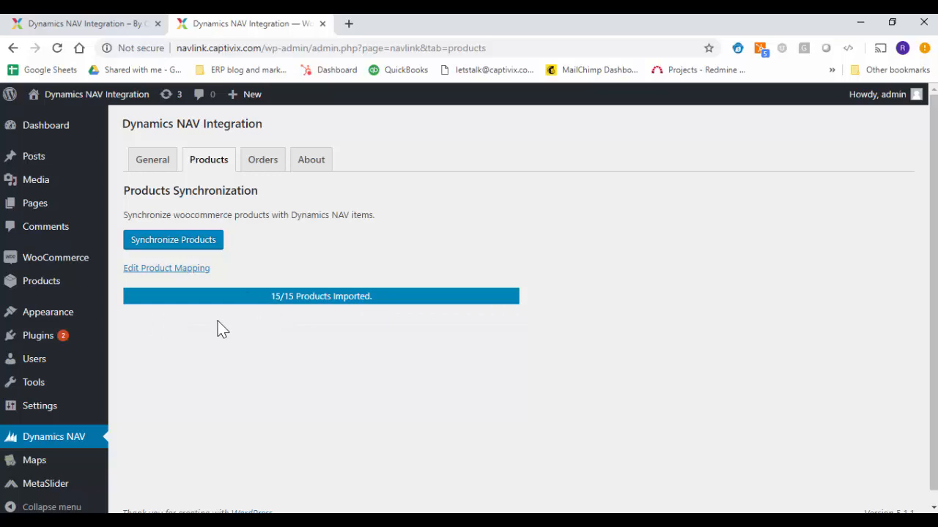
pyautogui.moveTo(41, 281)
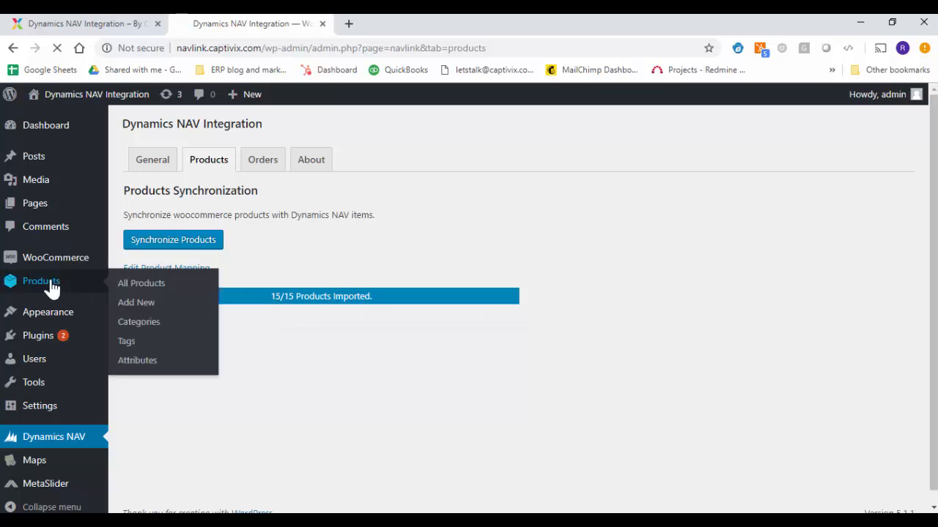
pyautogui.moveTo(141, 284)
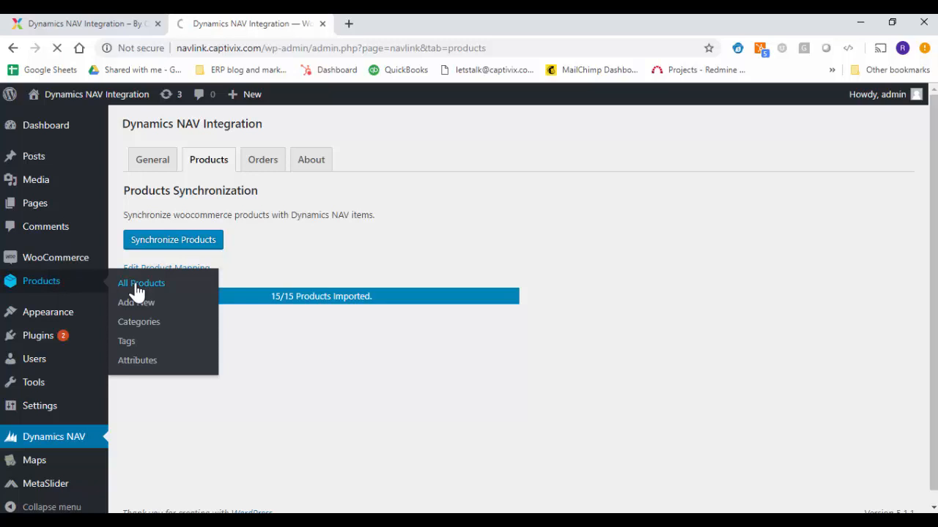
# Open All Products and scroll through the 15 imported items with SKUs, stock and prices.
pyautogui.click(141, 283)
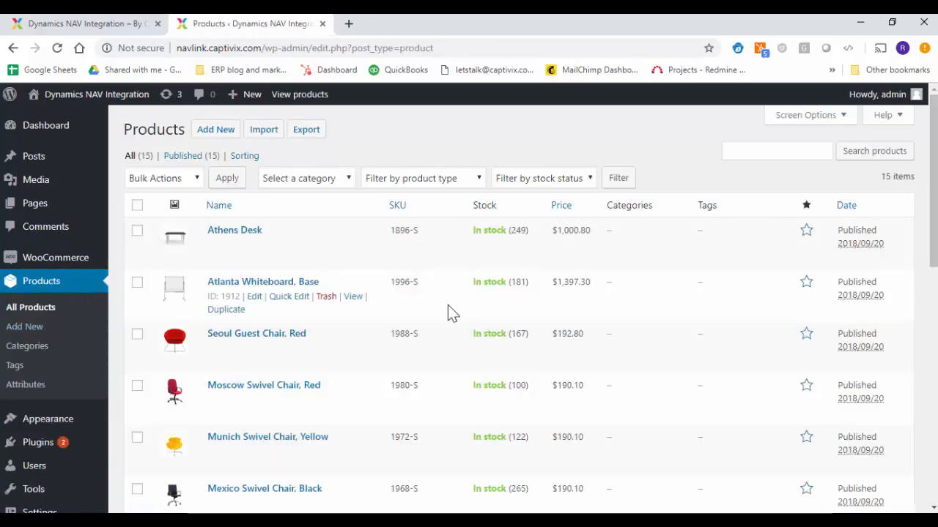
pyautogui.scroll(-3)
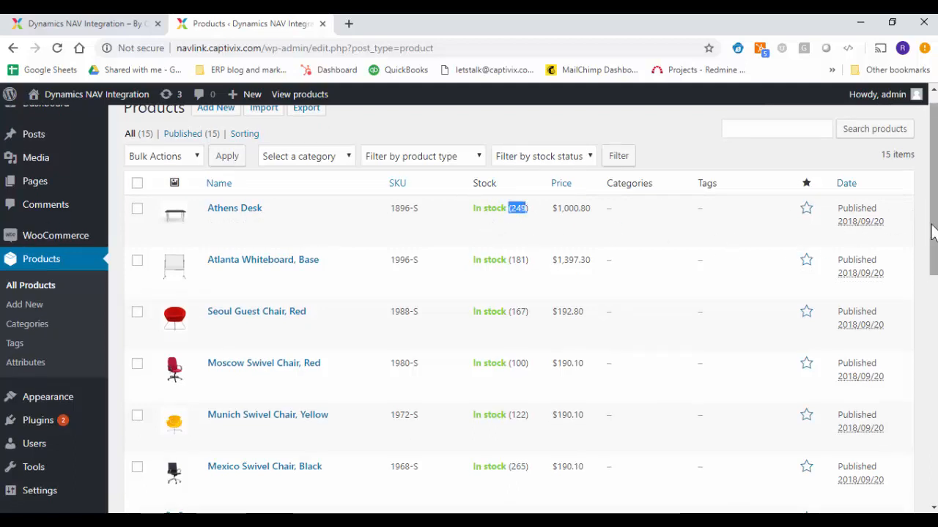
pyautogui.scroll(-3)
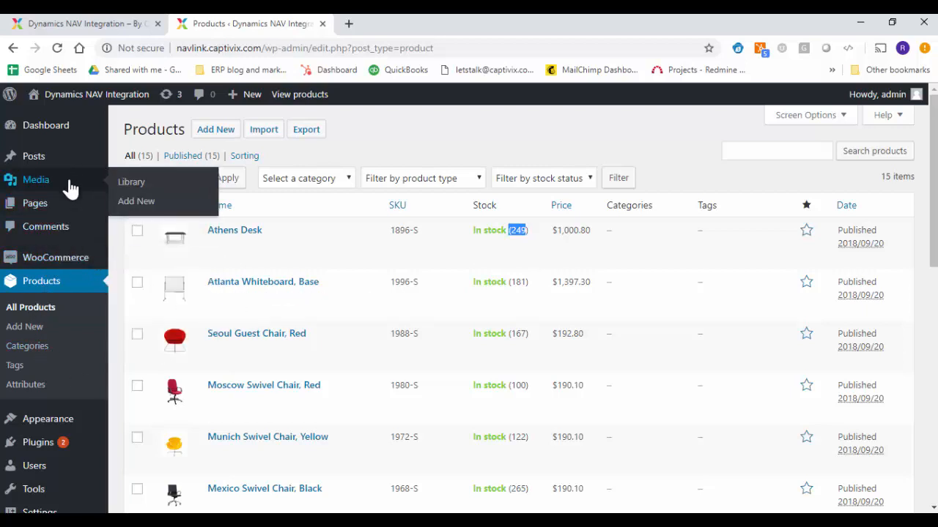
pyautogui.moveTo(80, 22)
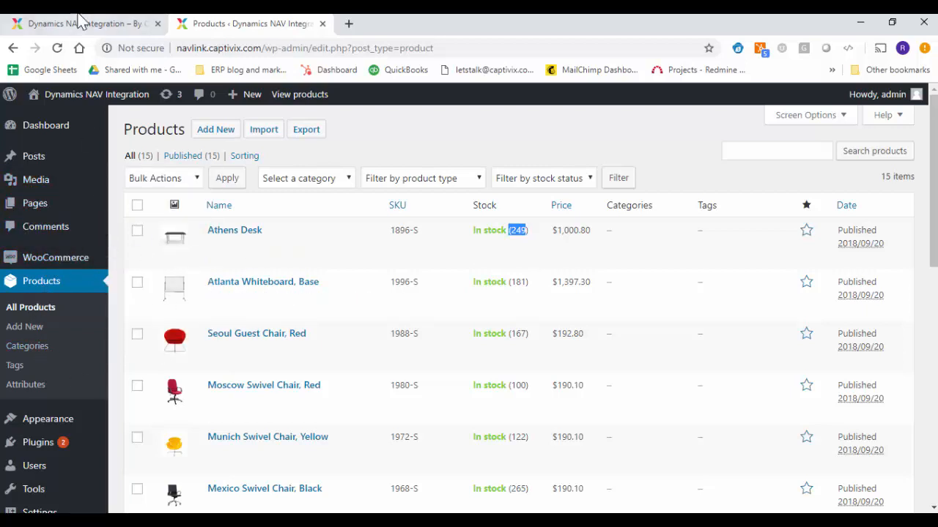
# Reload the storefront and browse the furniture product grid showing 1–12 of 15 results.
pyautogui.click(80, 24)
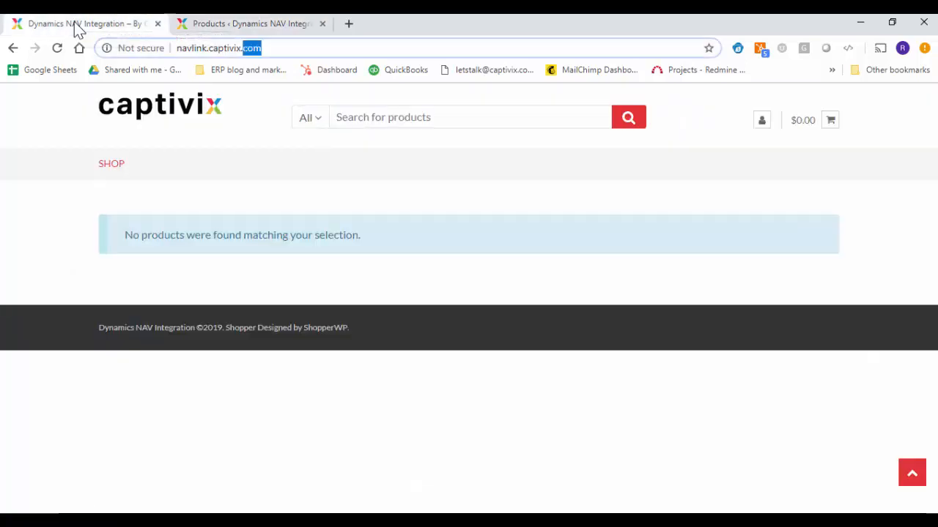
pyautogui.moveTo(179, 186)
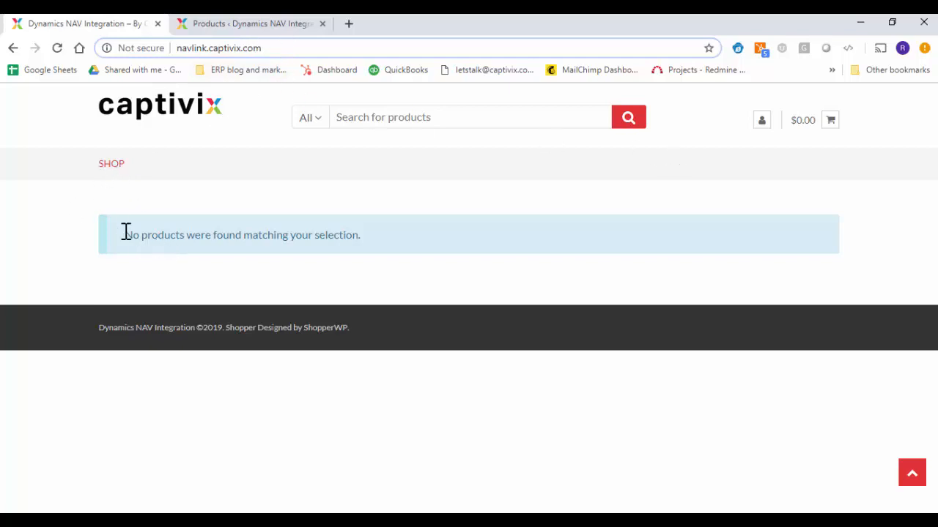
pyautogui.moveTo(699, 176)
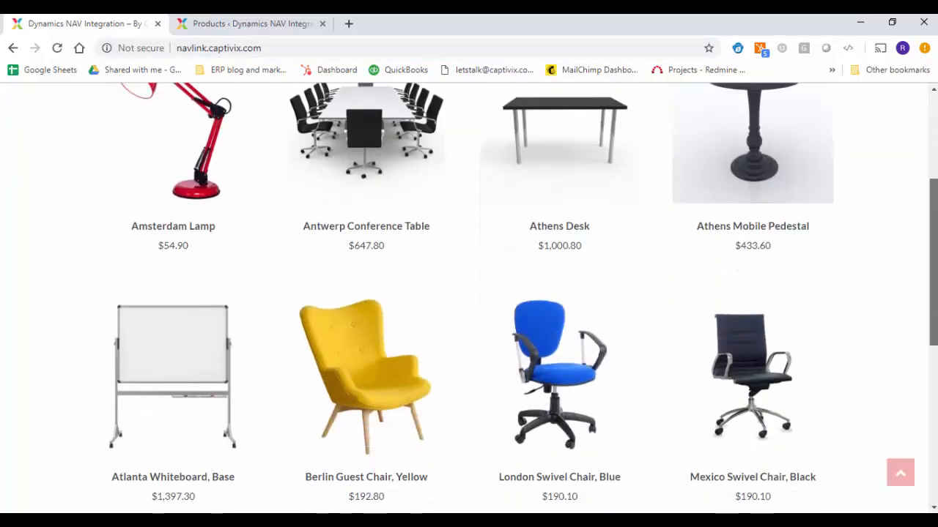
pyautogui.scroll(3)
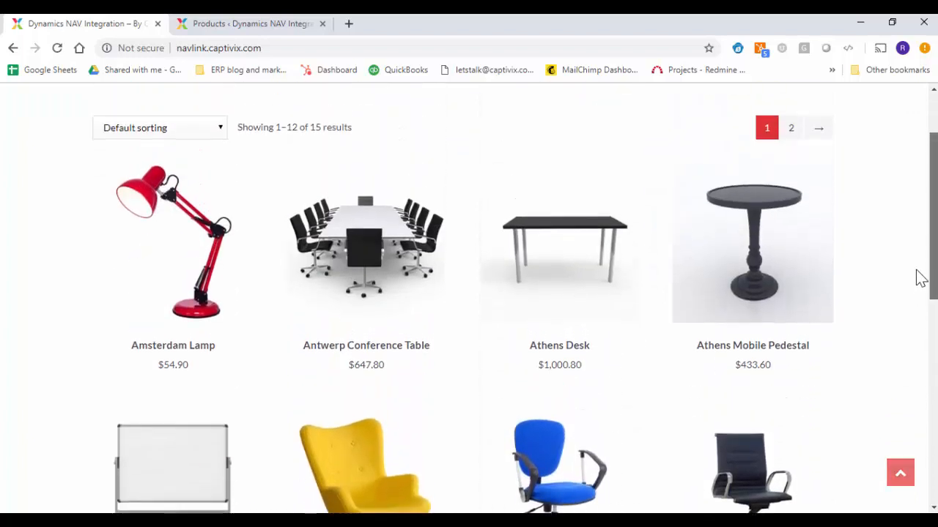
pyautogui.scroll(3)
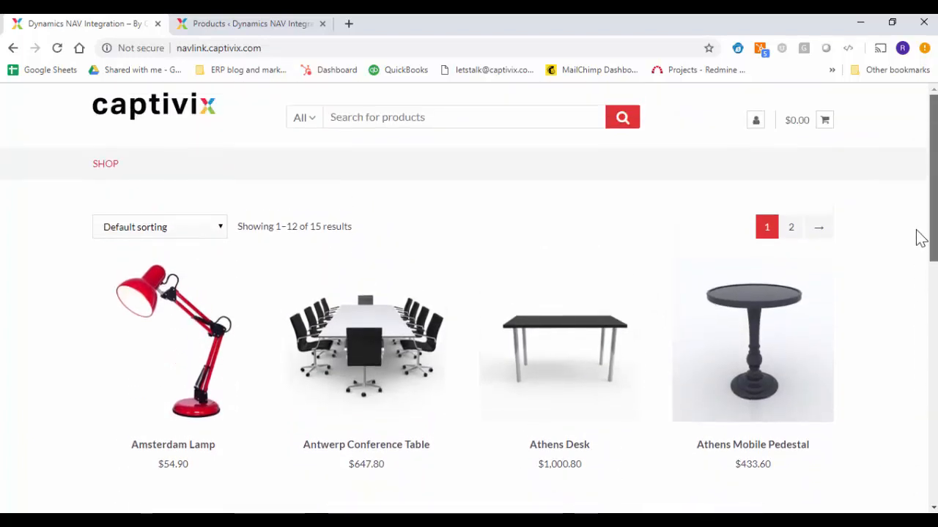
pyautogui.scroll(-3)
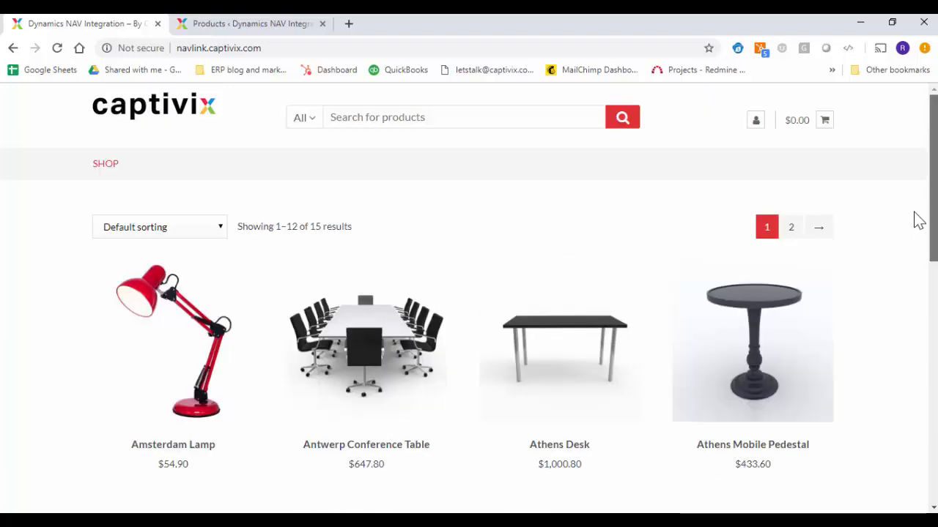
pyautogui.scroll(-3)
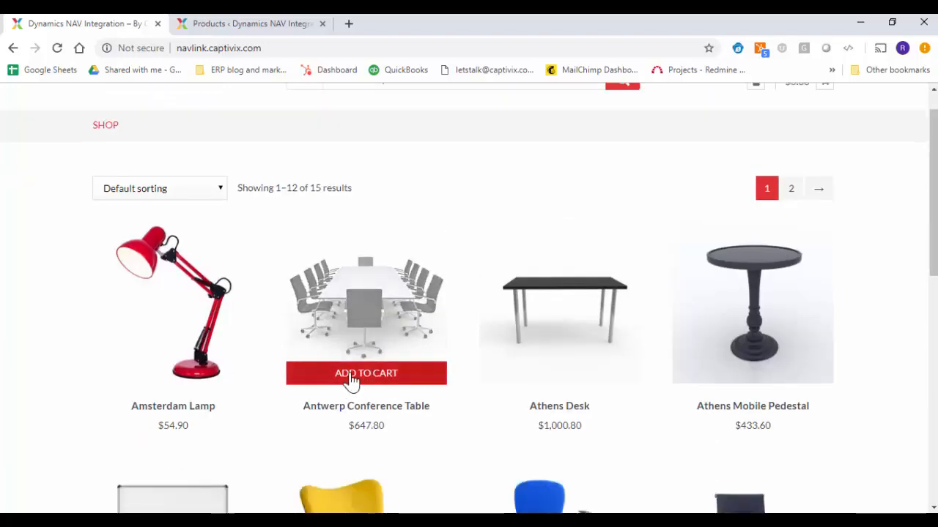
# Add the Antwerp Conference Table to the cart and scroll to more products.
pyautogui.click(366, 372)
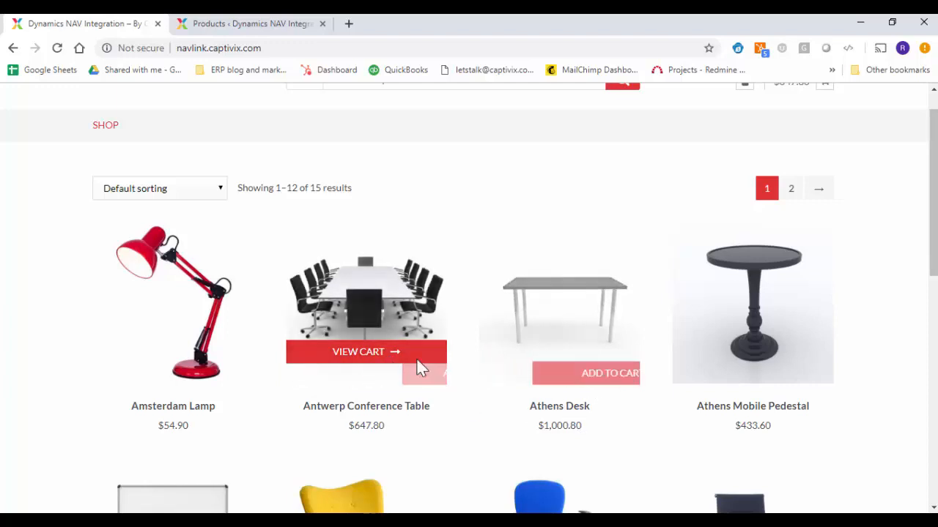
pyautogui.moveTo(776, 417)
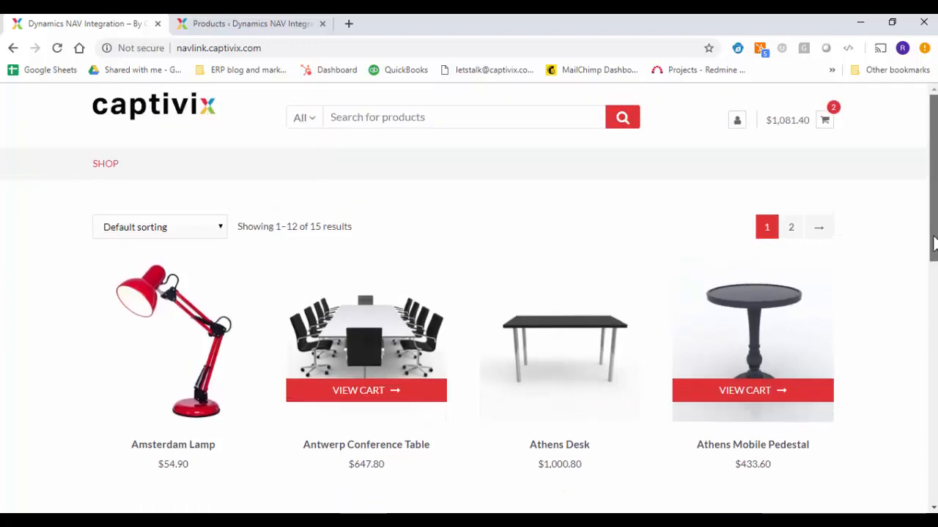
pyautogui.scroll(-3)
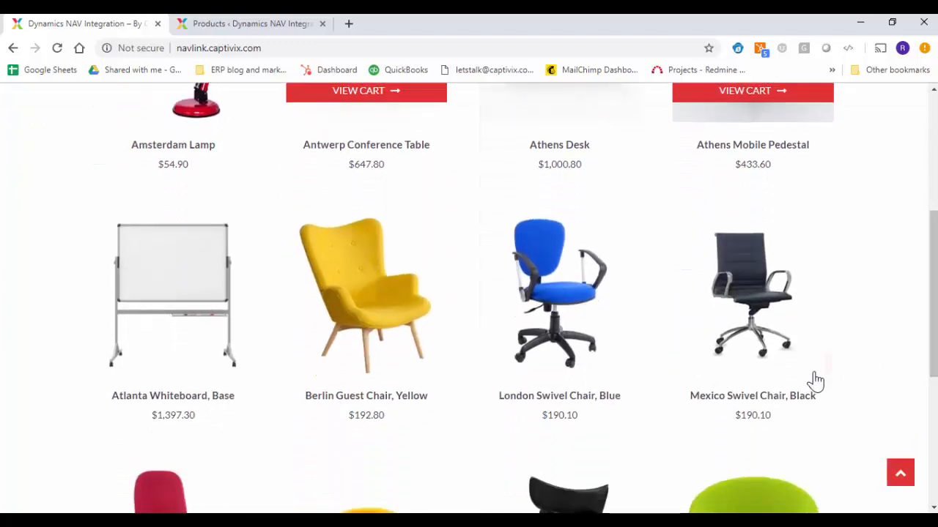
pyautogui.moveTo(750, 364)
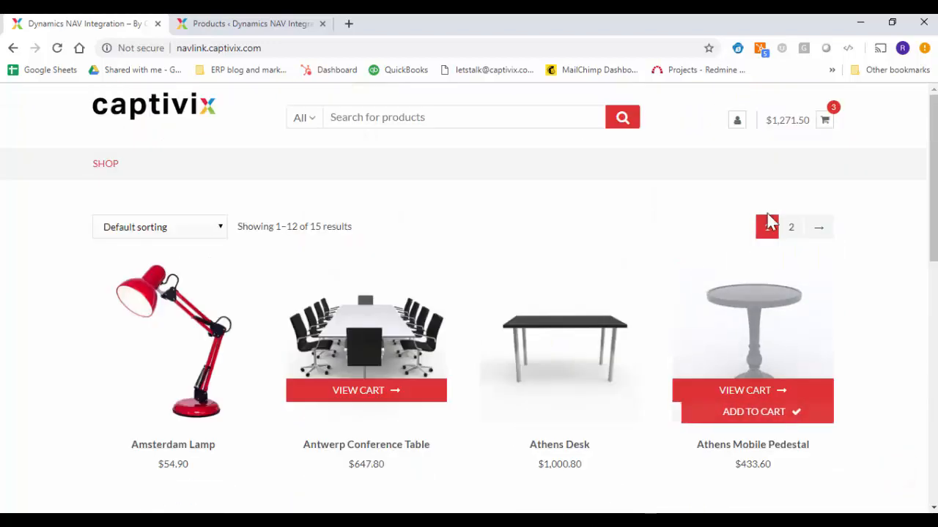
pyautogui.moveTo(824, 121)
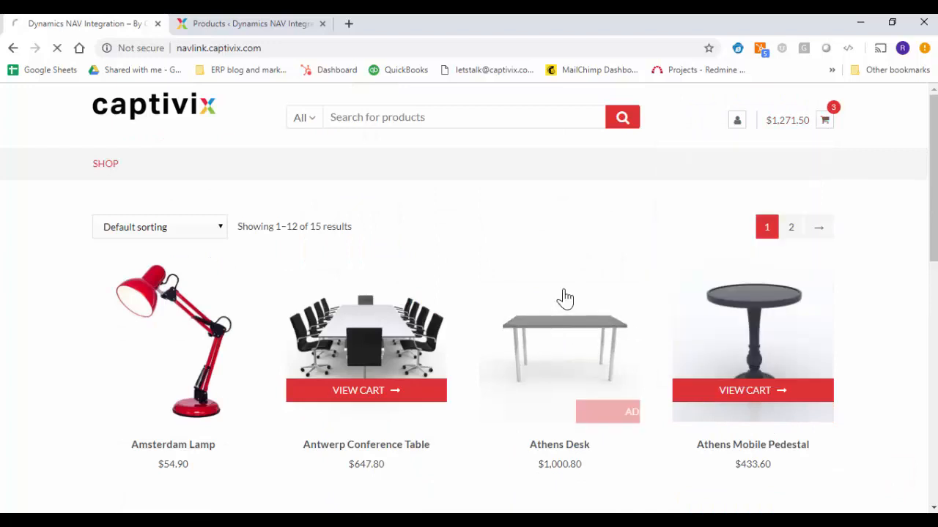
# View the cart and scroll to Cart totals showing free shipping and $1,271.50.
pyautogui.click(824, 120)
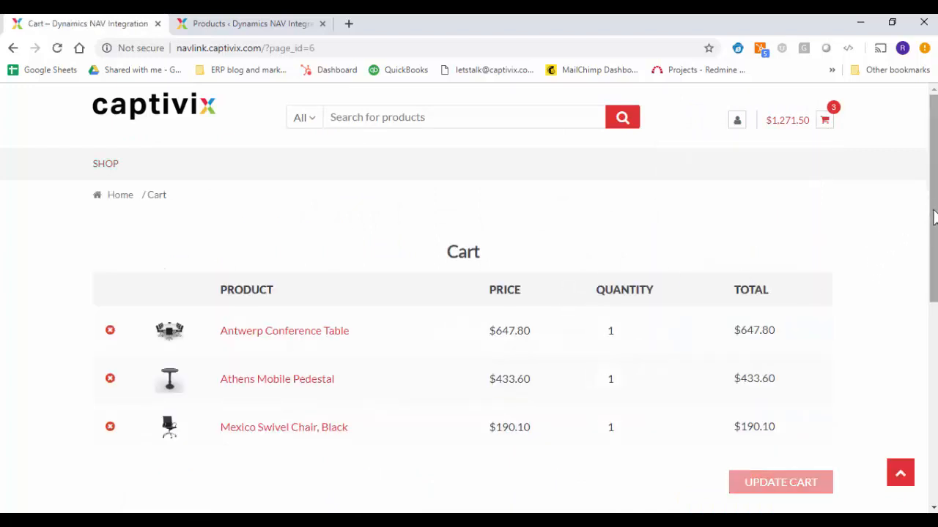
pyautogui.scroll(-3)
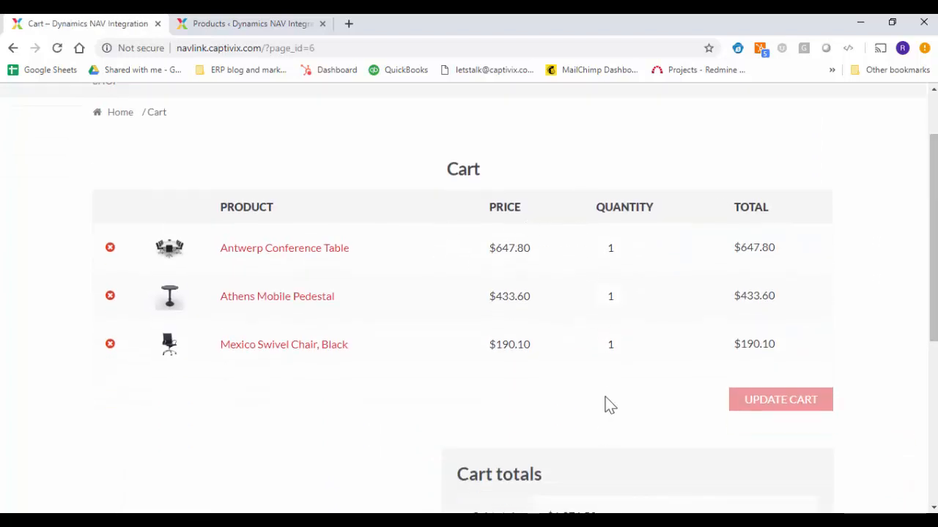
pyautogui.scroll(-3)
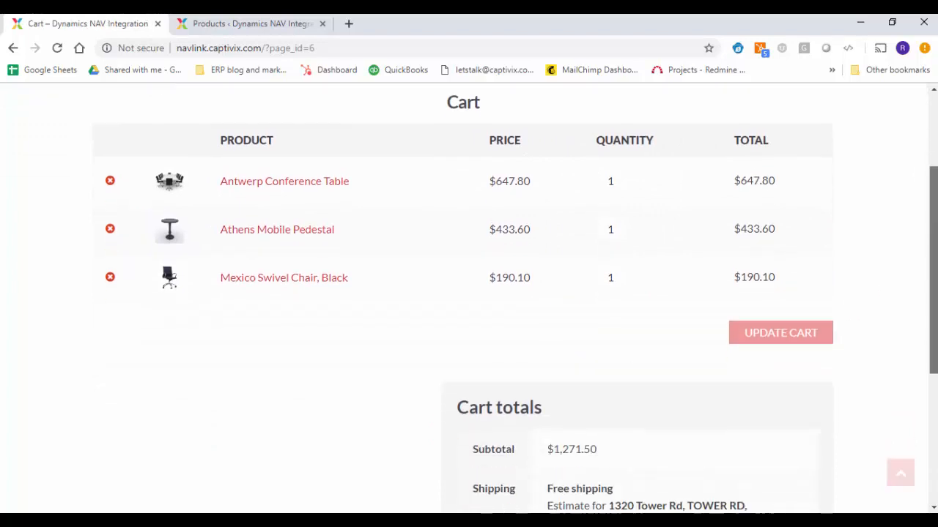
pyautogui.scroll(-3)
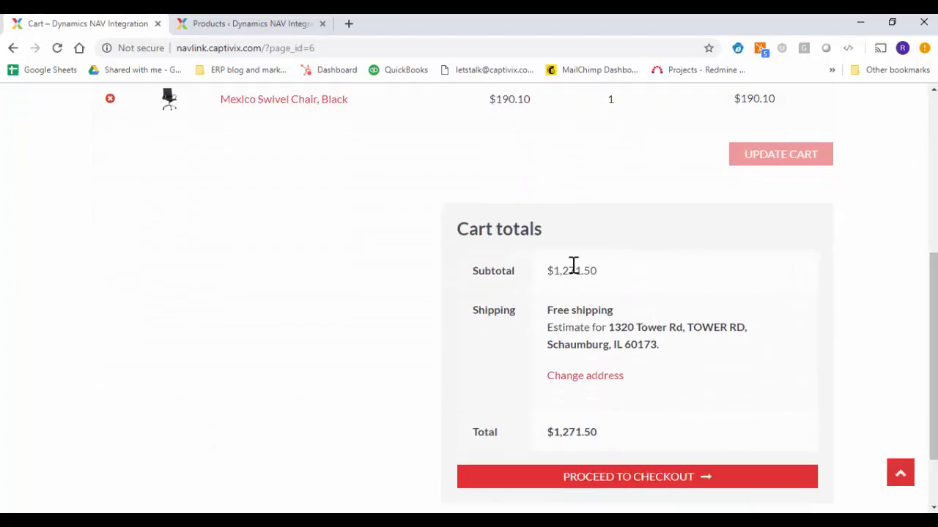
pyautogui.moveTo(558, 270)
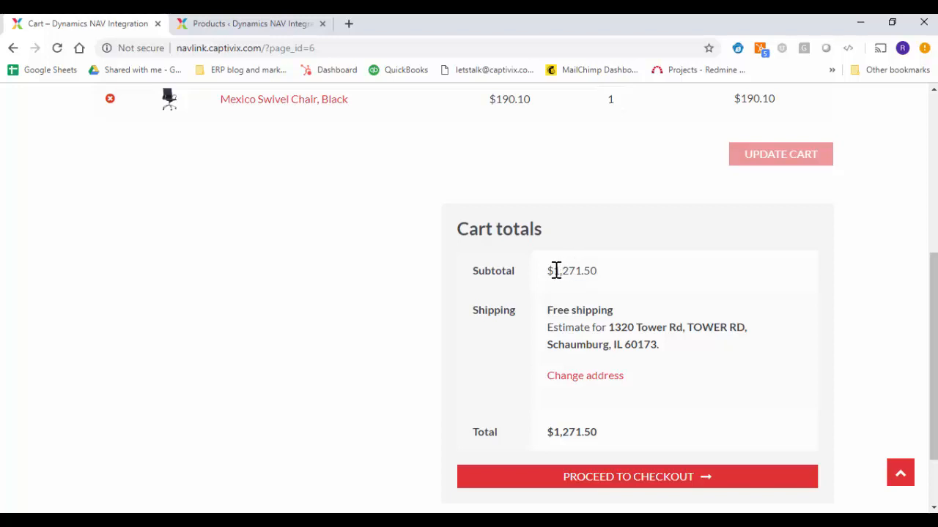
pyautogui.moveTo(632, 451)
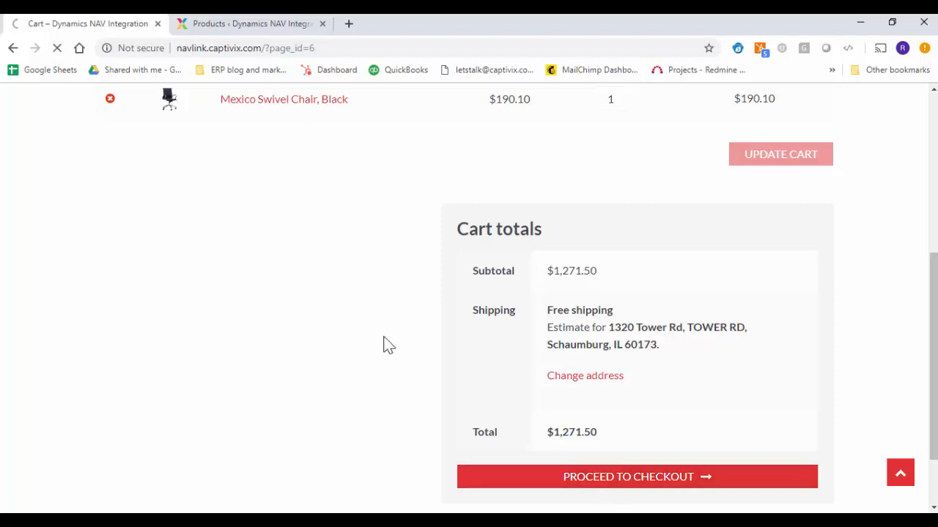
pyautogui.click(636, 477)
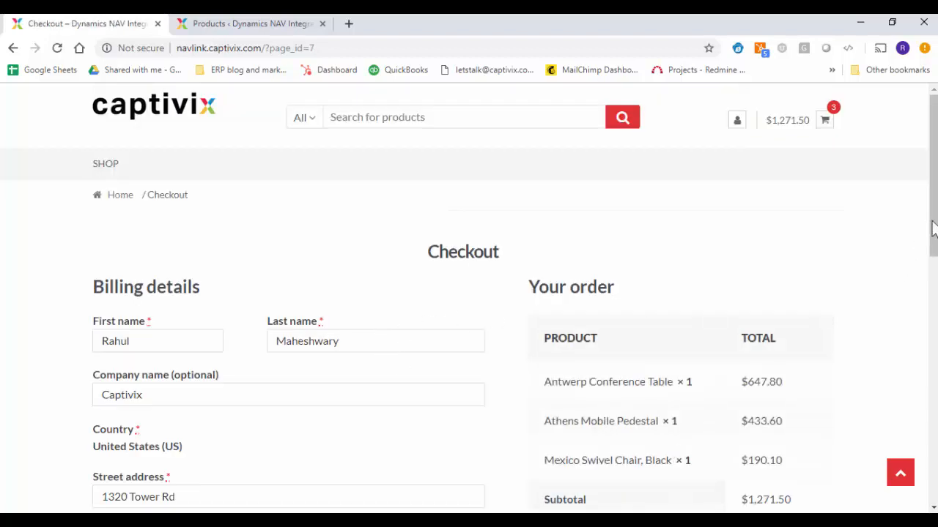
pyautogui.scroll(-3)
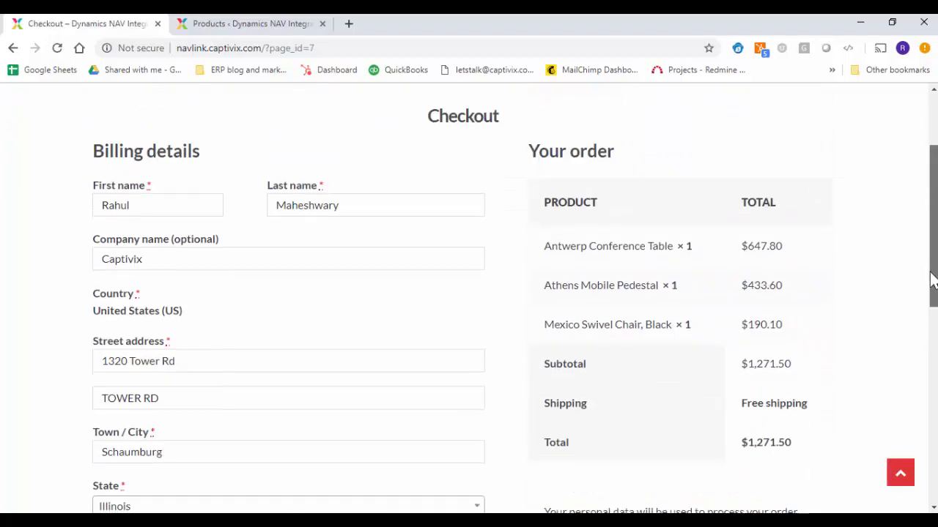
pyautogui.scroll(-3)
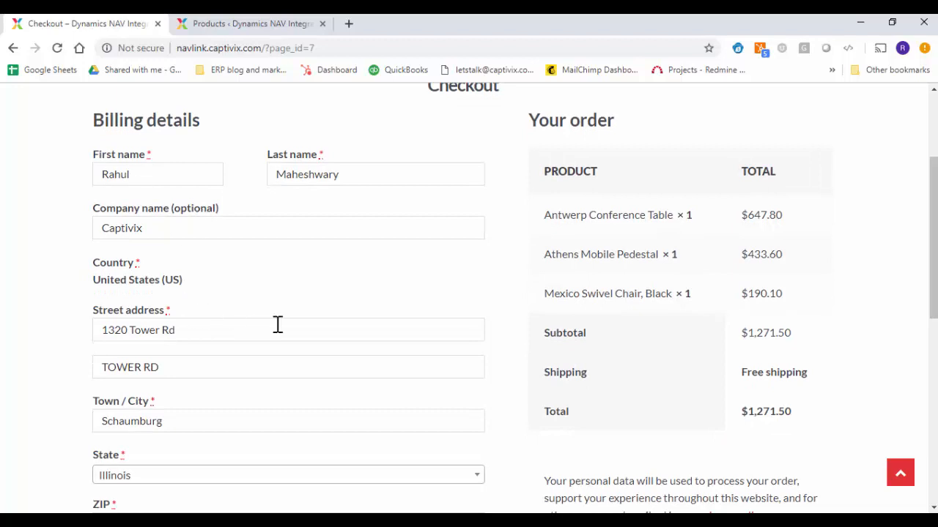
pyautogui.scroll(-3)
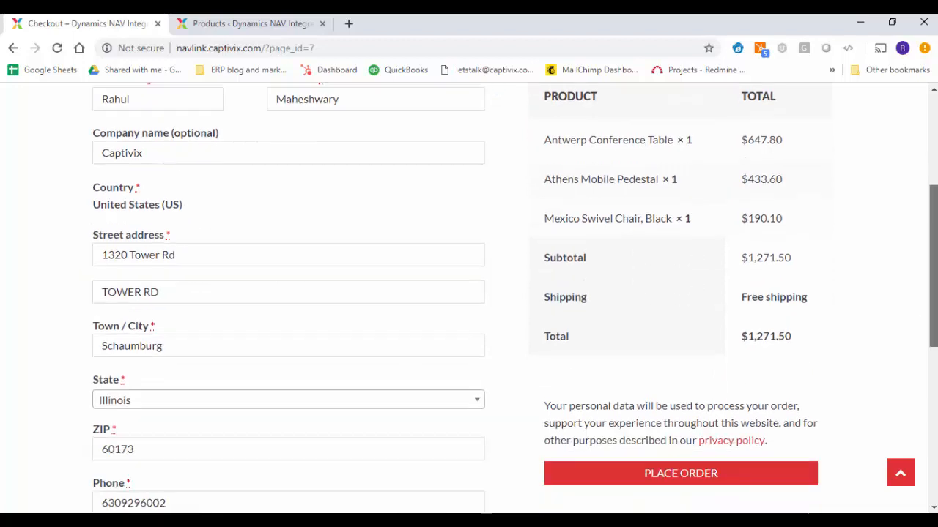
pyautogui.scroll(-3)
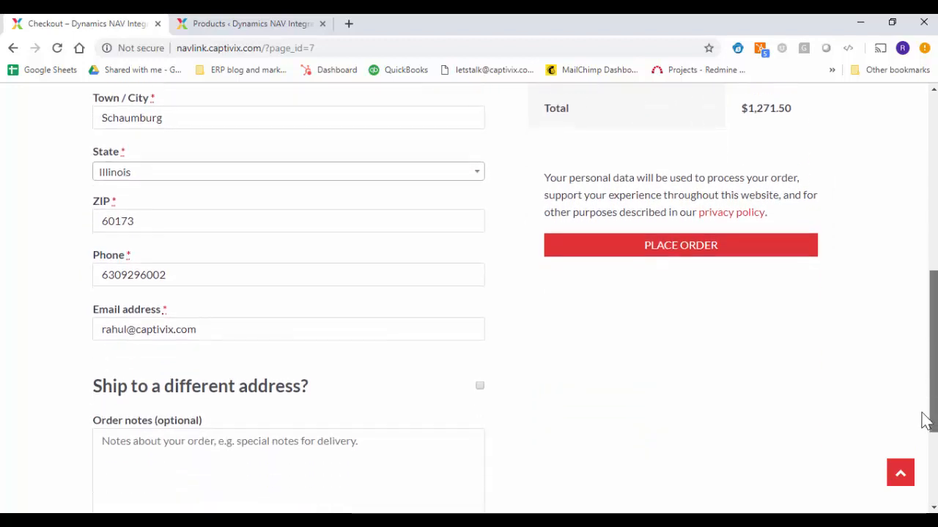
pyautogui.scroll(3)
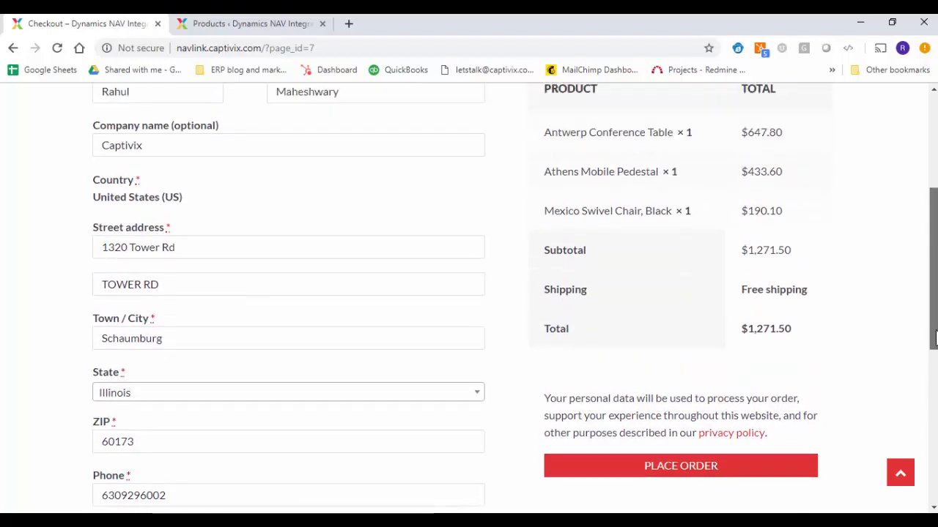
pyautogui.moveTo(680, 469)
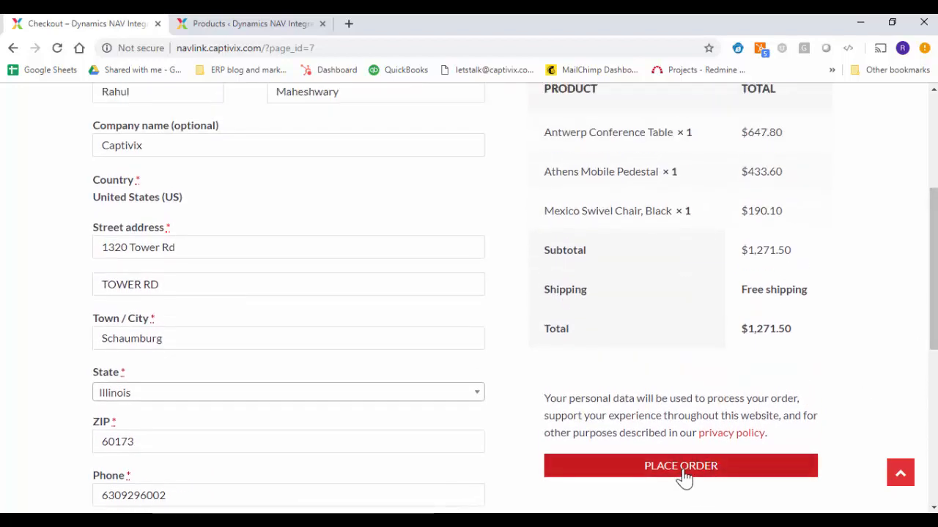
pyautogui.click(680, 465)
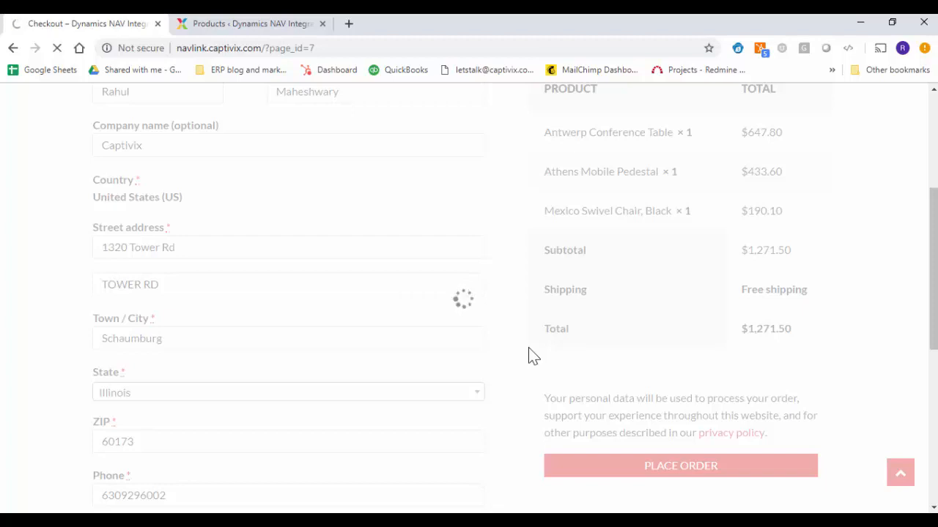
# Scroll the Order received page and select order number 1079 for copying.
pyautogui.click(679, 466)
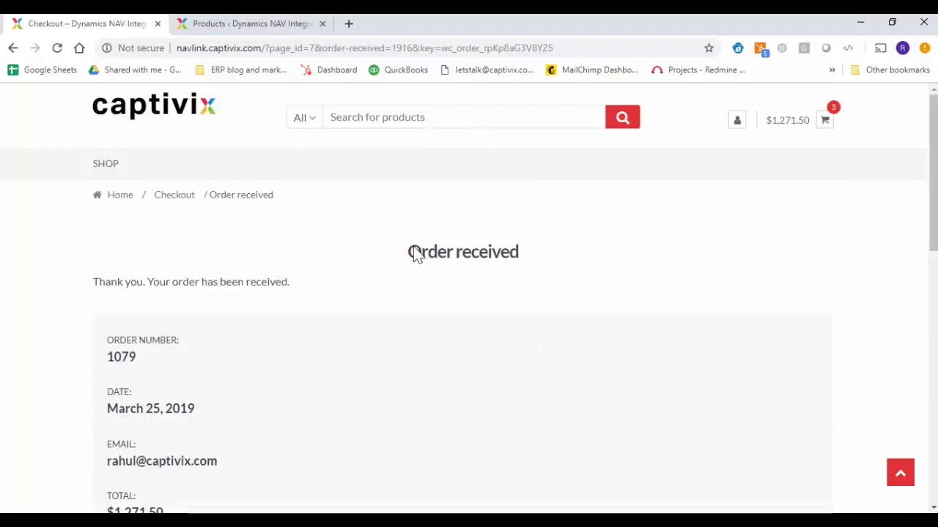
pyautogui.scroll(-3)
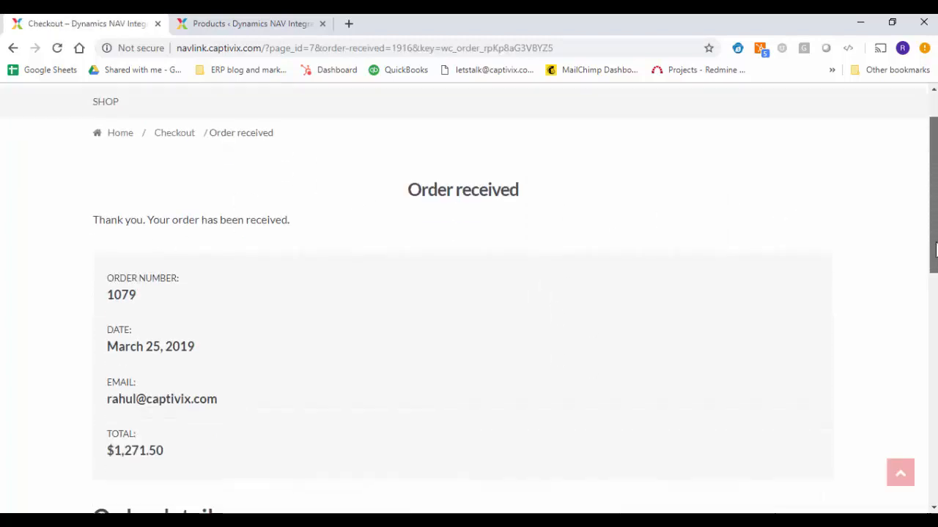
pyautogui.scroll(-3)
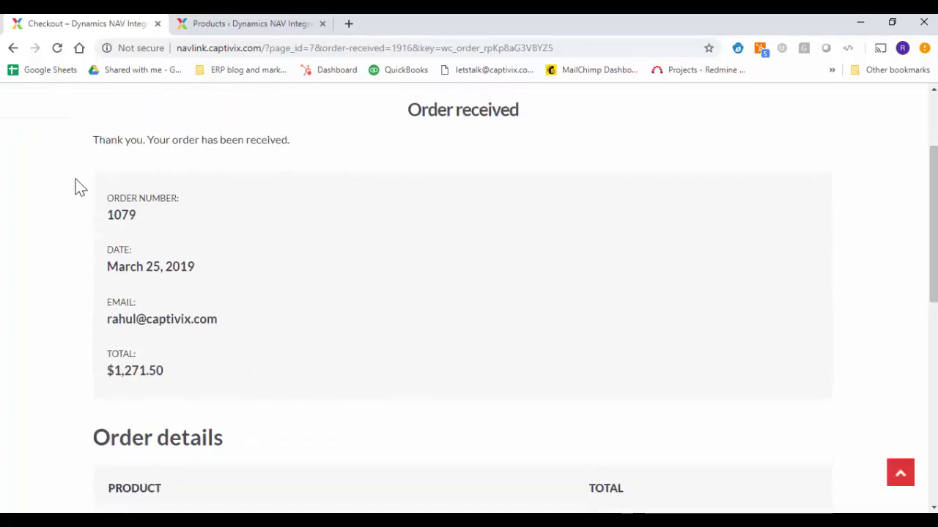
pyautogui.doubleClick(121, 214)
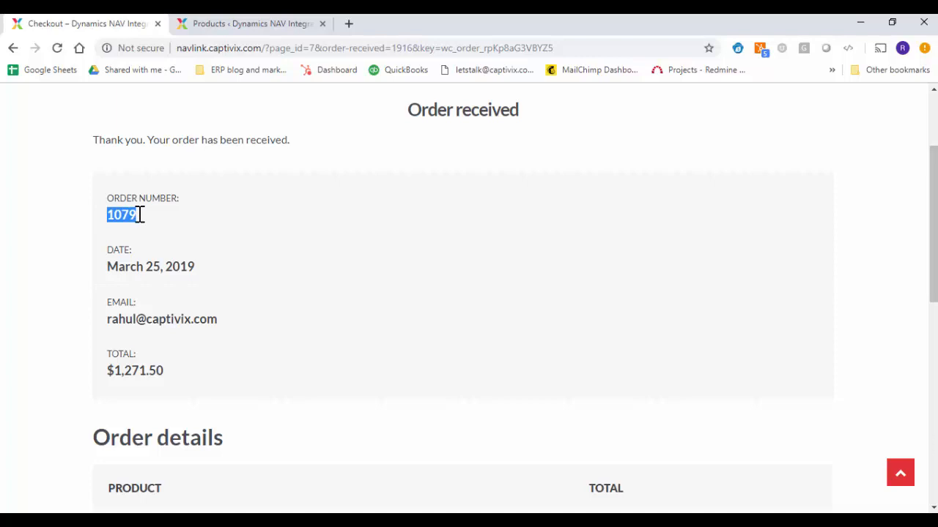
pyautogui.moveTo(143, 219)
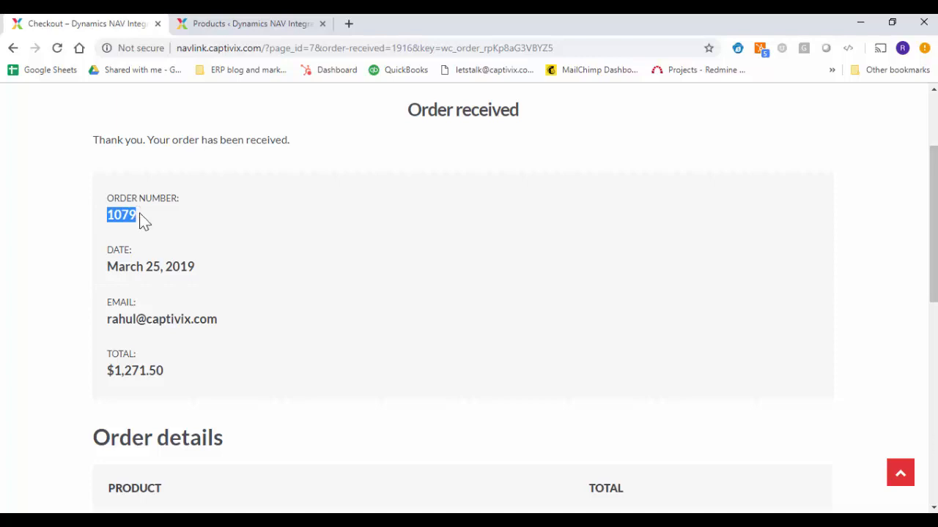
pyautogui.moveTo(109, 370)
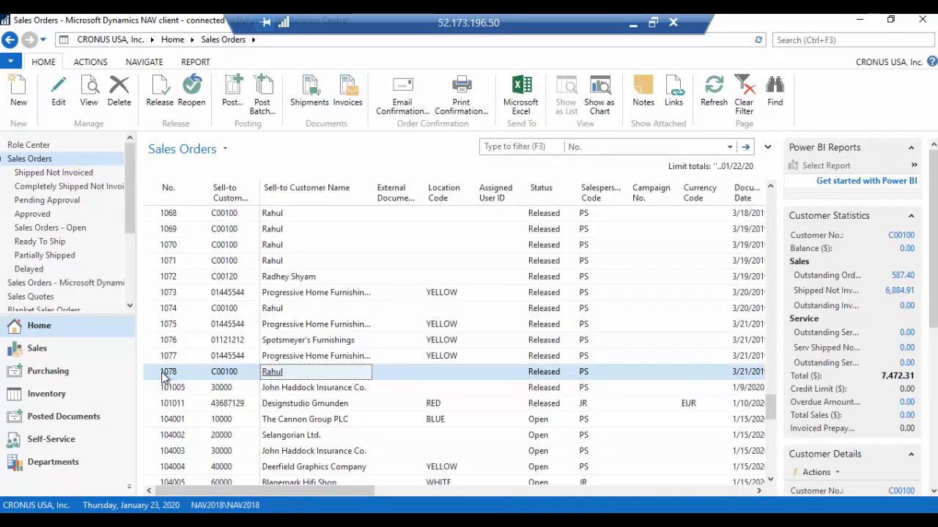
pyautogui.moveTo(657, 233)
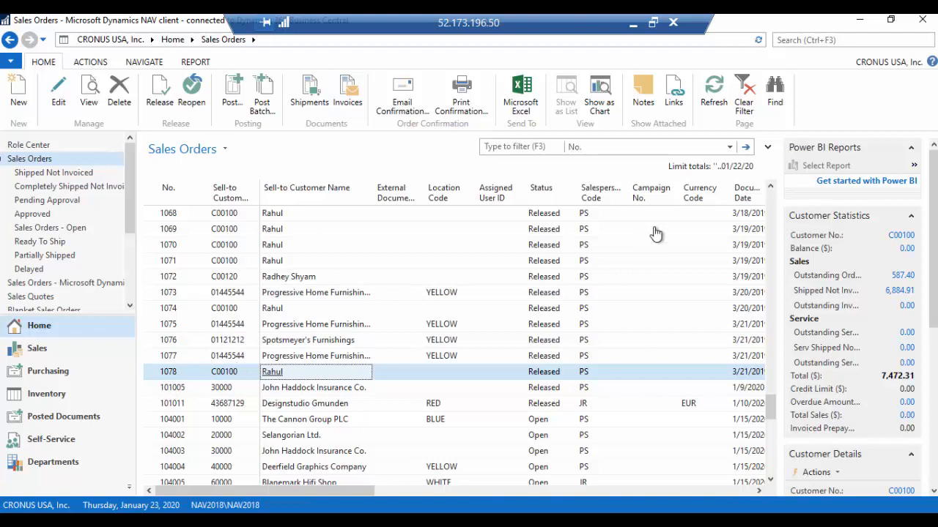
pyautogui.moveTo(855, 34)
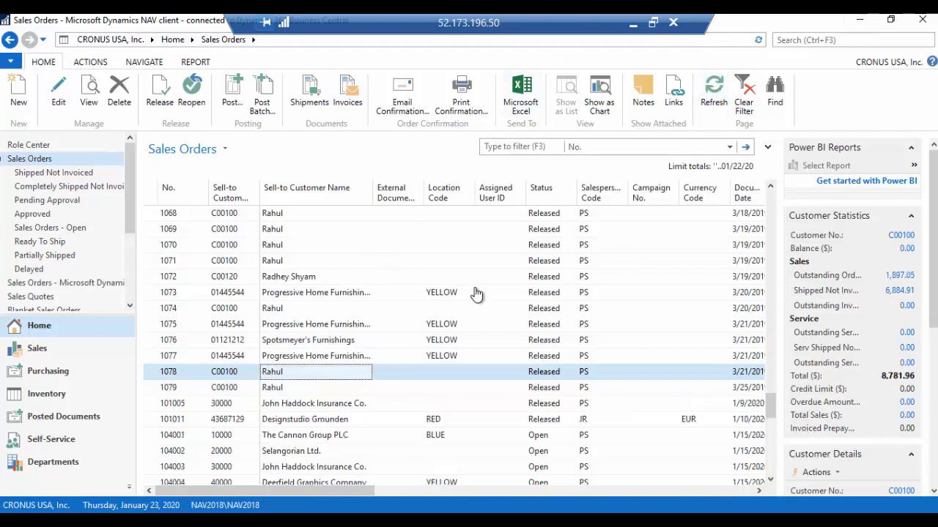
# Select the newly synced order 1079 for Rahul in the Sales Orders list.
pyautogui.click(286, 387)
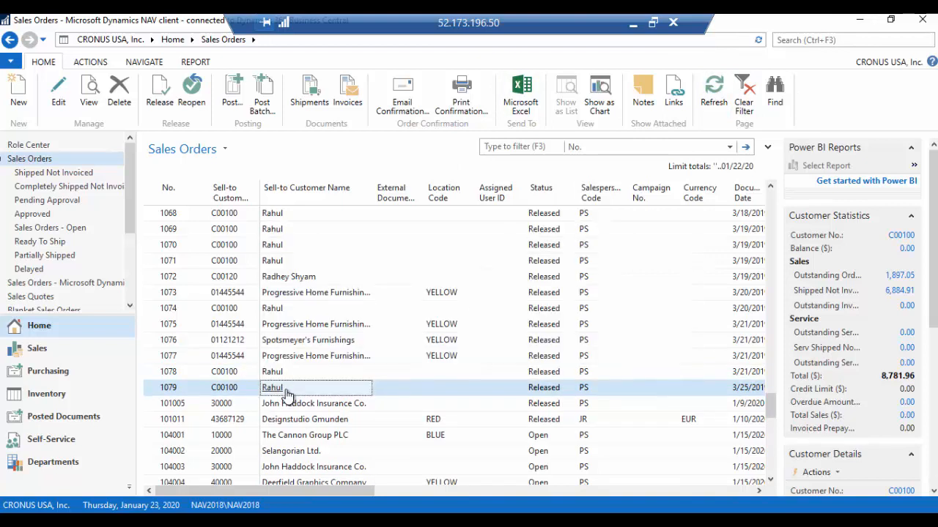
pyautogui.moveTo(187, 392)
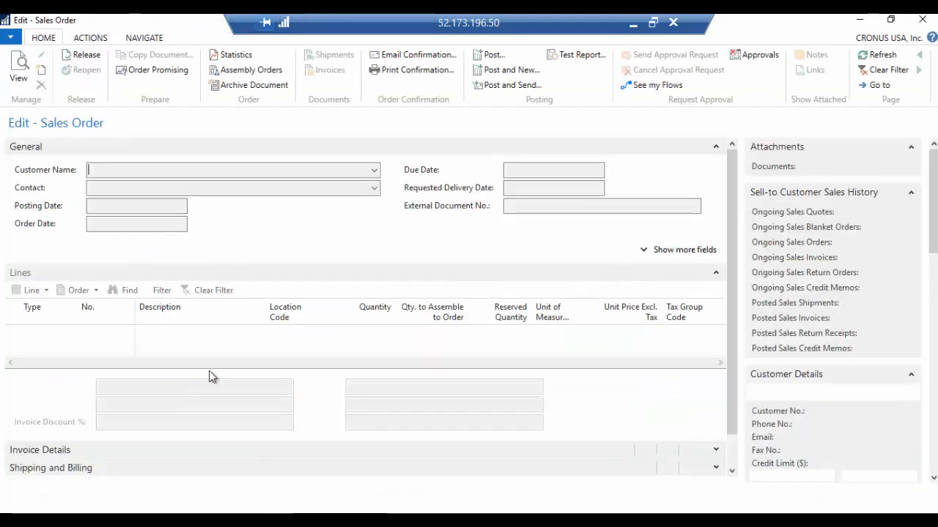
# Review Rahul's order 1079 lines: Antwerp table, Athens pedestal, Mexico chair, totaling 1,271.50.
pyautogui.write('Rahul')
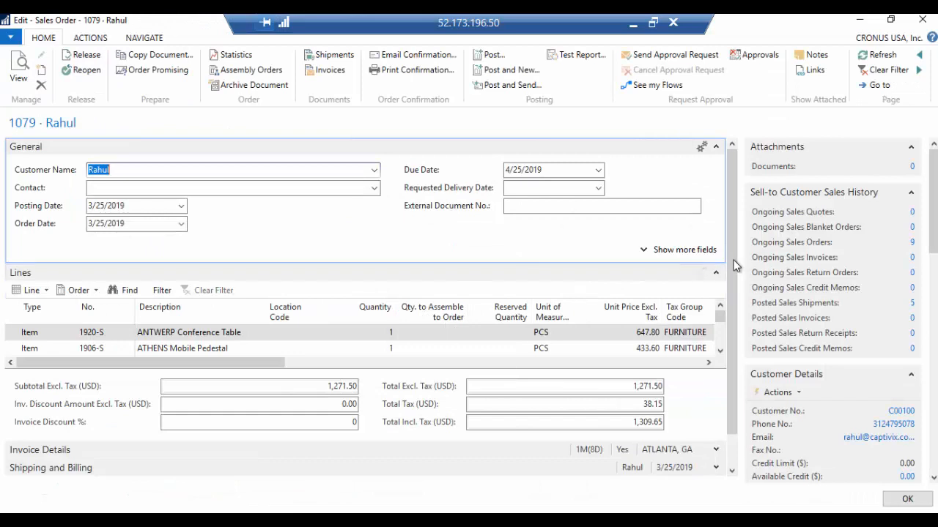
pyautogui.scroll(-3)
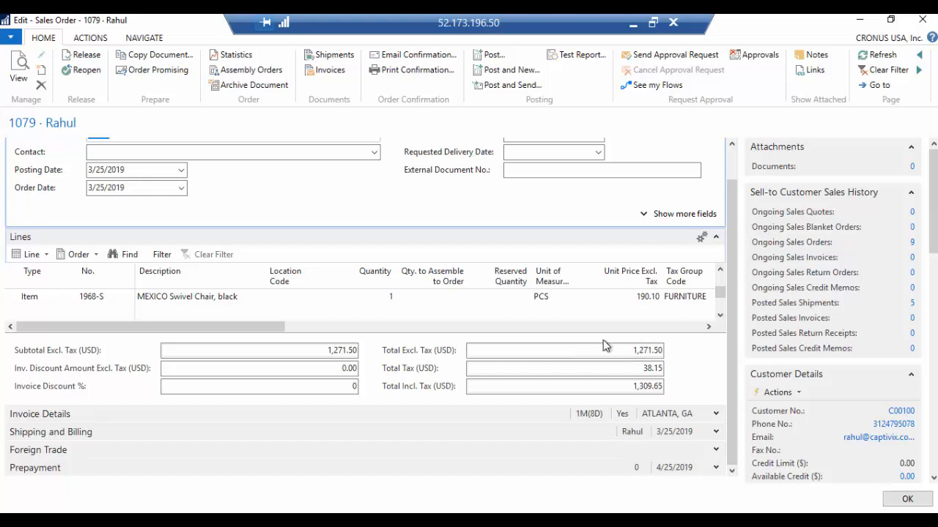
pyautogui.moveTo(549, 273)
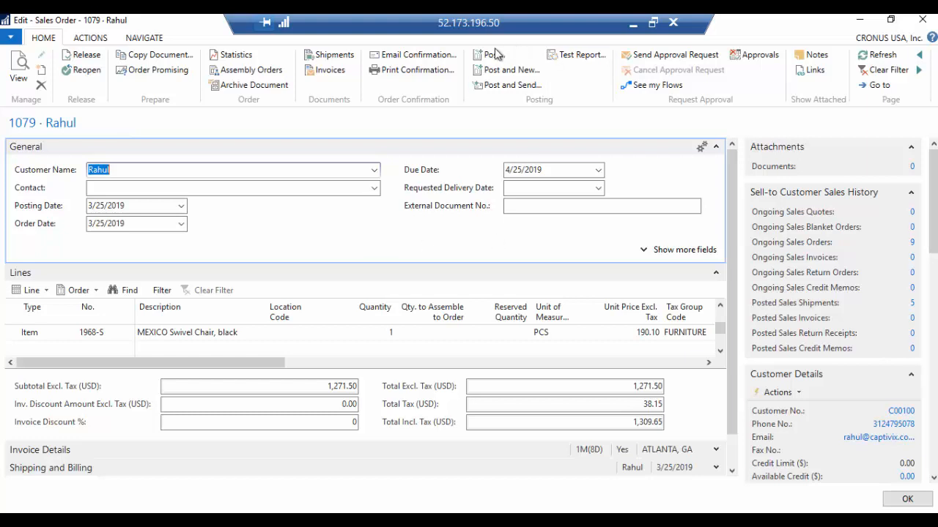
# Post sales order 1079 with the Ship option and confirm.
pyautogui.click(492, 54)
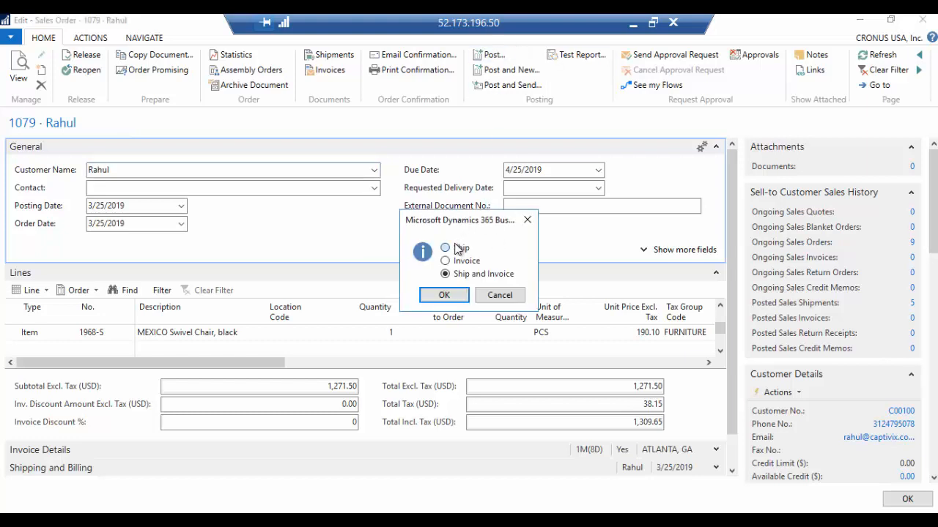
pyautogui.click(444, 247)
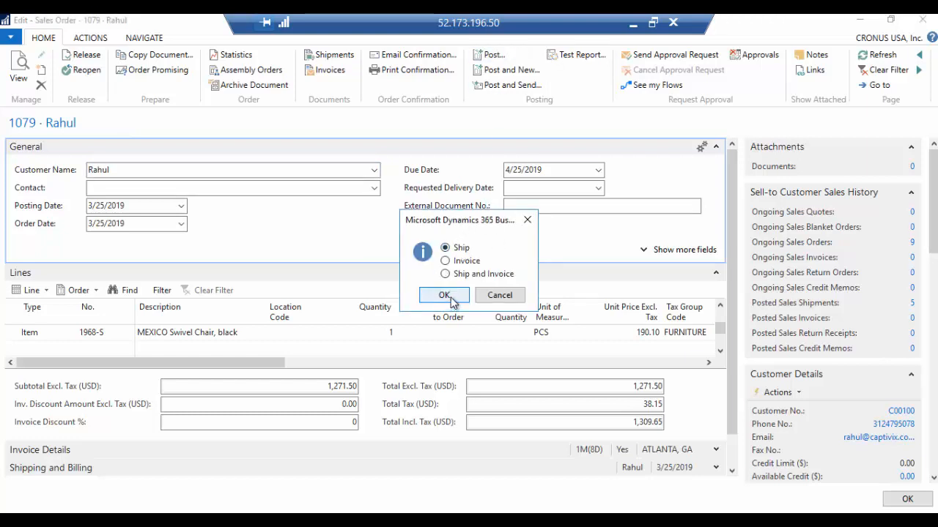
pyautogui.click(443, 295)
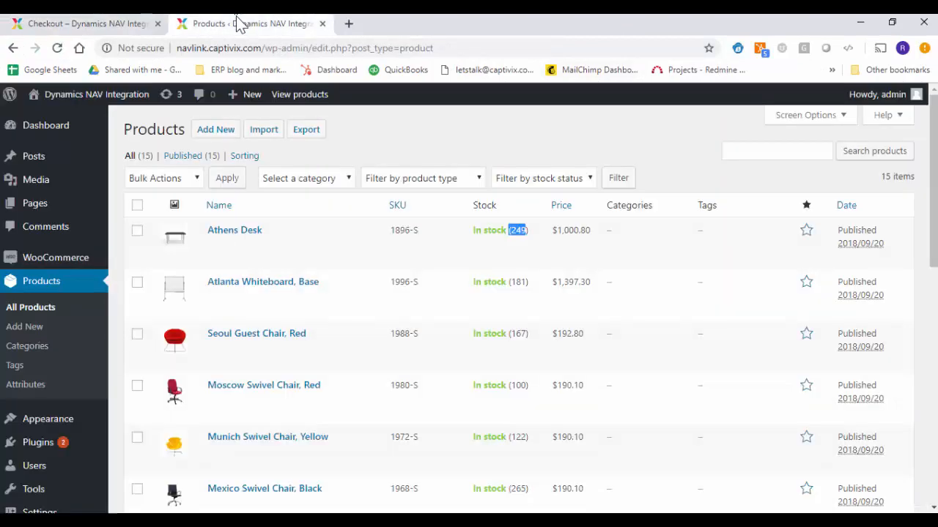
pyautogui.moveTo(136, 185)
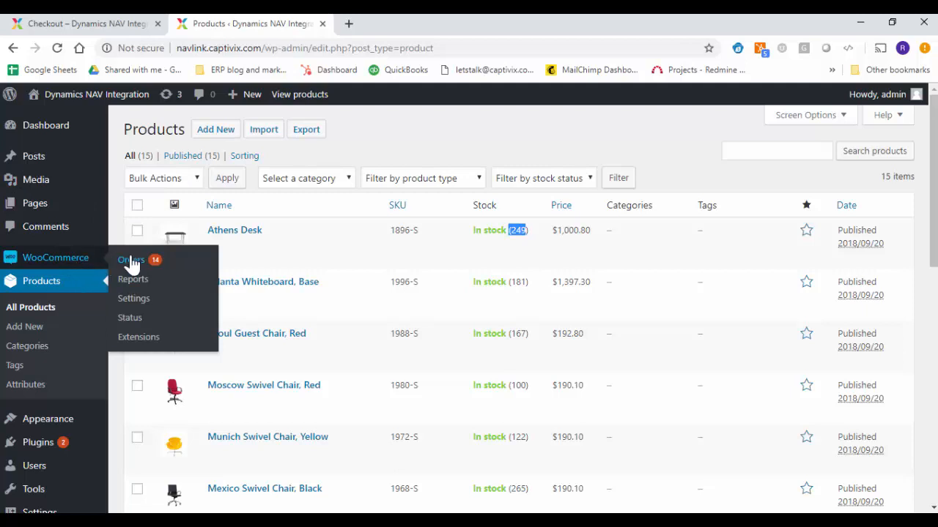
# Open WooCommerce Orders and run Sync Now on order #1079.
pyautogui.click(130, 260)
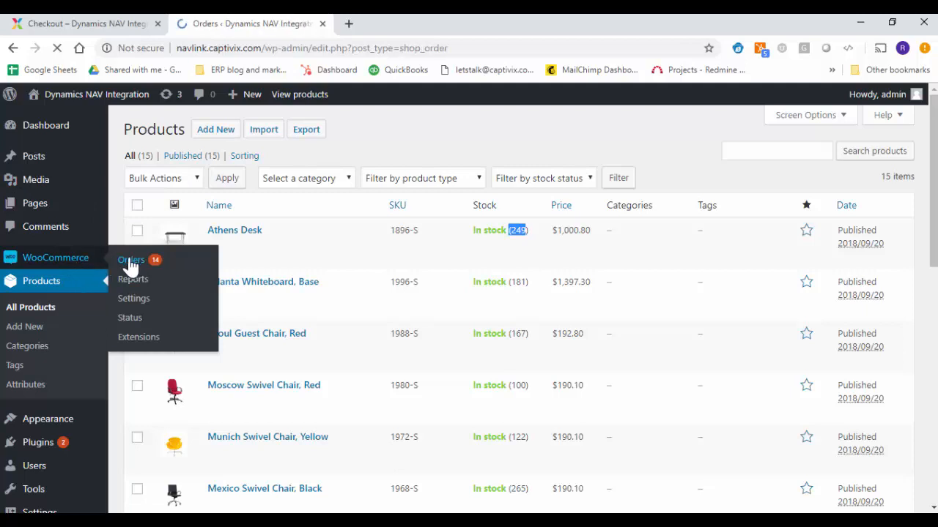
pyautogui.click(131, 260)
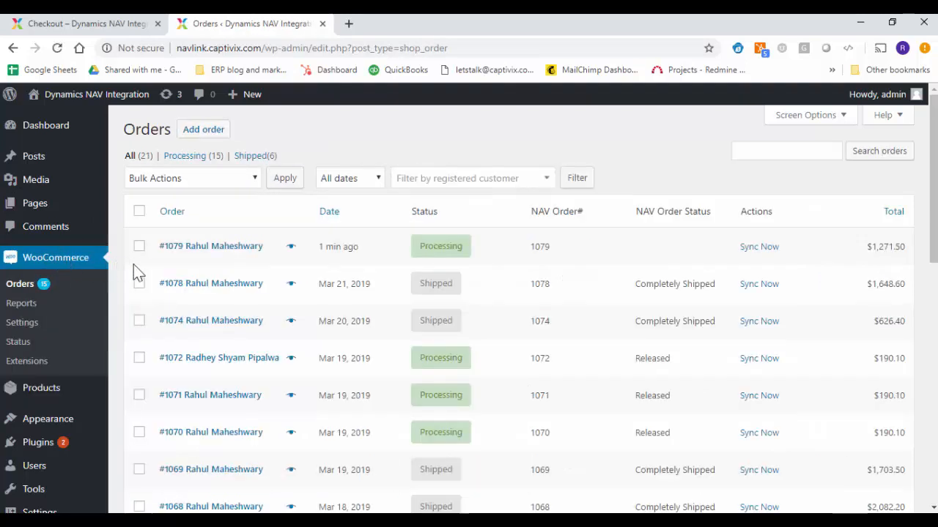
pyautogui.moveTo(533, 255)
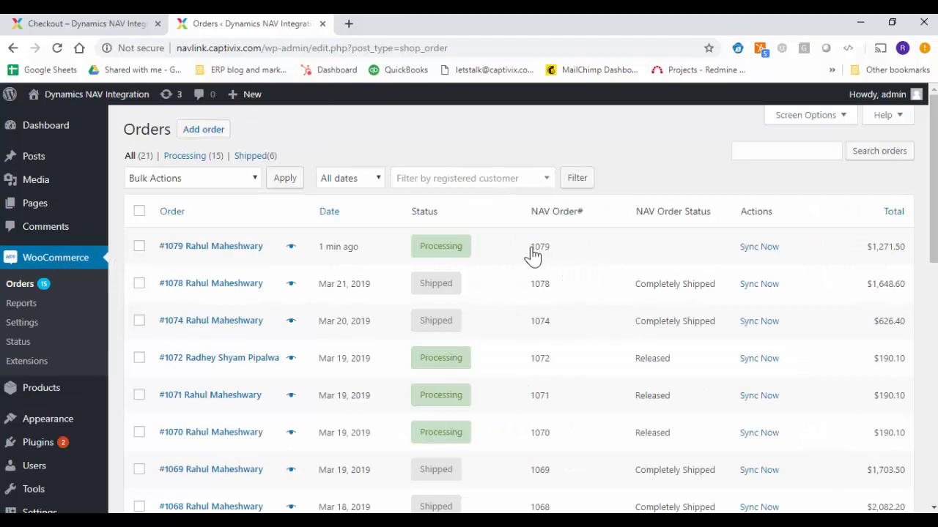
pyautogui.moveTo(548, 258)
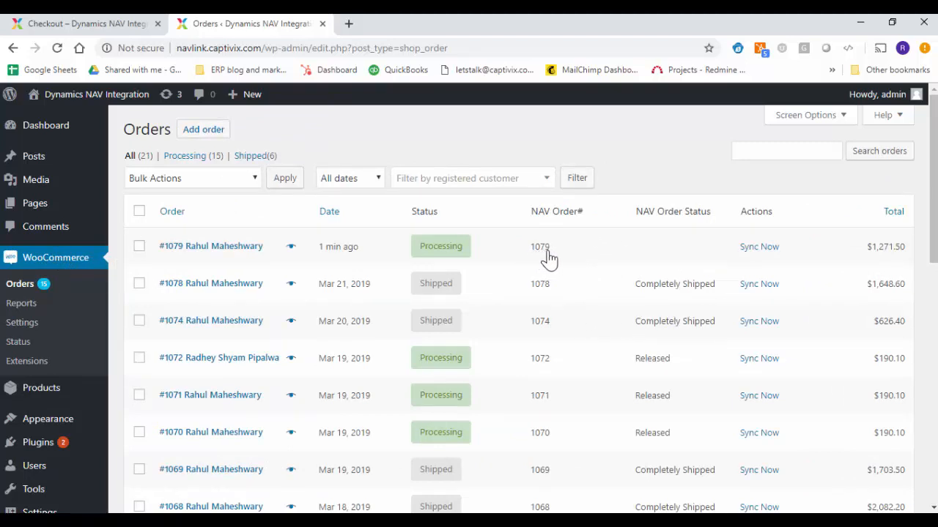
pyautogui.moveTo(774, 283)
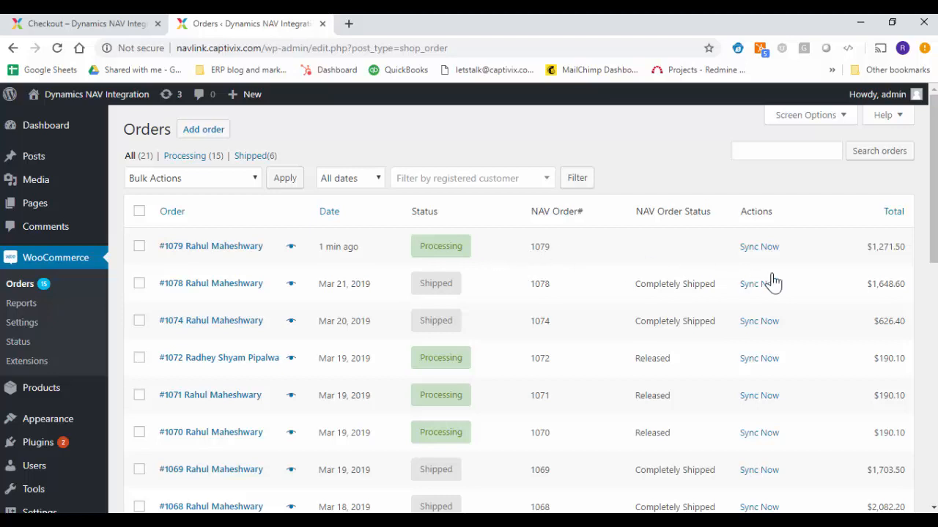
pyautogui.moveTo(760, 253)
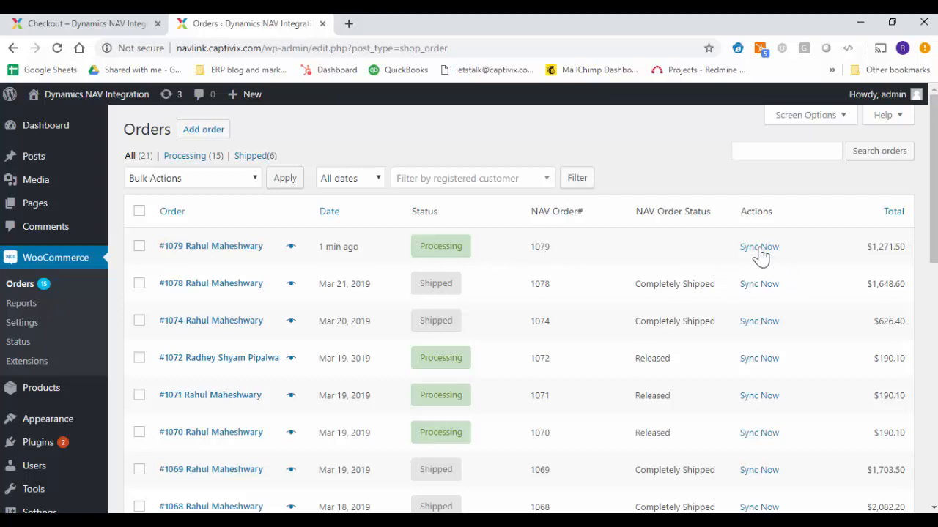
pyautogui.click(759, 246)
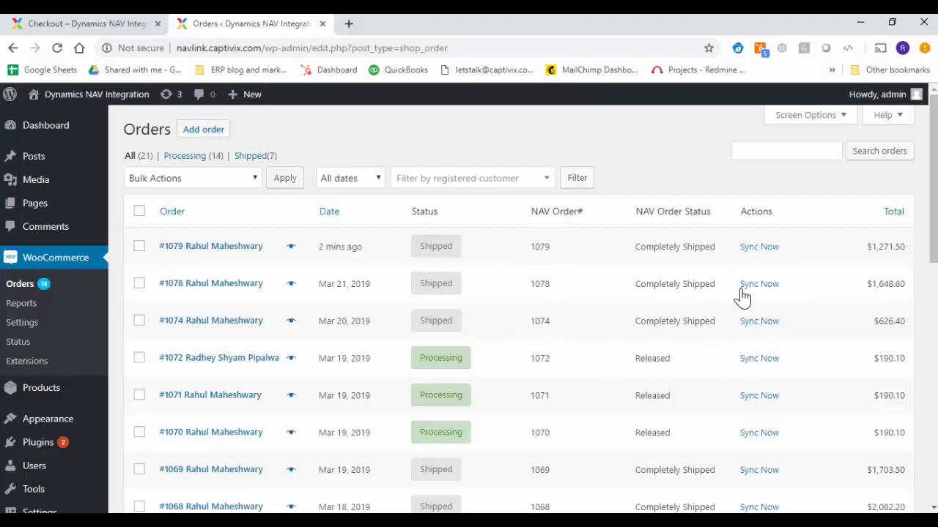
pyautogui.moveTo(394, 245)
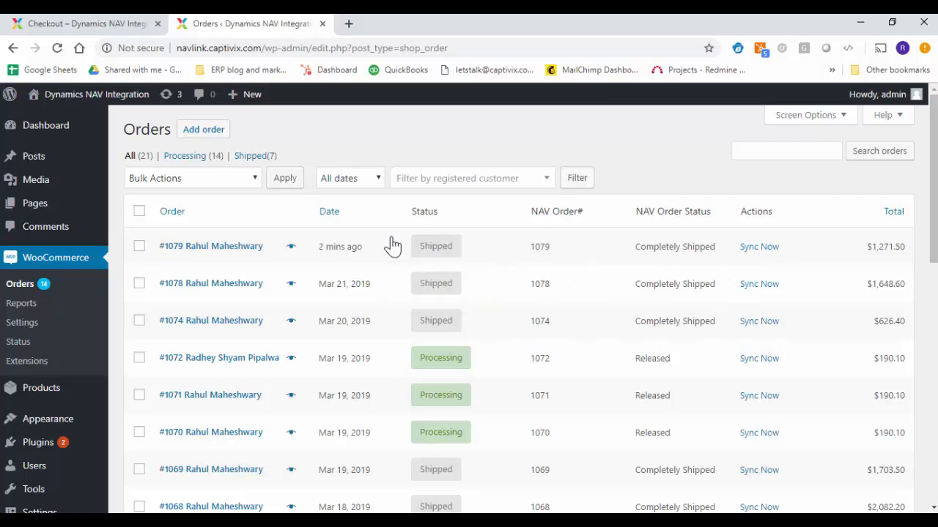
pyautogui.moveTo(692, 261)
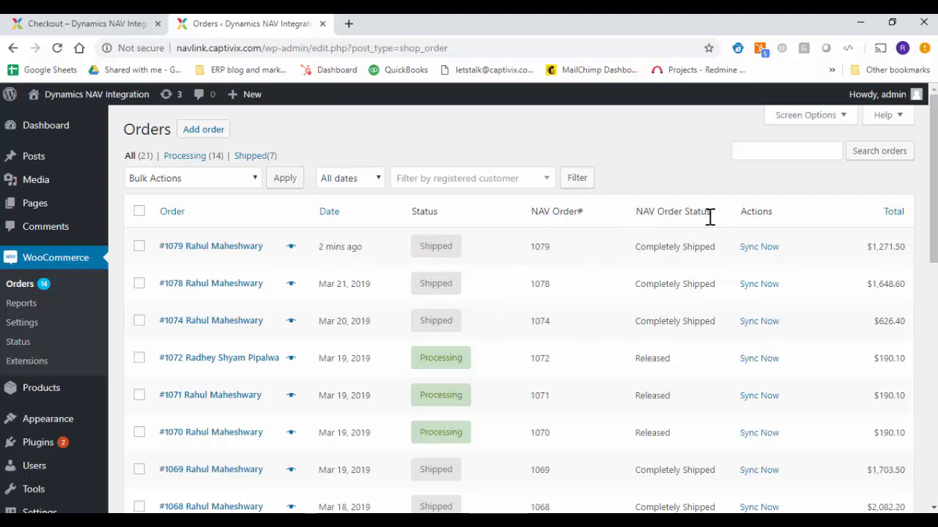
pyautogui.moveTo(427, 266)
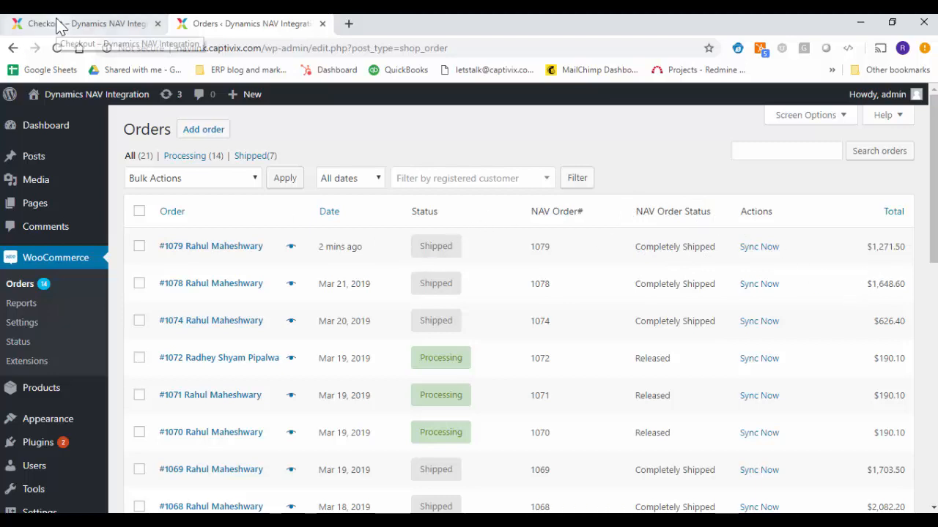
# On the storefront, open My account > Orders to see order #1079 listed as Shipped.
pyautogui.click(81, 23)
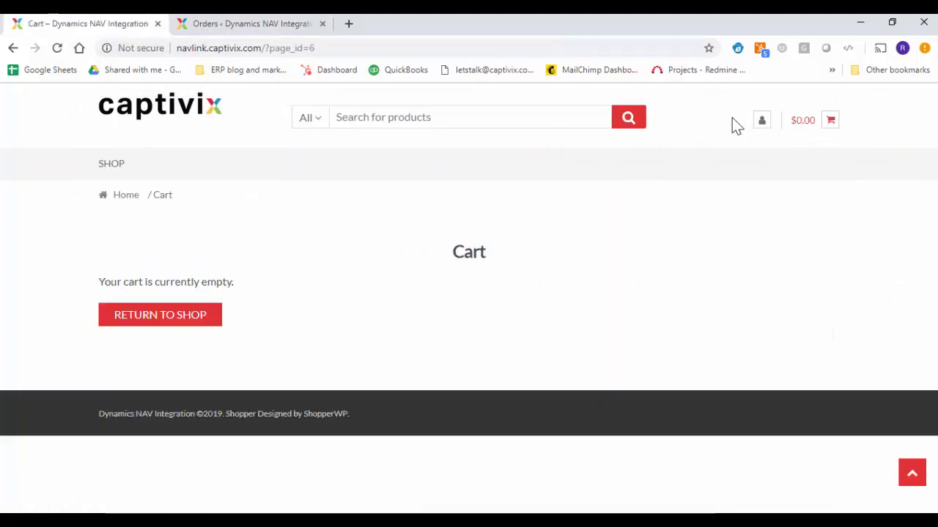
pyautogui.click(761, 120)
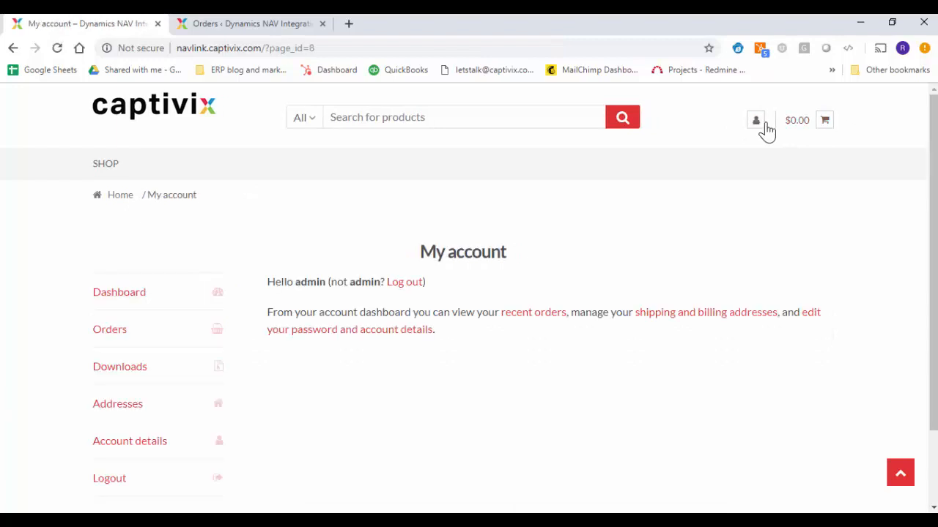
pyautogui.click(109, 328)
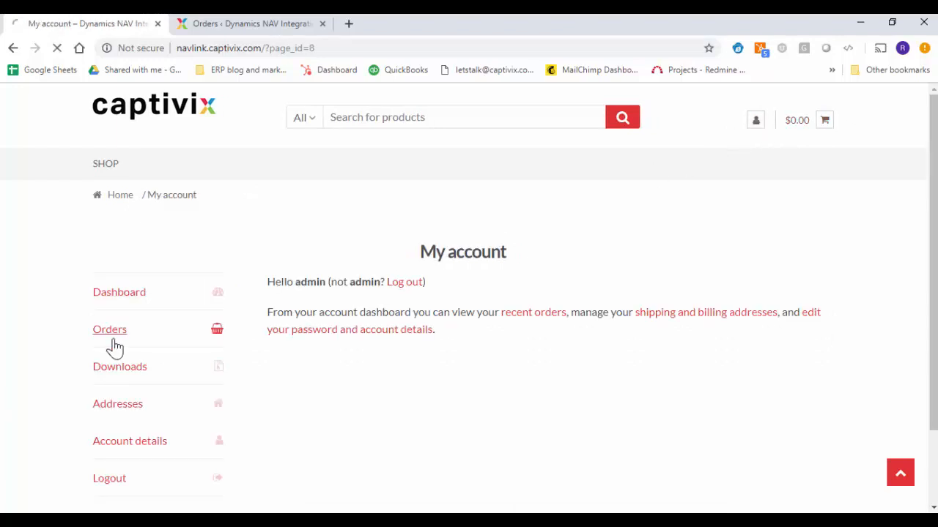
pyautogui.click(110, 329)
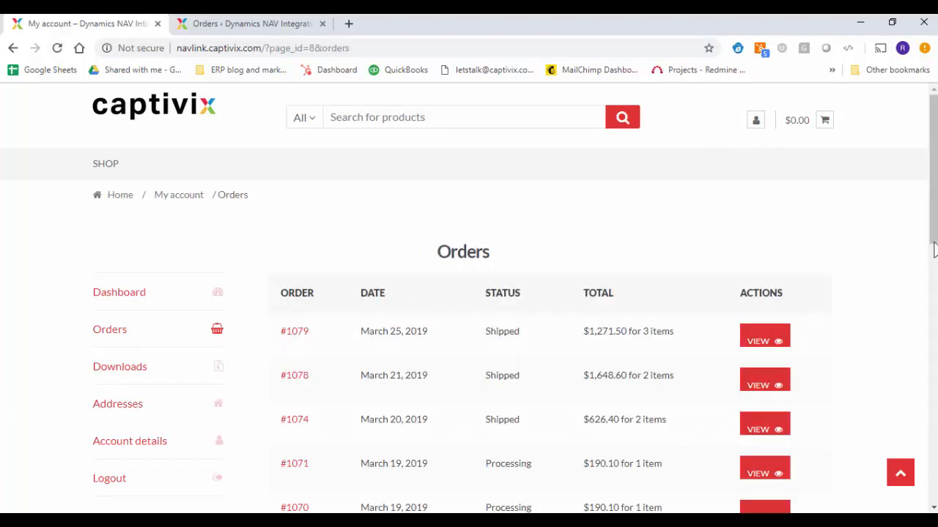
pyautogui.scroll(-3)
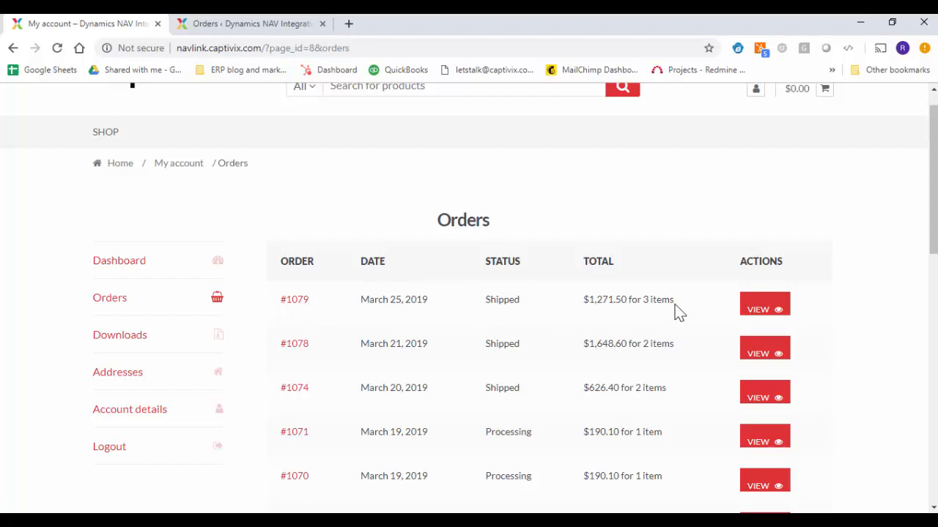
pyautogui.moveTo(680, 273)
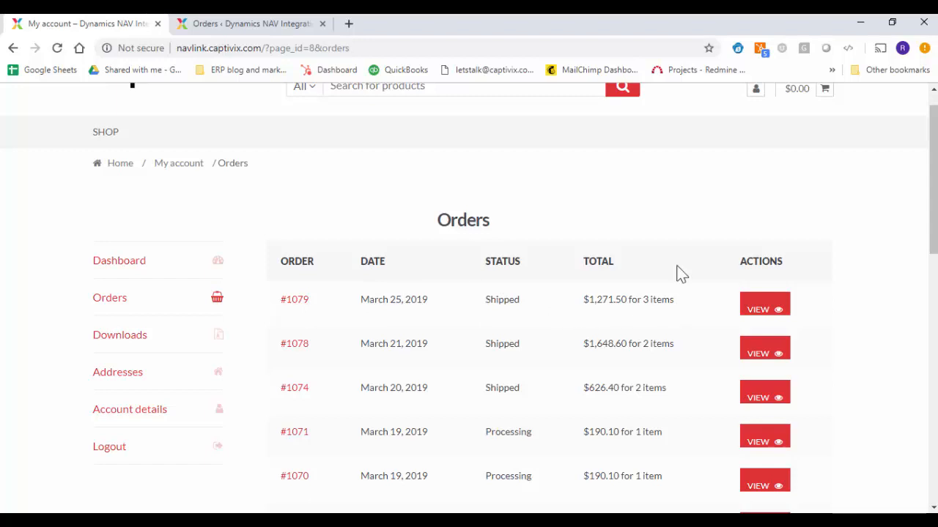